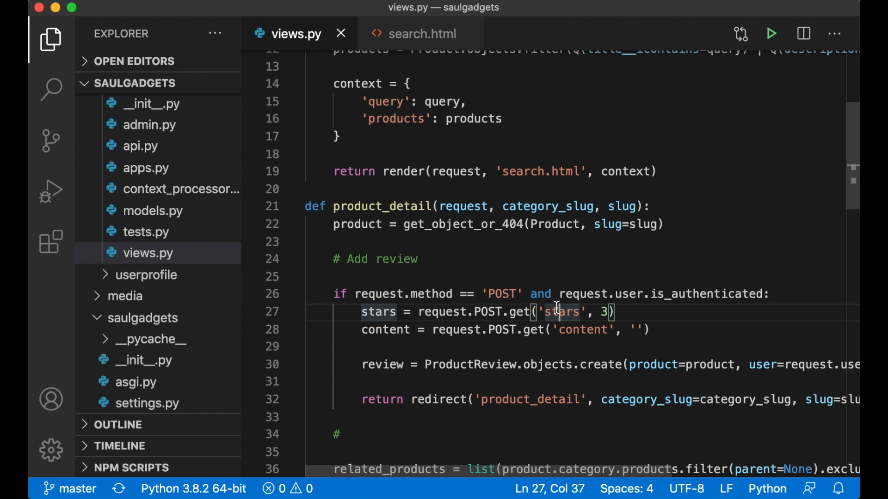
# Step: Switch to the search.html template tab for editing
pyautogui.click(425, 34)
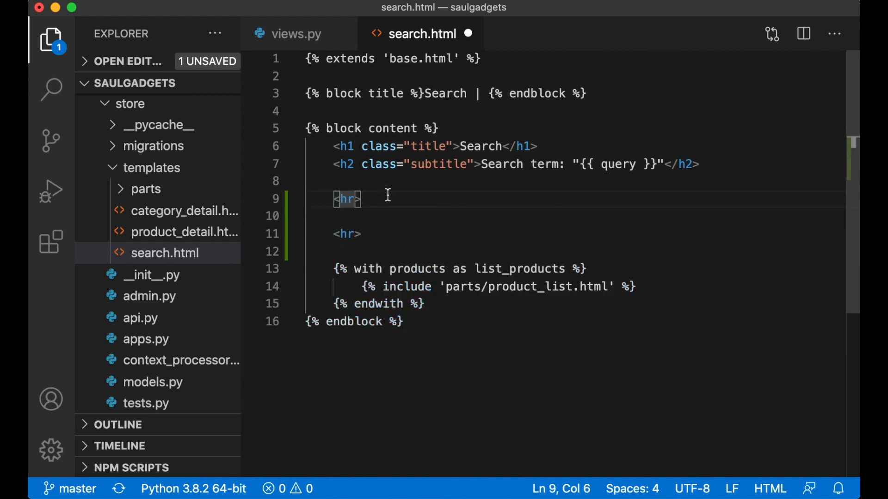
# Step: Add a <form method="get"> with action {% url 'search' %} between the two horizontal rules
pyautogui.press('Enter')
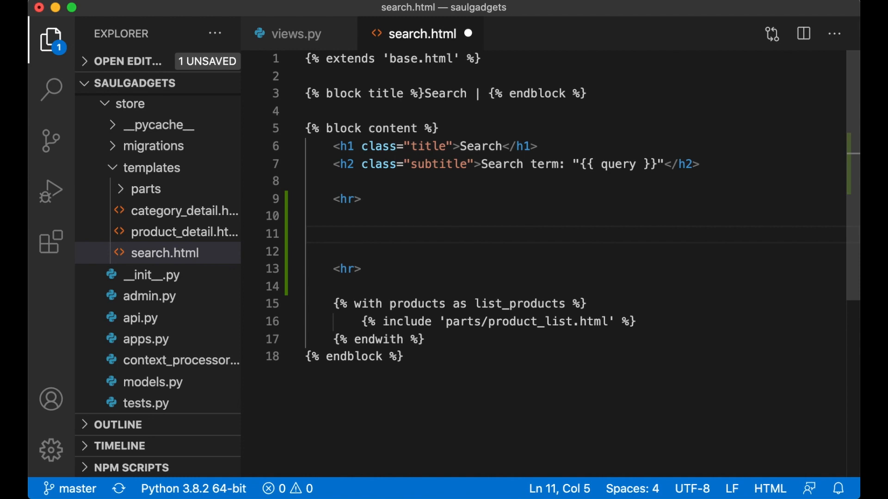
pyautogui.write('<form method="get" actino=')
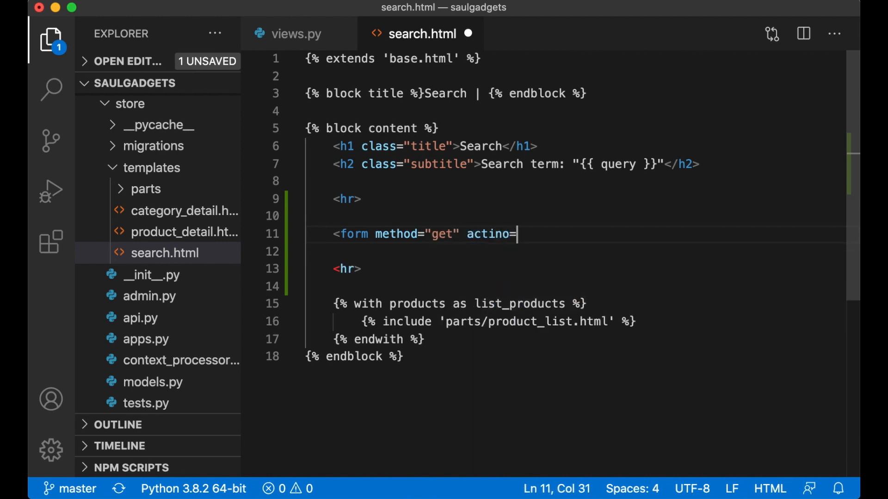
pyautogui.write('action=""')
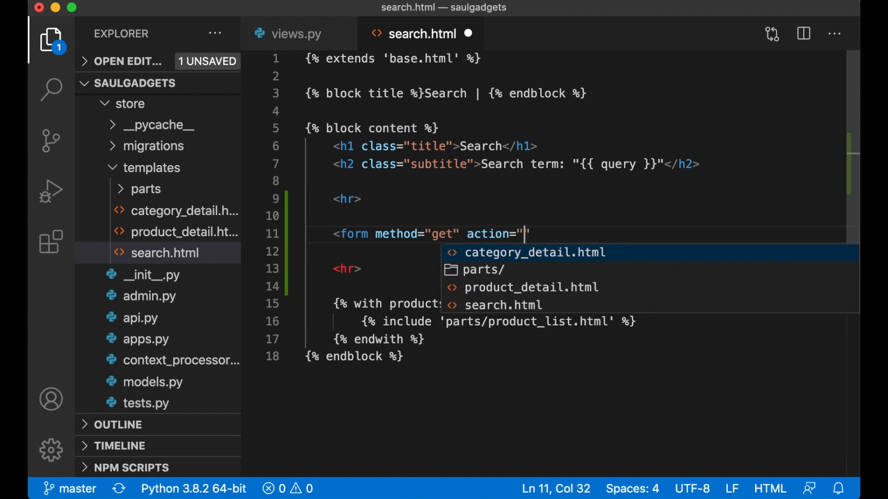
pyautogui.write("{% url '")
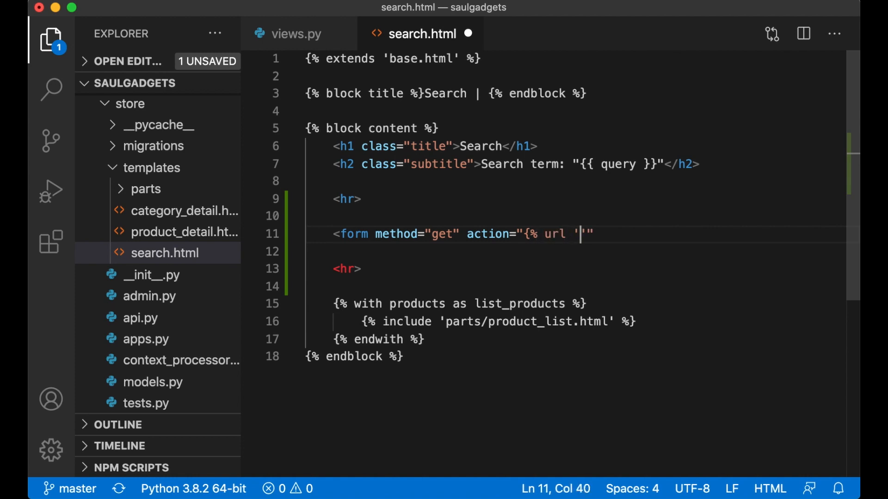
pyautogui.write("search' %}")
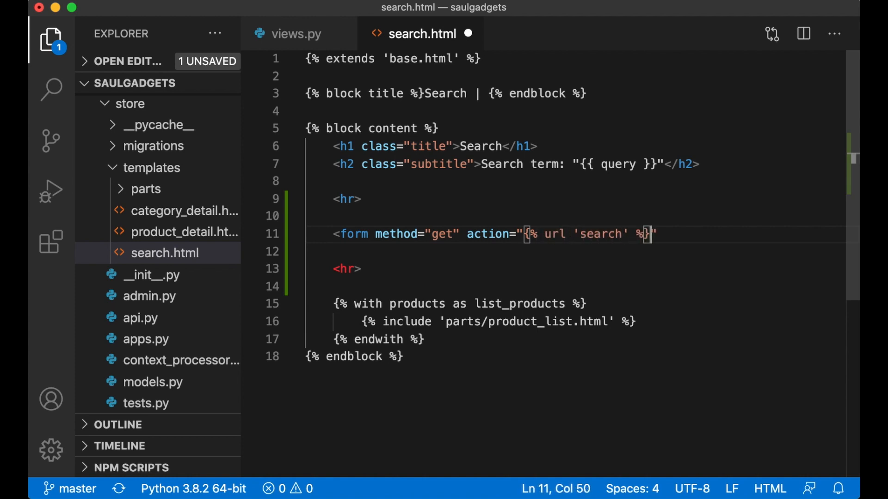
pyautogui.write('>')
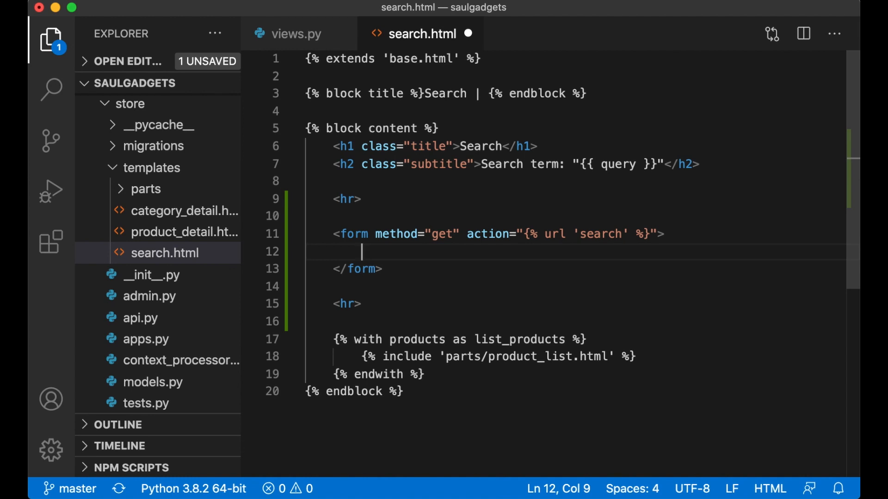
# Step: Nest a <div class="columns is-multiline"> inside the form
pyautogui.write('<')
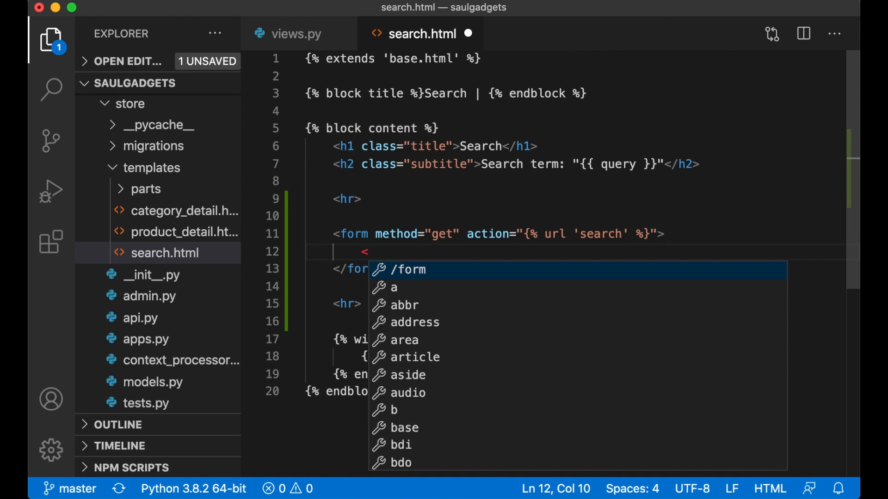
pyautogui.write('div')
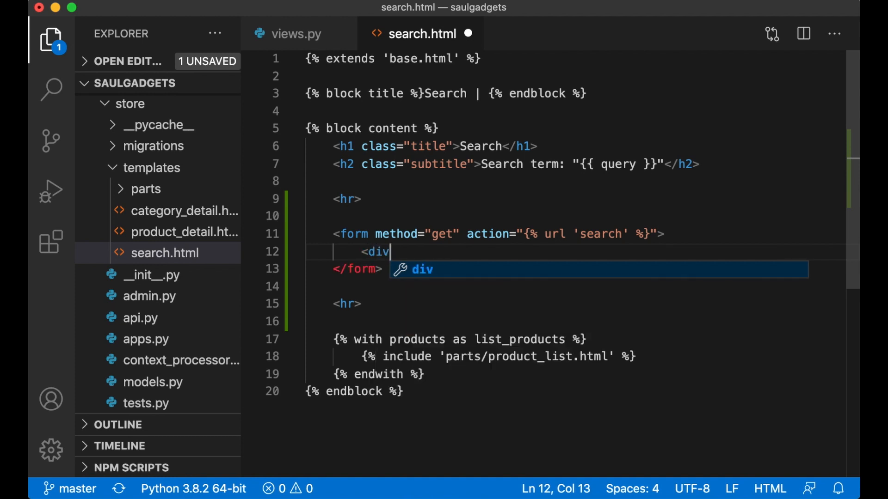
pyautogui.write('class="columns is')
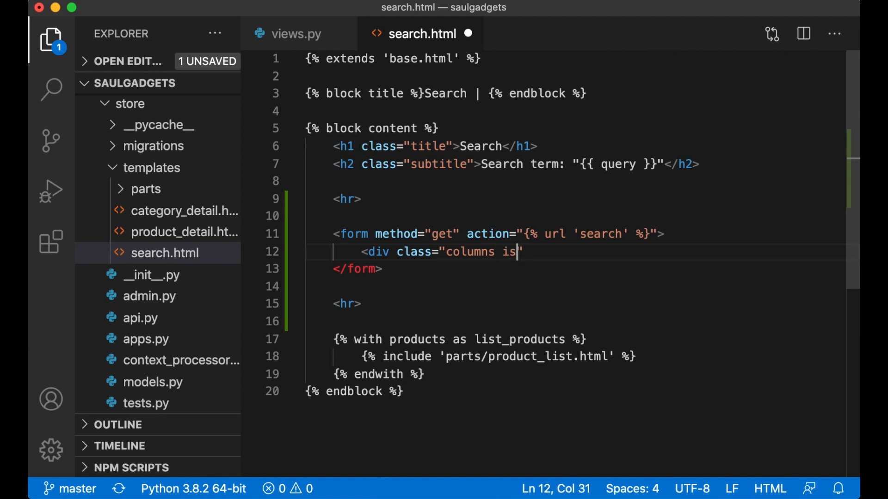
pyautogui.write('-multiline">')
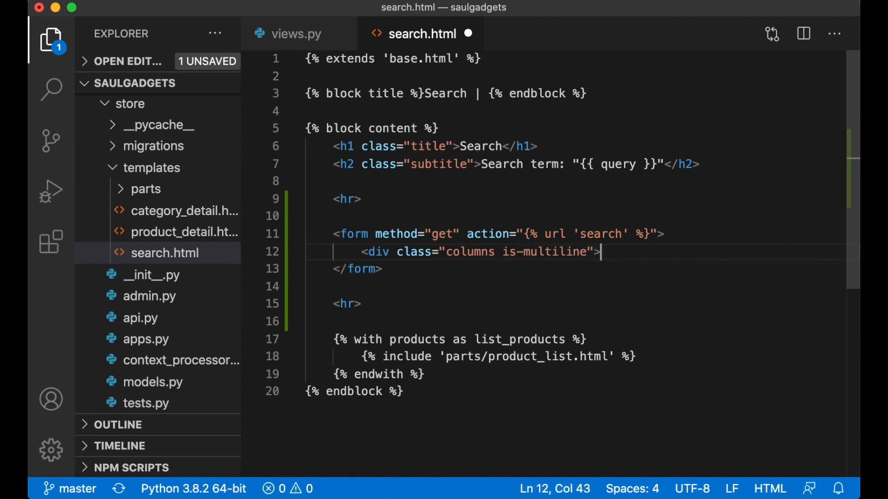
pyautogui.press('Enter')
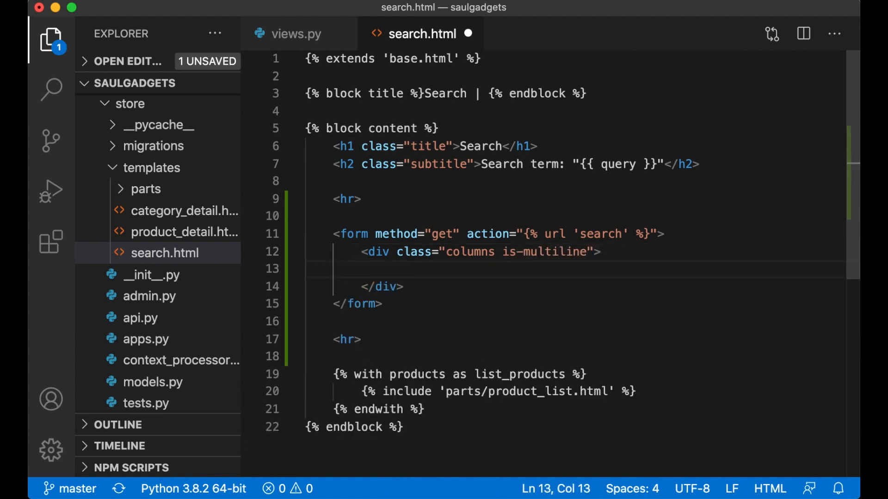
# Step: Add a column is-4 div with an h2 heading "Query" inside the columns div
pyautogui.write('<div class="co')
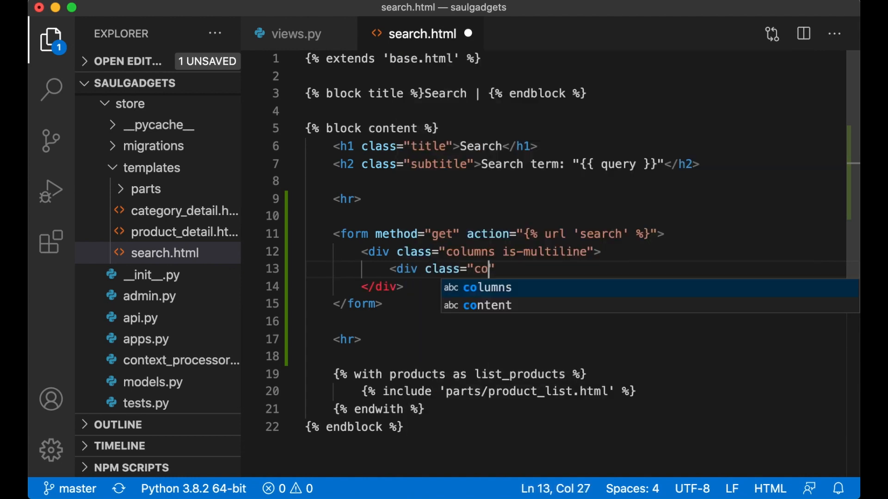
pyautogui.write('lumn is-4')
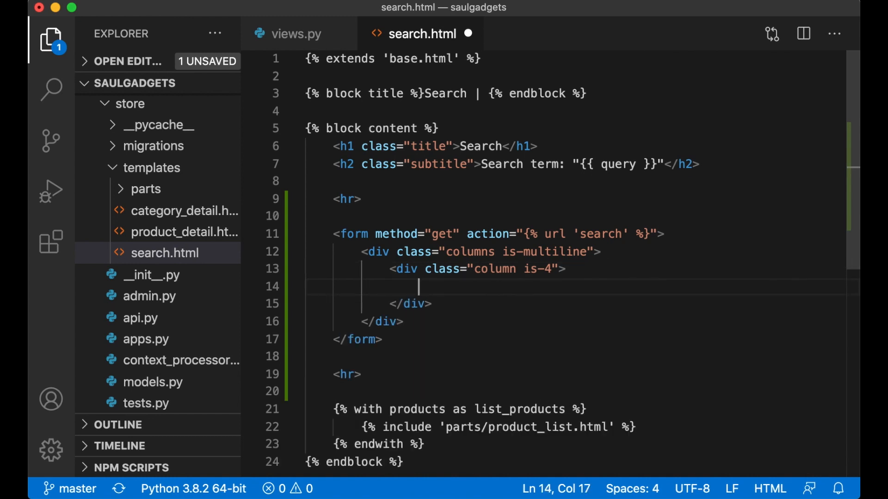
pyautogui.write('<')
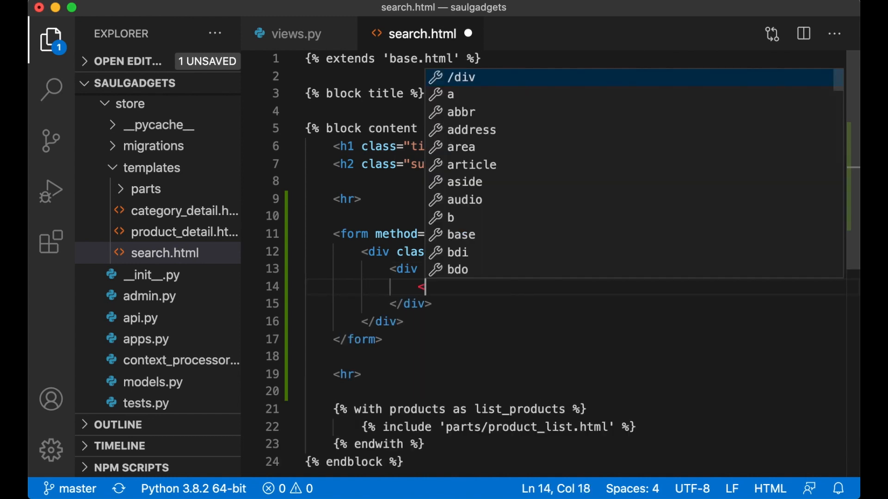
pyautogui.write('<h2 class="is-size-5">Q</h2>')
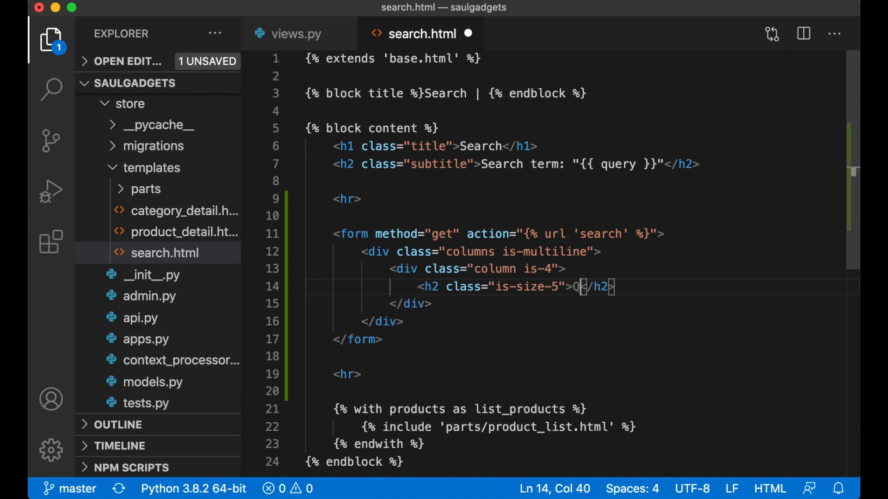
pyautogui.write('uery')
pyautogui.write('<div')
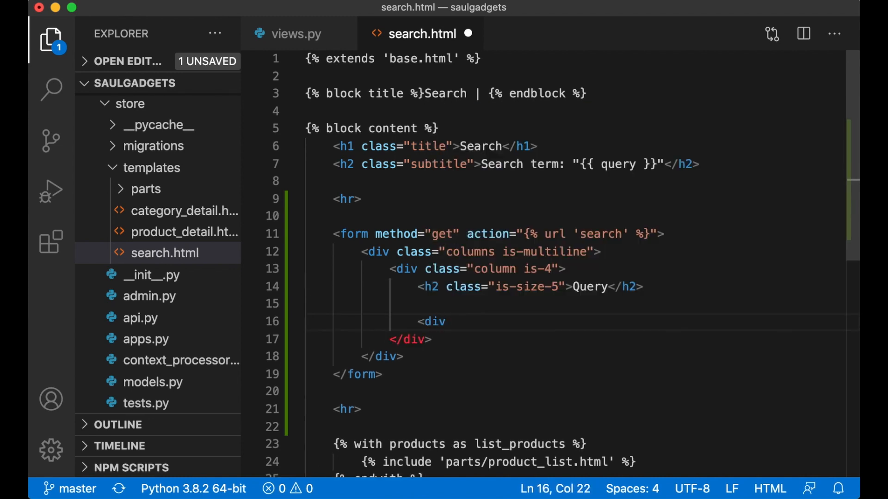
# Step: Add a field/control with a text input named query whose value is {{ query }}
pyautogui.write('class="field">')
pyautogui.write('<div')
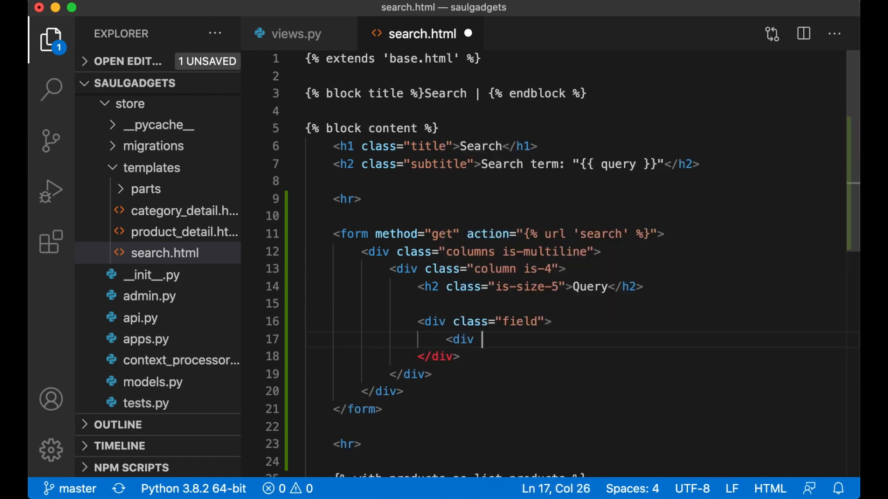
pyautogui.write('class="contr')
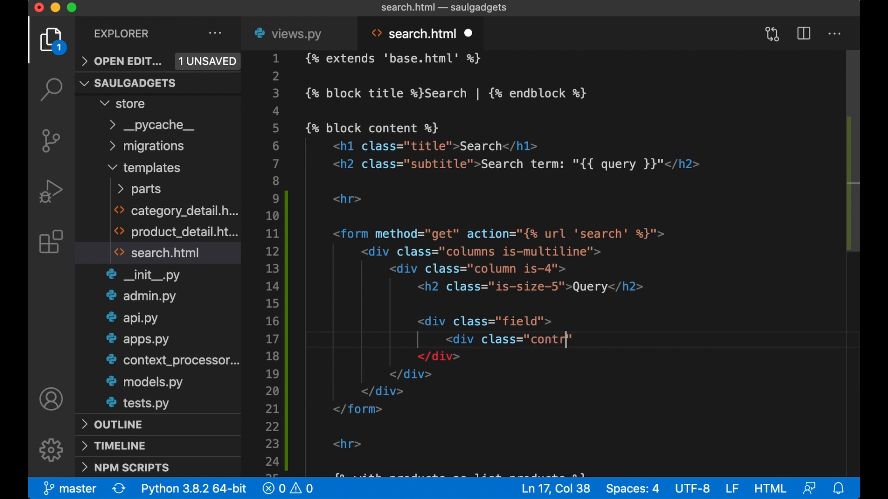
pyautogui.write('ol">')
pyautogui.write('<input type="text')
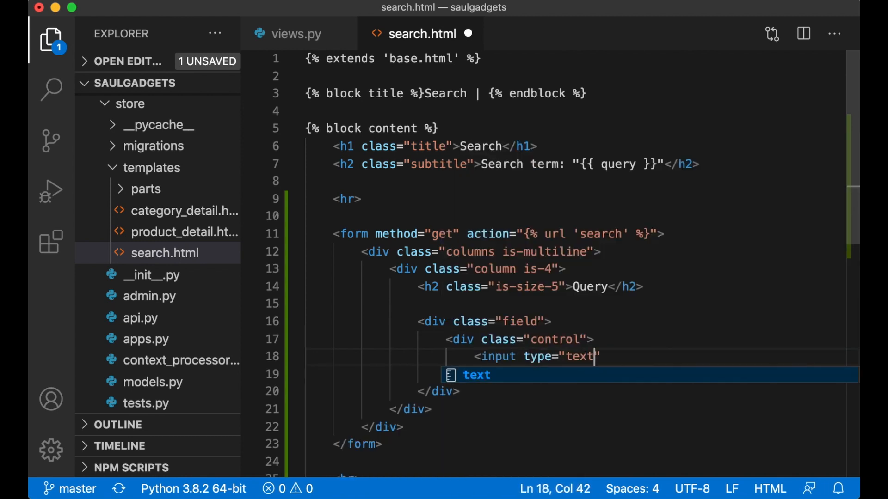
pyautogui.write('name="query"')
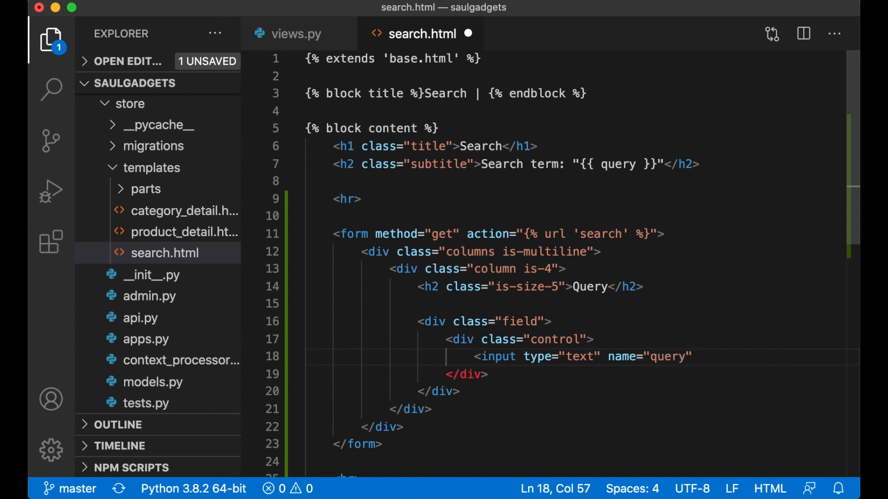
pyautogui.write('class="inp')
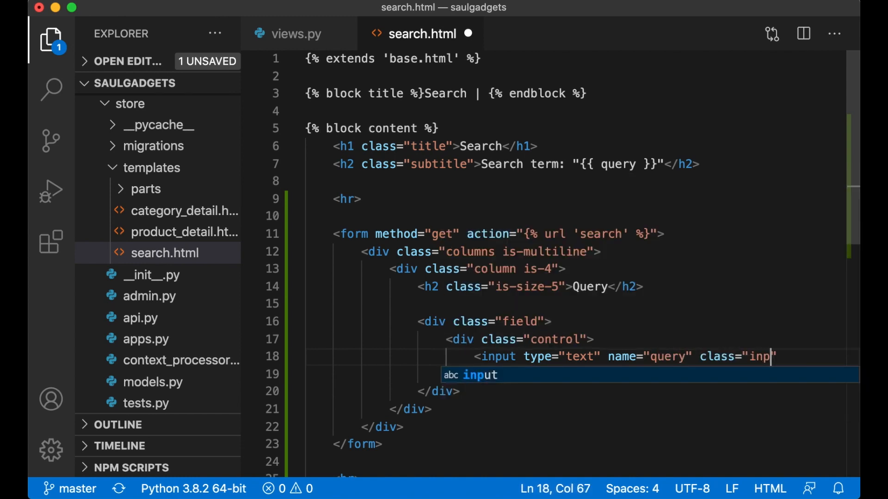
pyautogui.write('ut" value=')
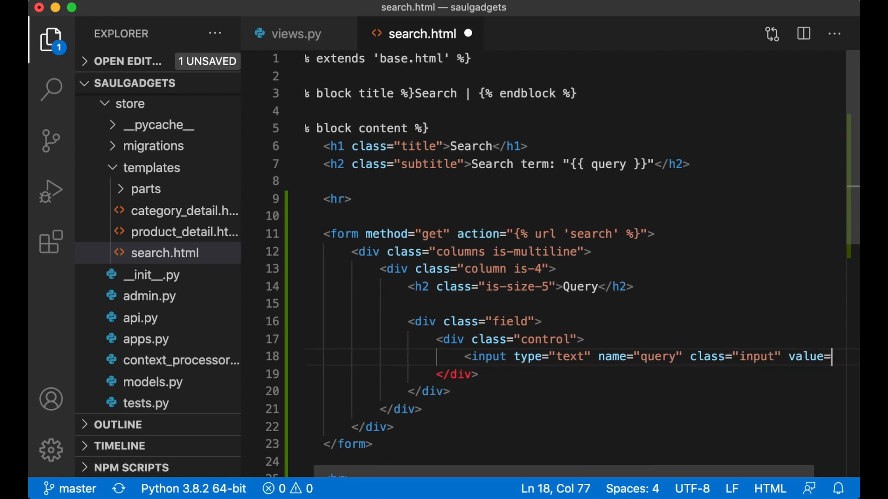
pyautogui.write('"{{ q')
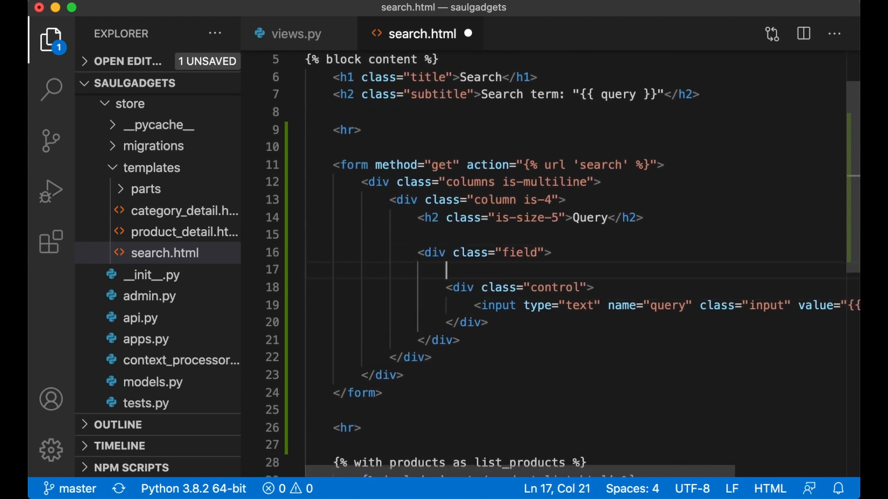
# Step: Label the query field "Search term"
pyautogui.write('<label></label>')
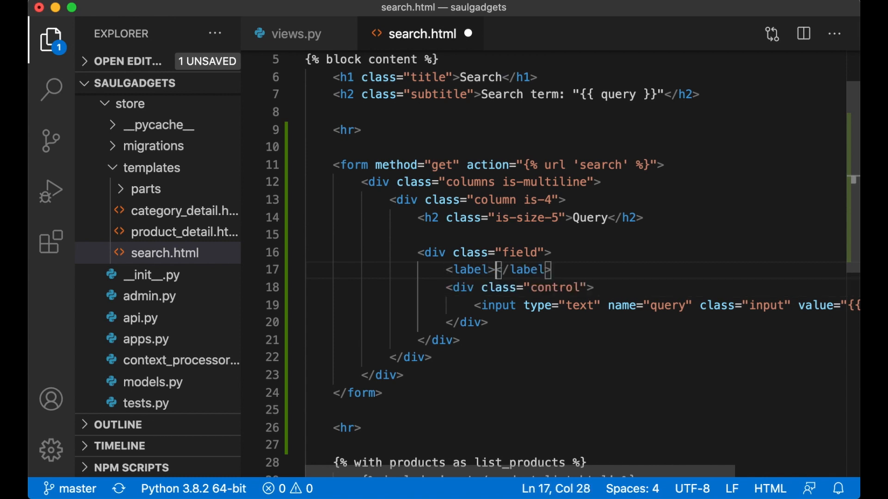
pyautogui.write('Search term')
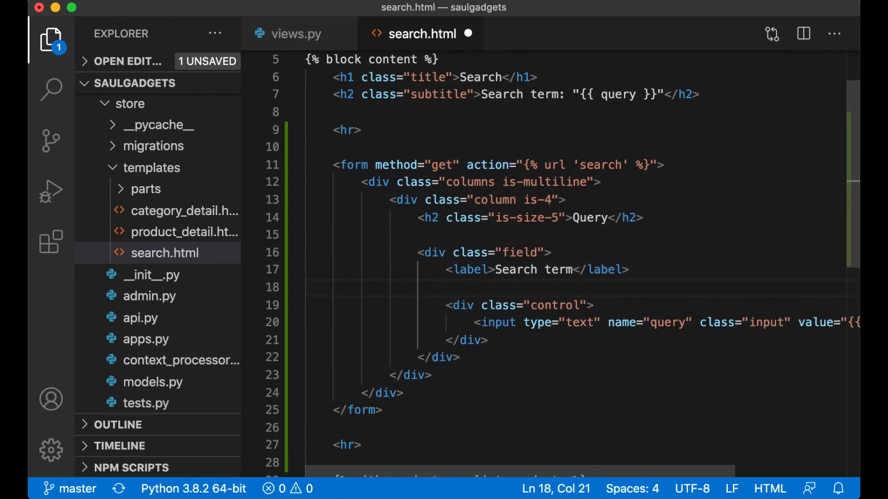
pyautogui.scroll(-3)
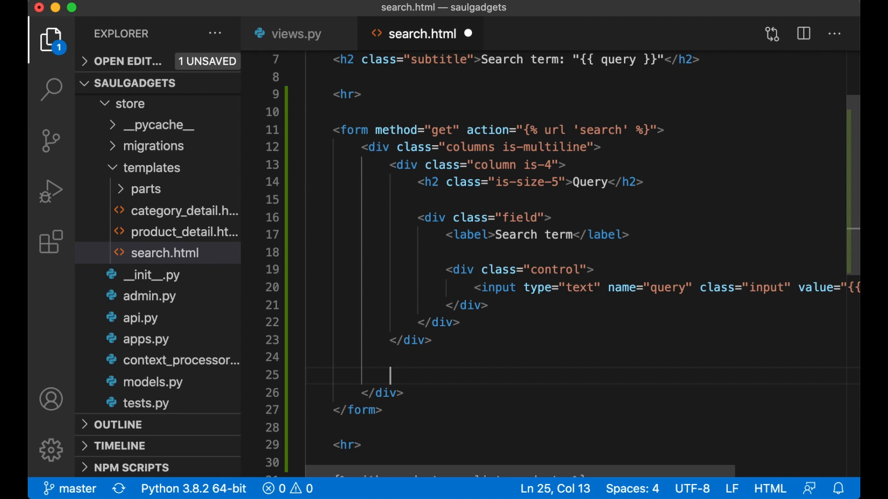
# Step: Add a column is-12 holding a button is-success "Search", save, and switch apps
pyautogui.write('<div class="is')
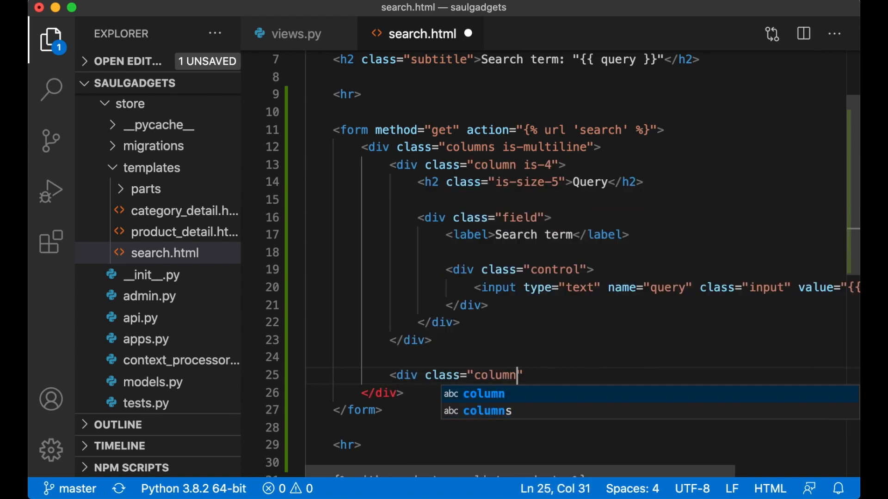
pyautogui.write('is-12"></div>')
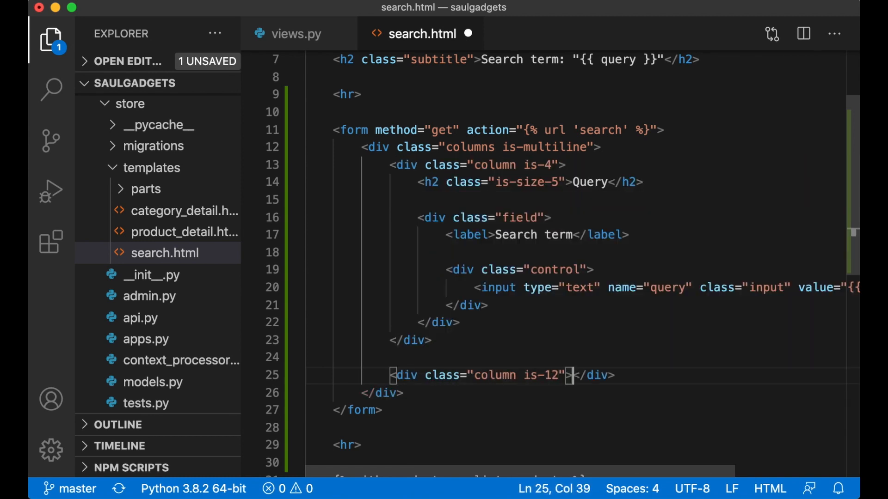
pyautogui.write('<div class="control">')
pyautogui.write('<button')
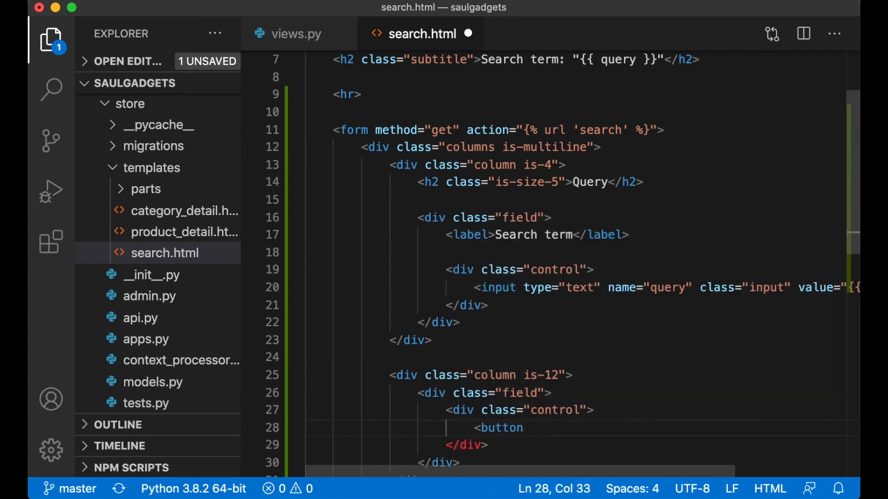
pyautogui.write('class="button "')
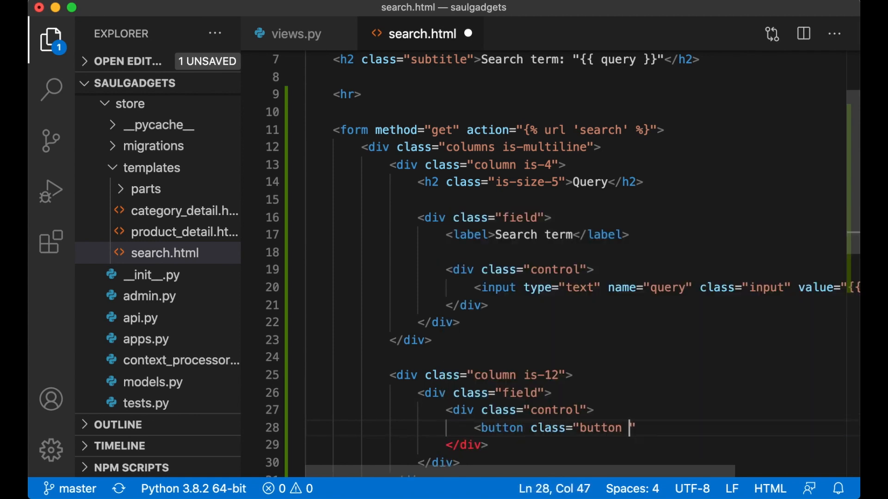
pyautogui.write('is-sucess')
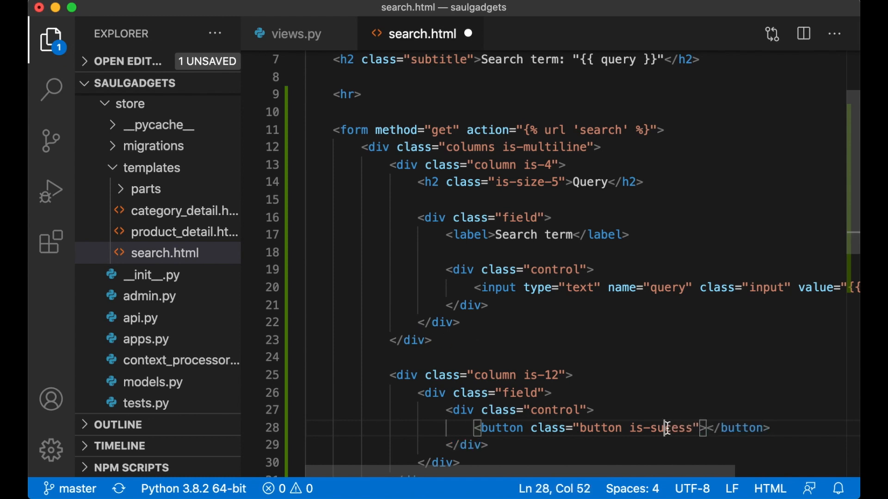
pyautogui.write('Search')
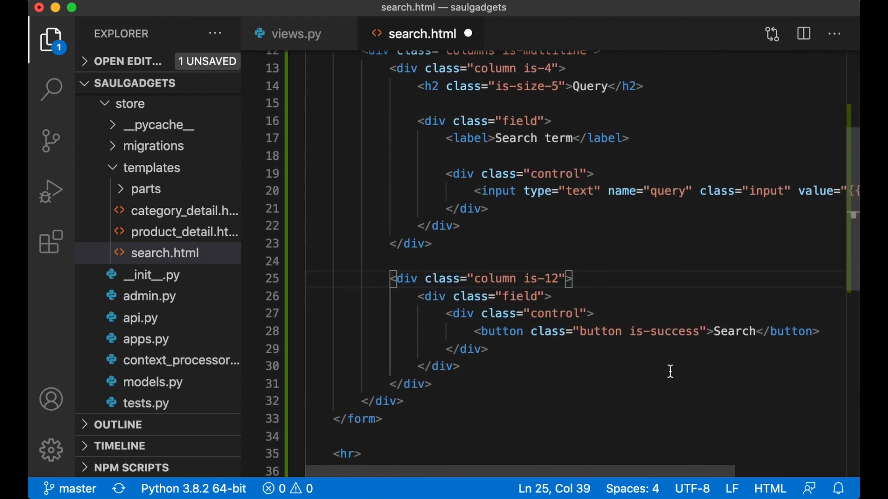
pyautogui.press('Cmd+Tab')
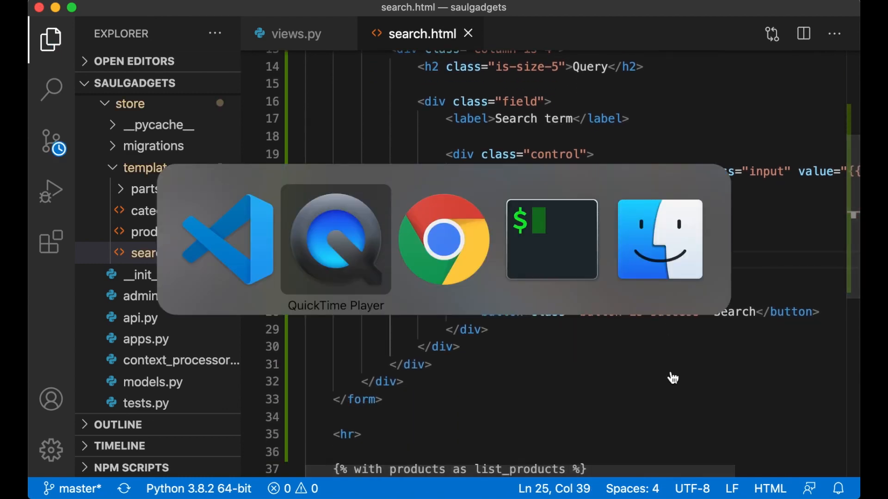
# Step: In Chrome, search for "a" and view the results Football, Basket ball and Lamp
pyautogui.click(443, 239)
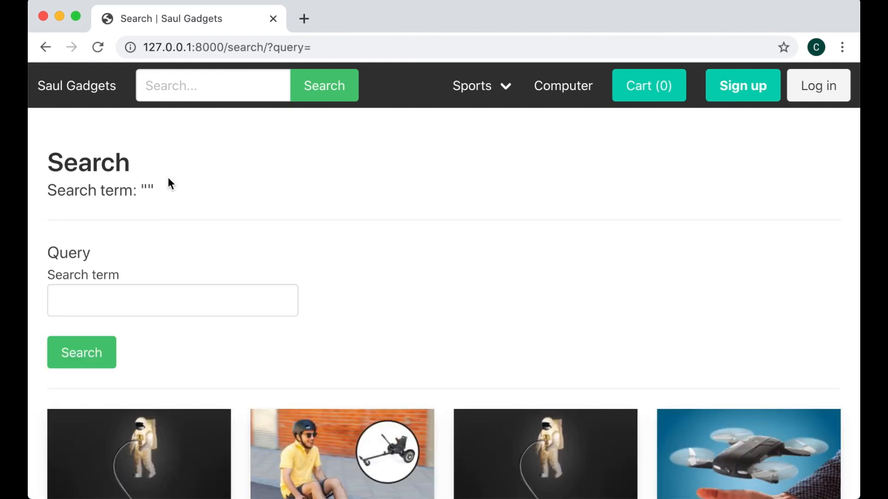
pyautogui.scroll(-3)
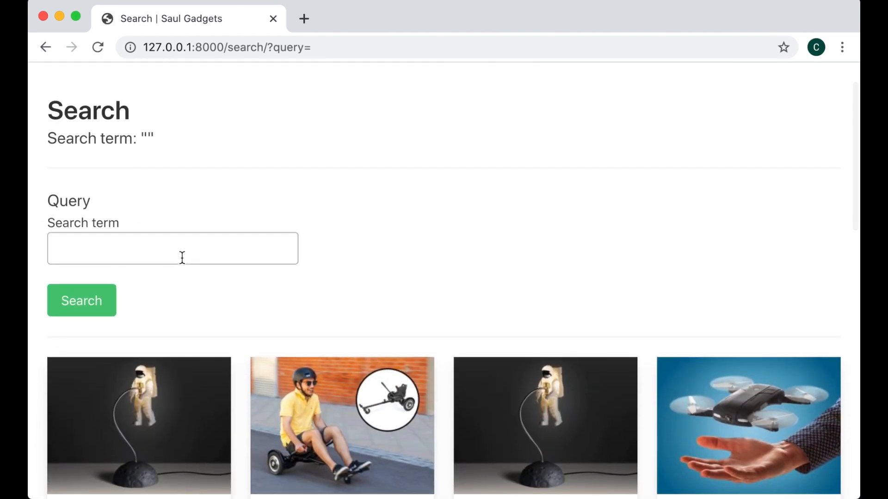
pyautogui.write('a')
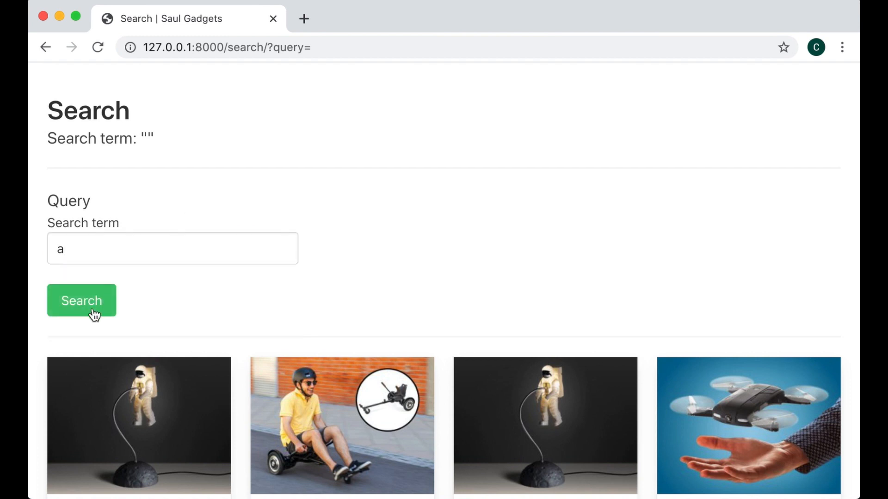
pyautogui.click(81, 300)
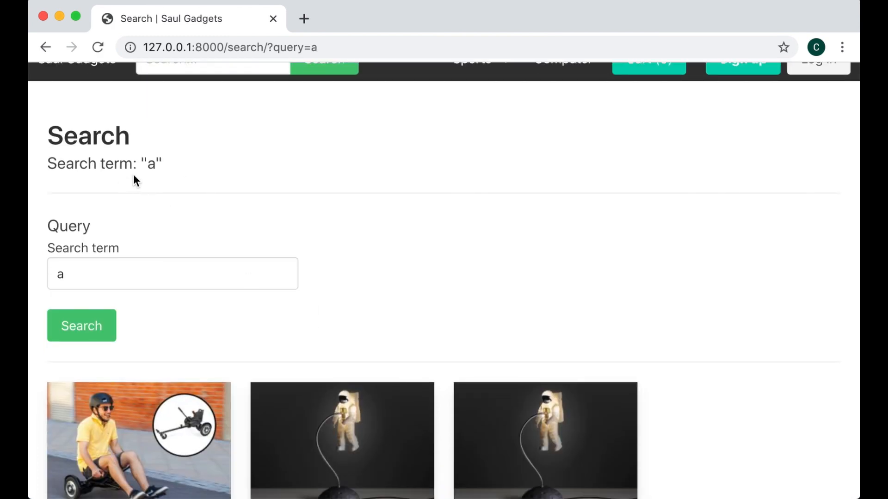
pyautogui.scroll(-3)
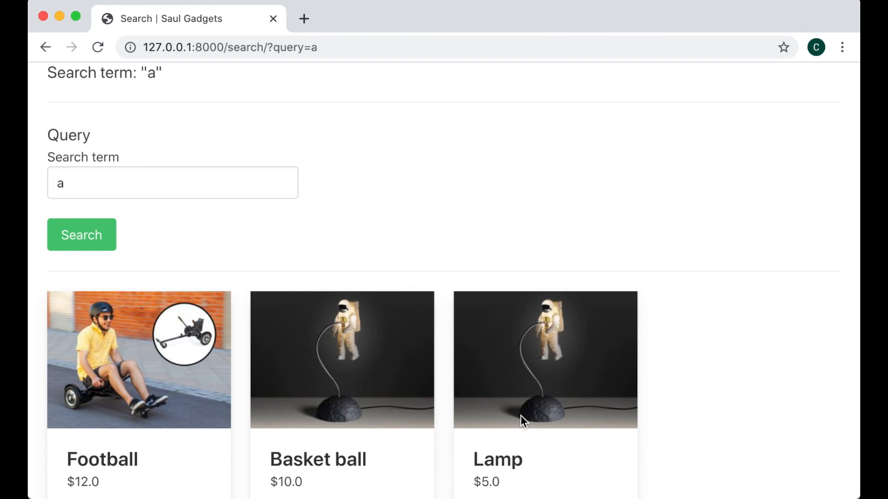
pyautogui.moveTo(441, 192)
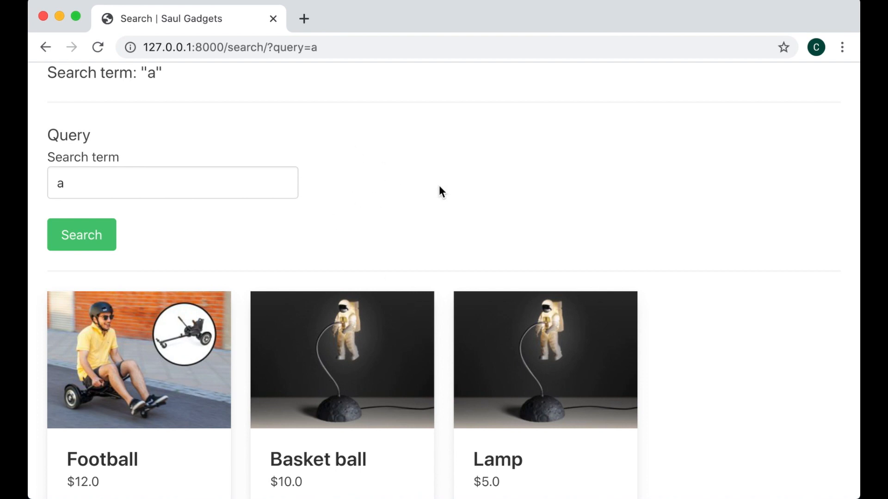
pyautogui.moveTo(427, 184)
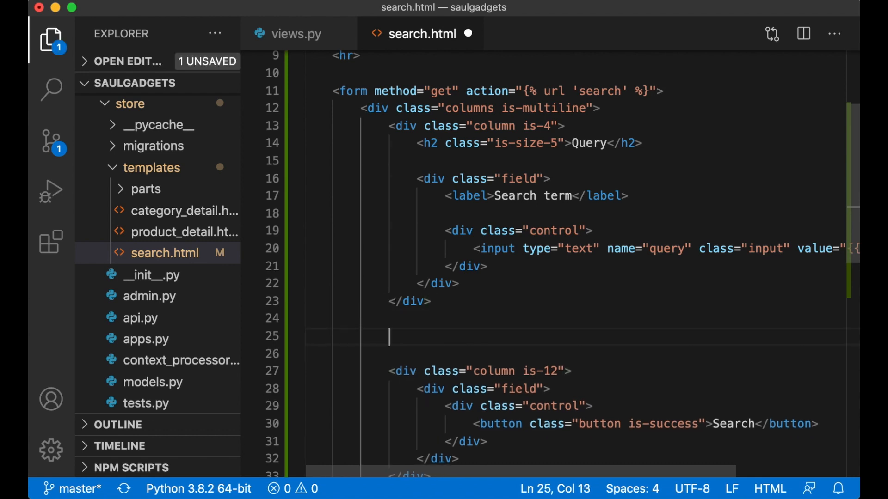
# Step: Add a second column is-4 with a field labelled "In stock" and a control div
pyautogui.write('<div class')
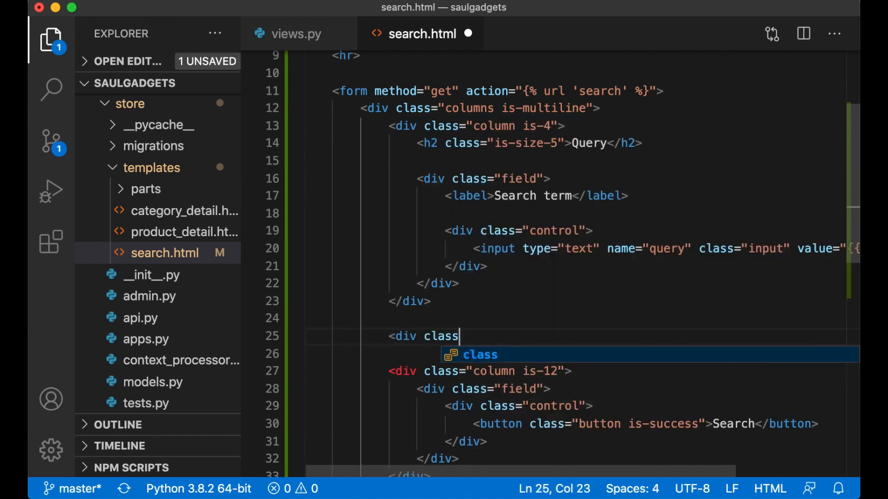
pyautogui.write('="column is-4">')
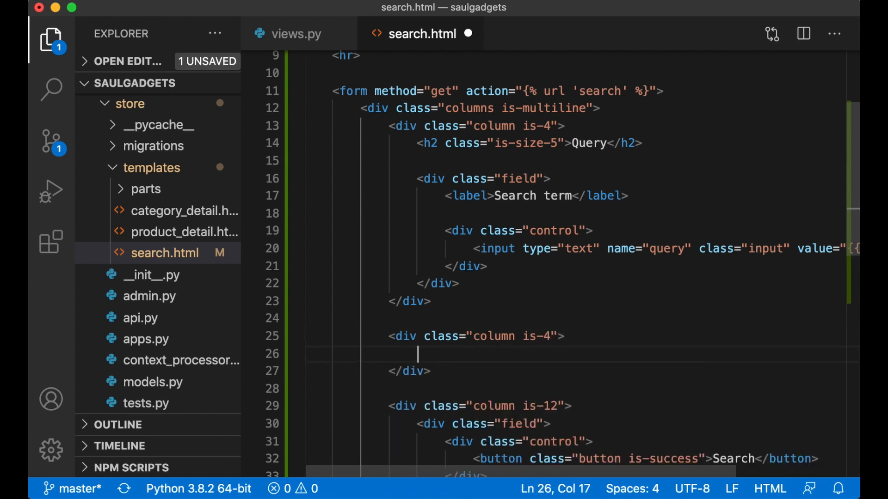
pyautogui.write('<label')
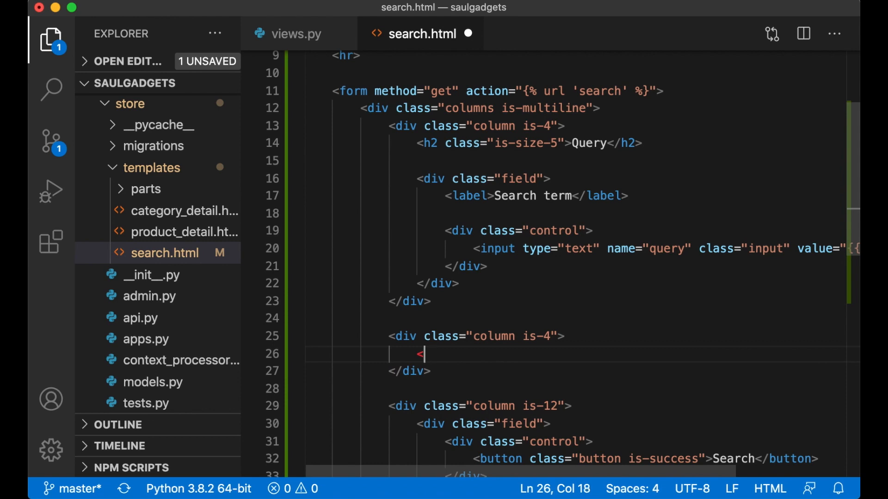
pyautogui.write('div class="field"')
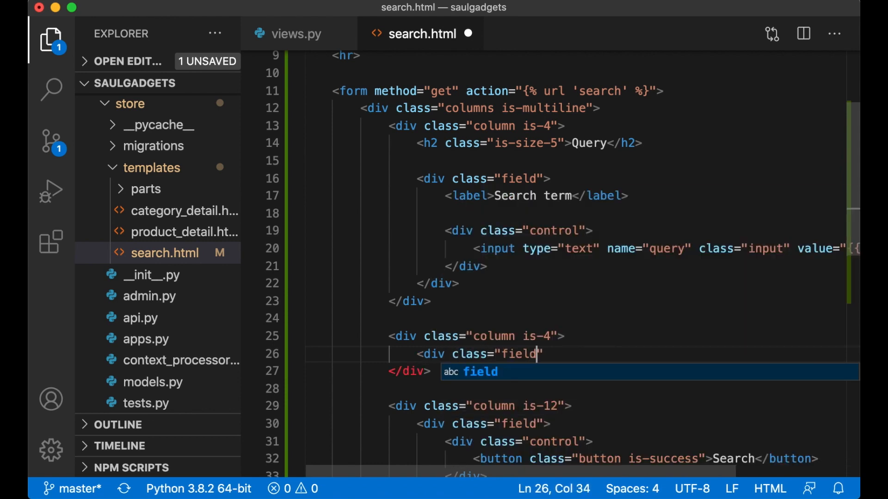
pyautogui.write('<label></label>')
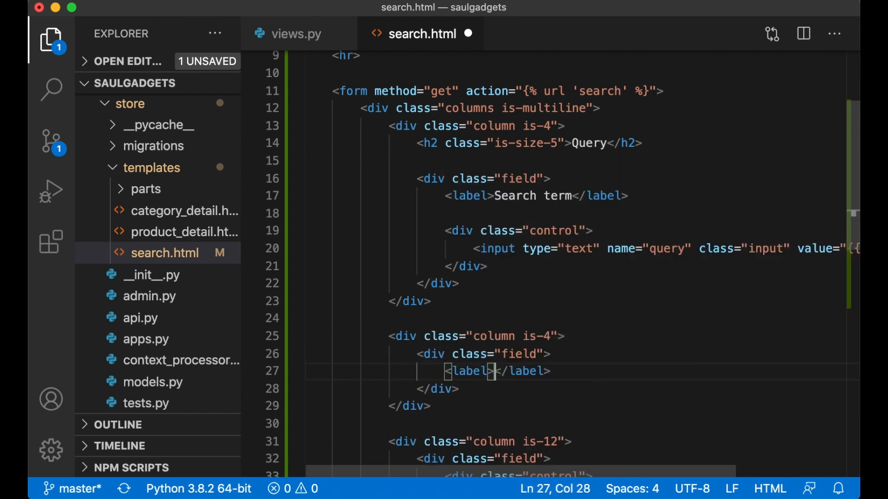
pyautogui.write('In stock')
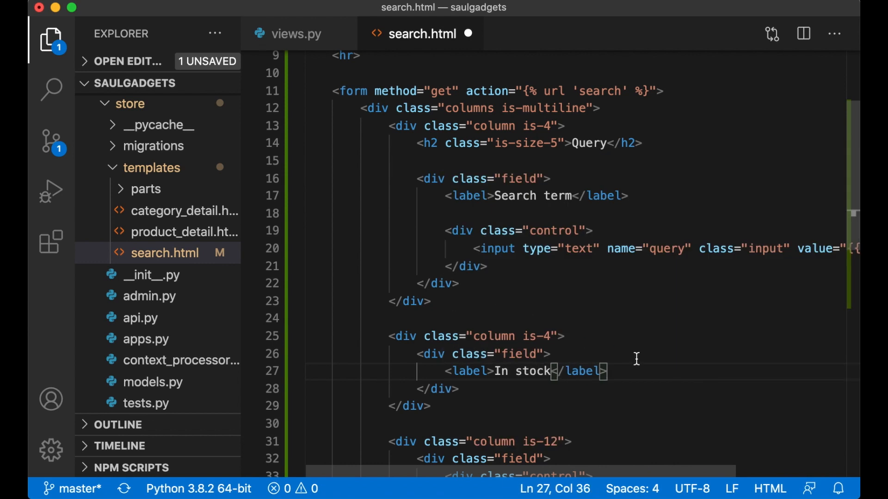
pyautogui.write('<div class="cont"')
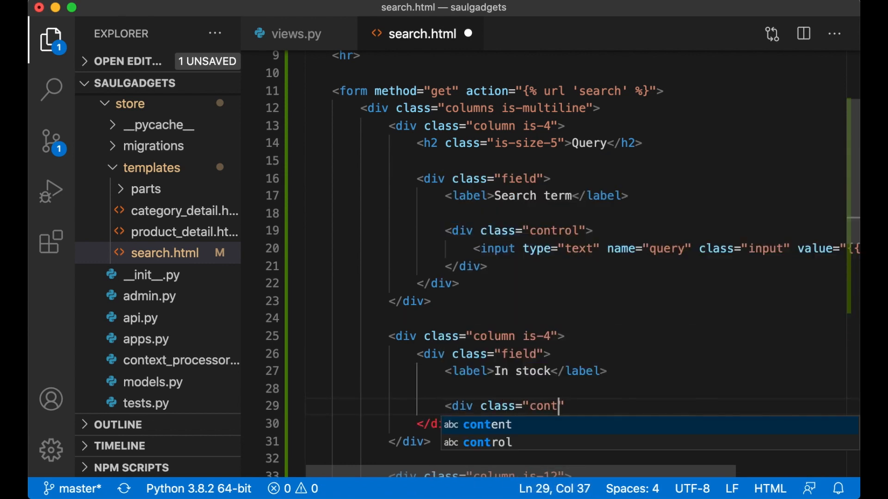
pyautogui.press('Enter')
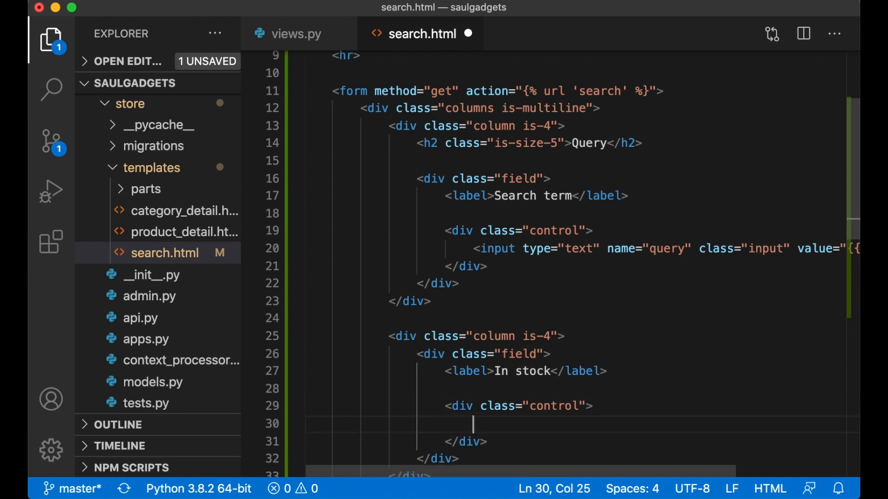
# Step: Add a checkbox named instock marked checked when {% if instock %} is true
pyautogui.write('<input t')
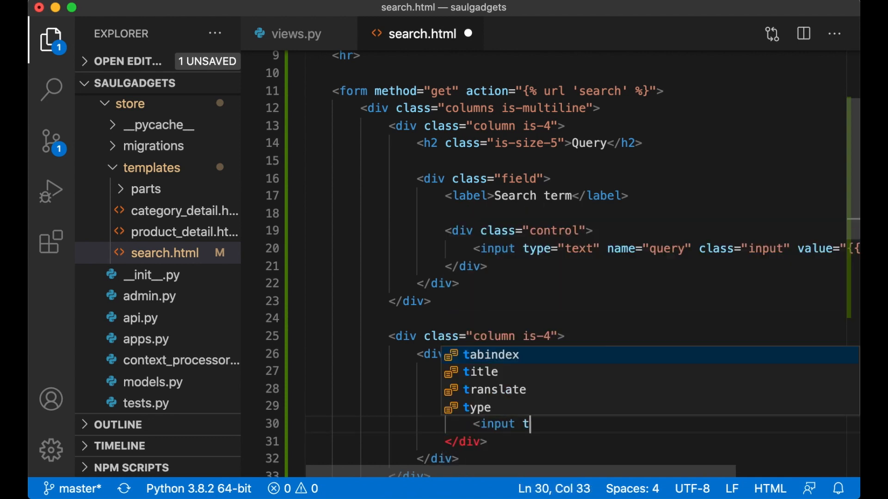
pyautogui.write('ype="checkbox"')
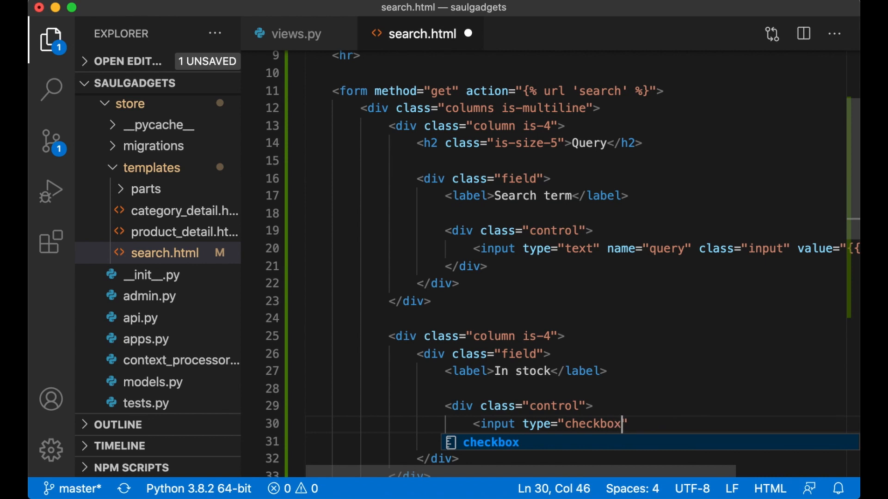
pyautogui.write('name="is')
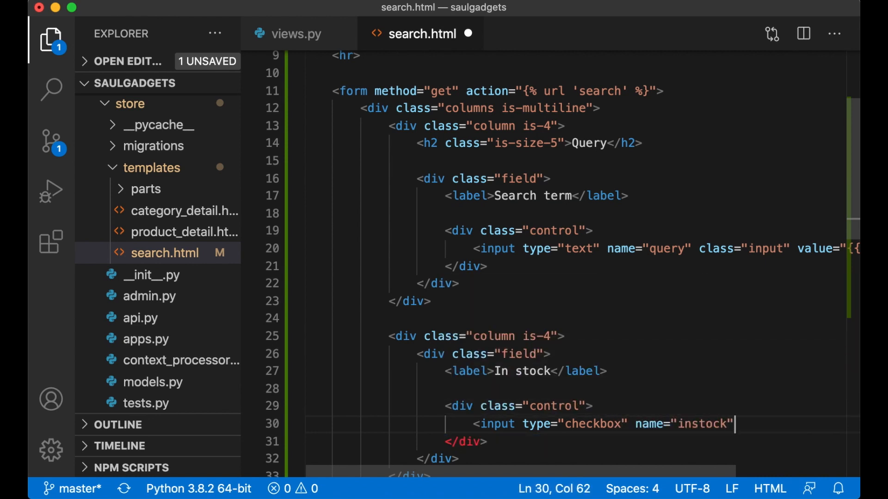
pyautogui.scroll(-3)
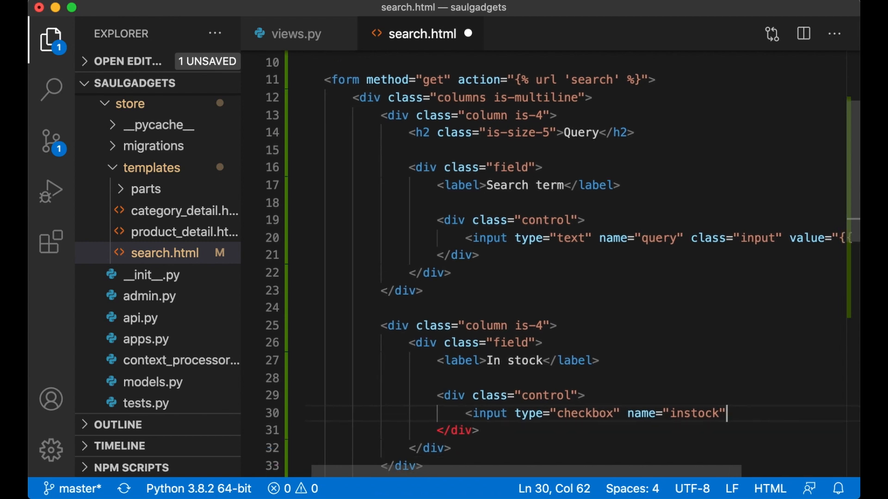
pyautogui.write('{')
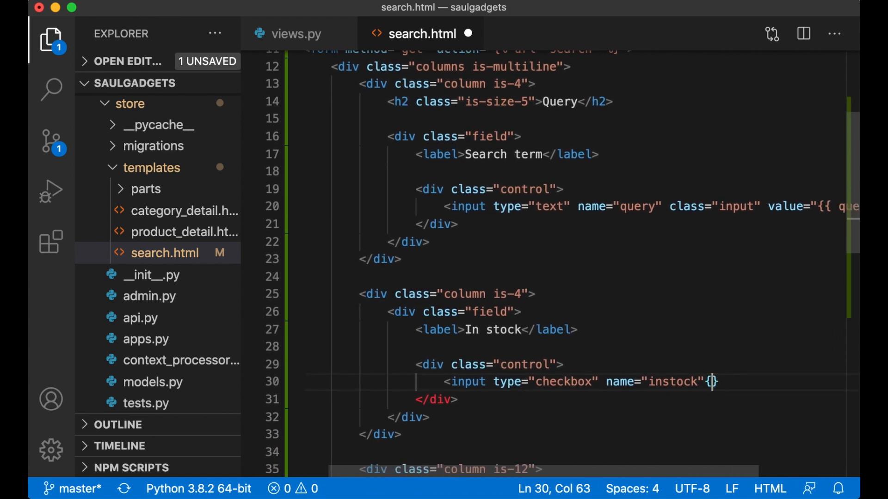
pyautogui.write('% if instock %')
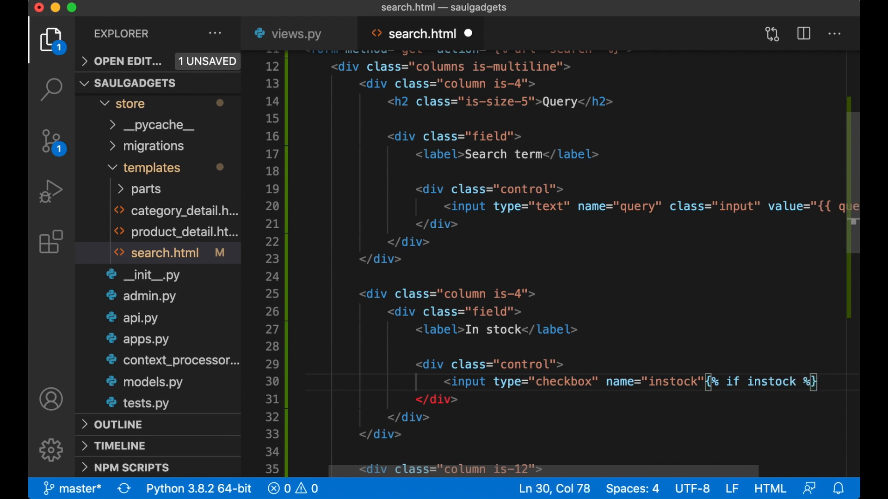
pyautogui.write('checked="checked"{%')
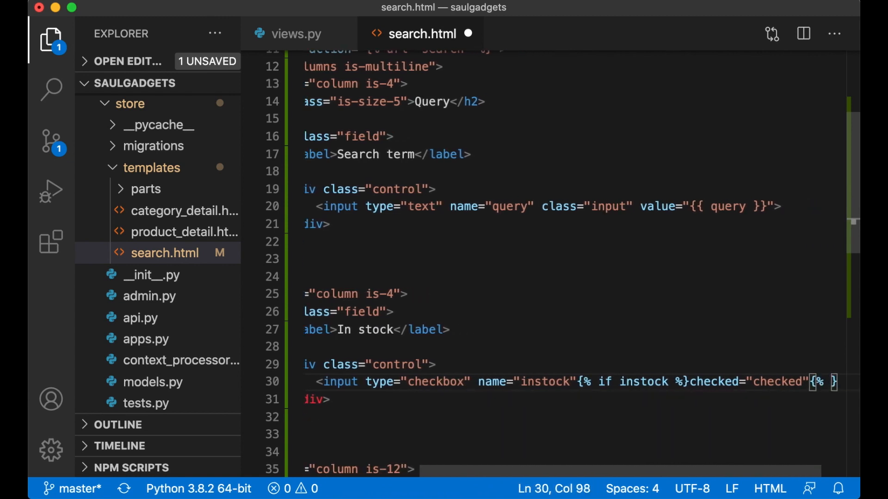
pyautogui.write('{% endif %}')
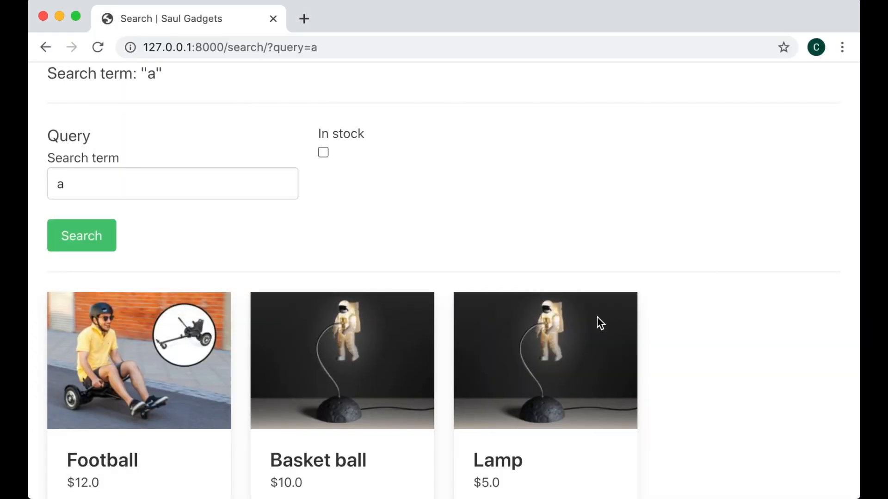
pyautogui.moveTo(346, 172)
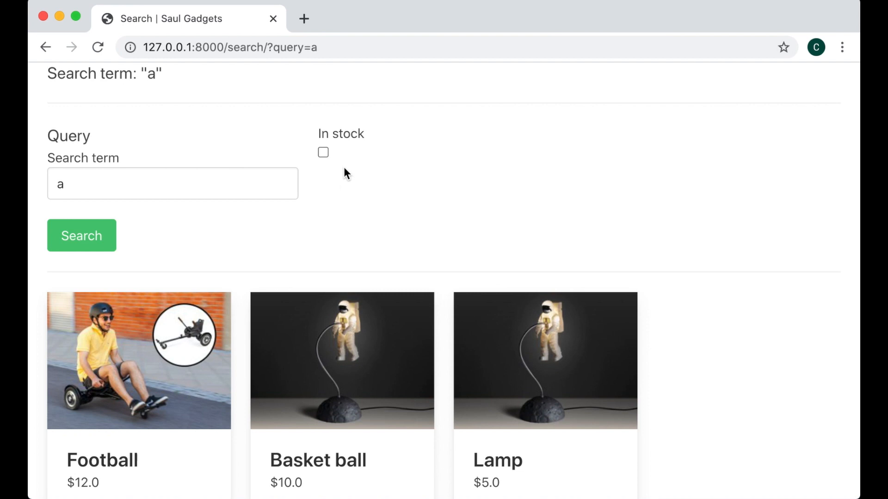
pyautogui.moveTo(344, 125)
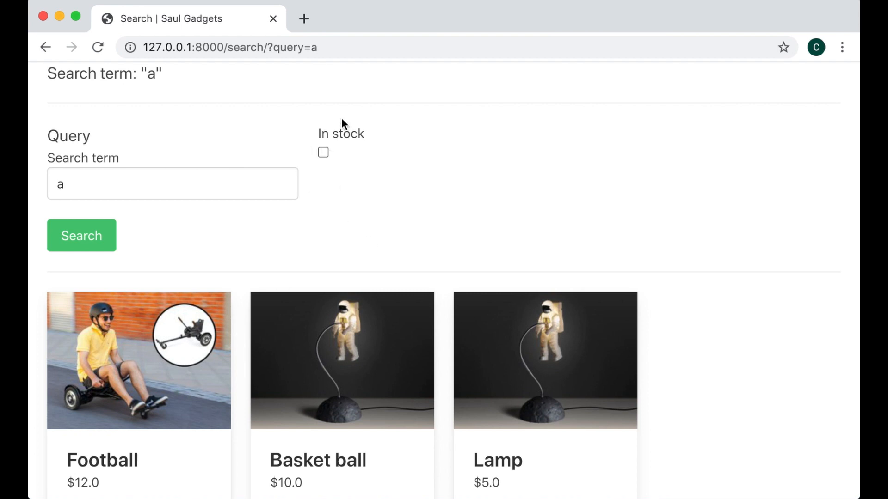
# Step: Return from the Chrome search page to Visual Studio Code
pyautogui.doubleClick(342, 133)
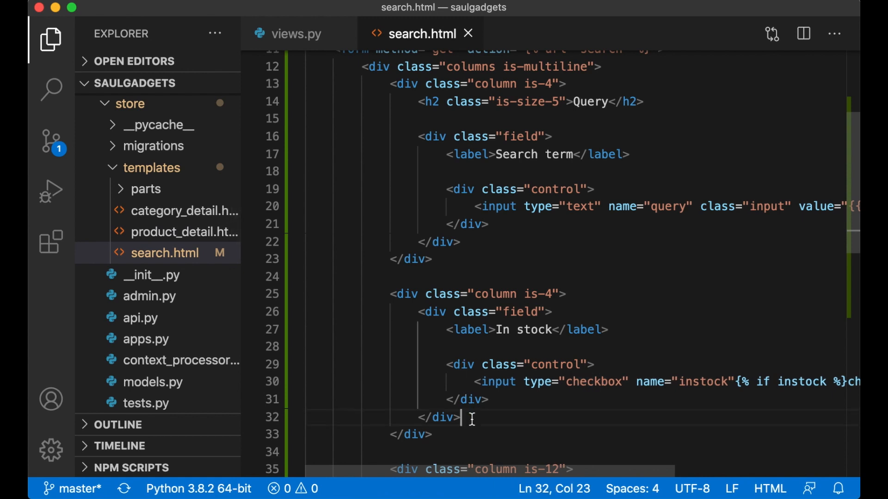
# Step: Cut the In stock field block out of the second column to move it under Search term
pyautogui.moveTo(465, 417); pyautogui.dragTo(417, 311)
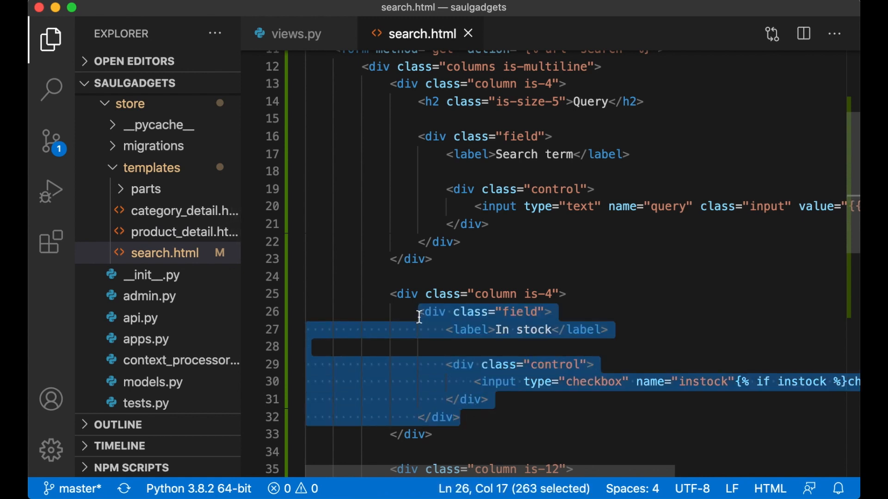
pyautogui.press('Delete')
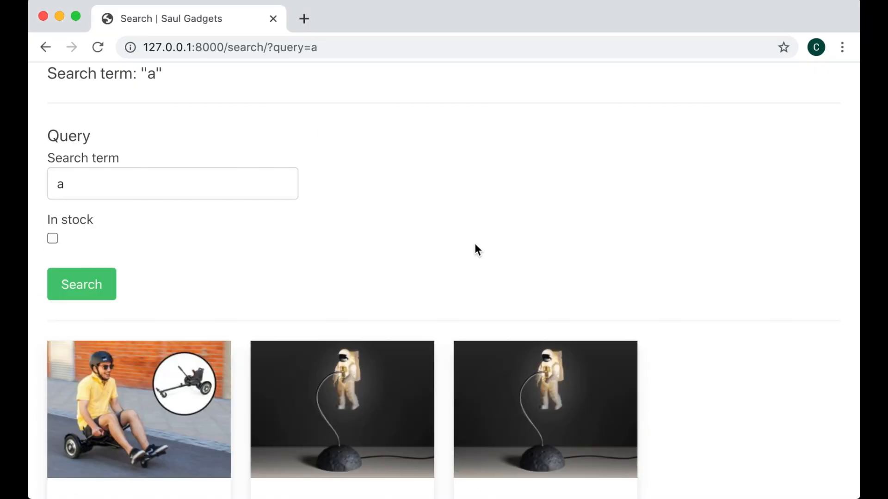
pyautogui.moveTo(388, 151)
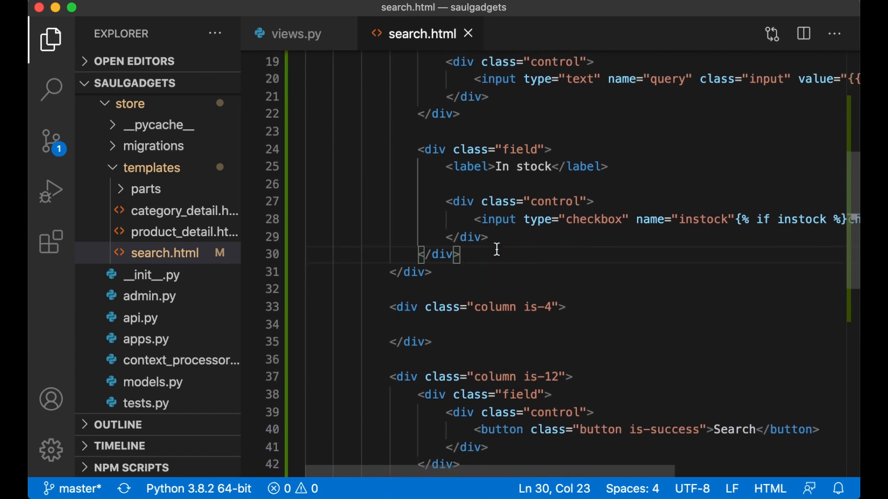
# Step: Add an h2 heading "Price range" with class is-size-5 in the empty column
pyautogui.write('<h2')
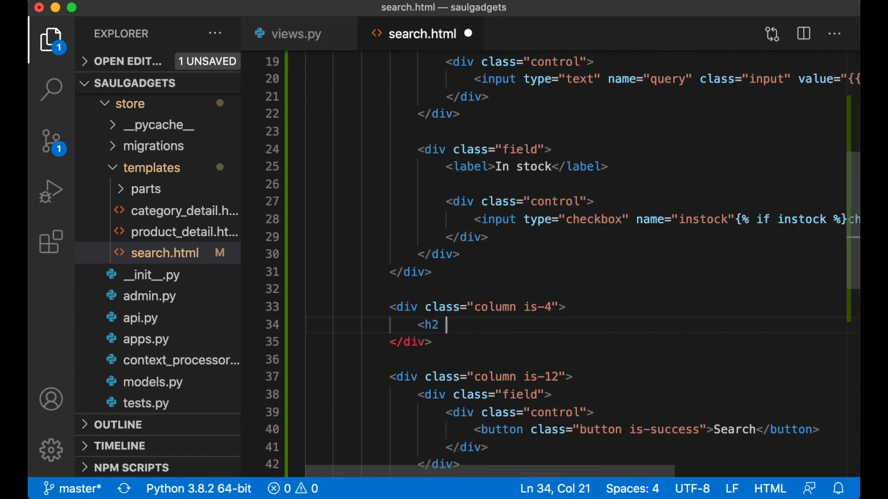
pyautogui.write('class="is-')
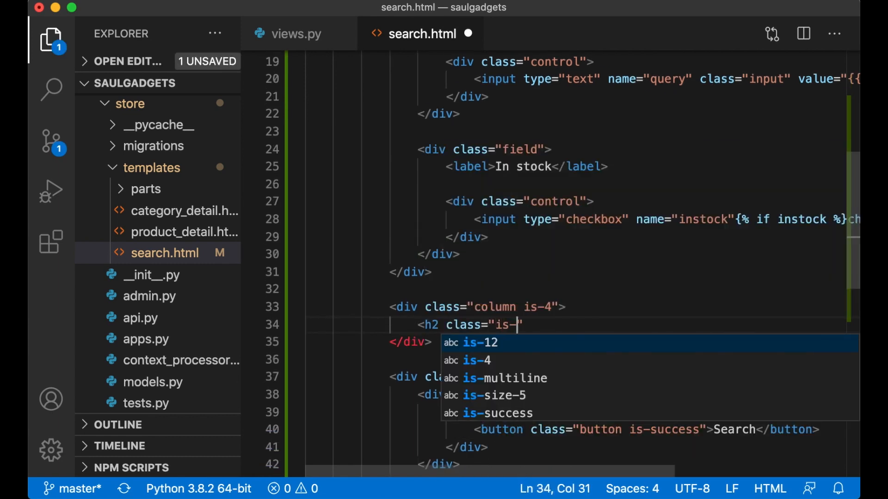
pyautogui.click(494, 395)
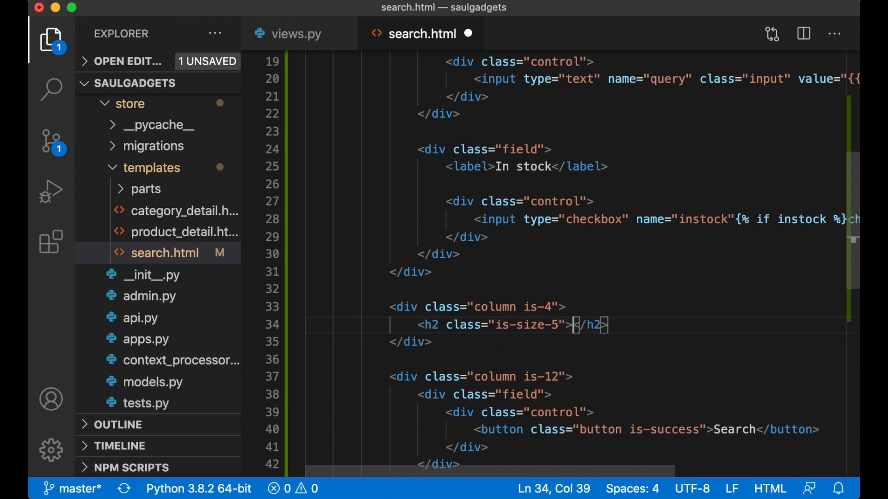
pyautogui.write('Price range')
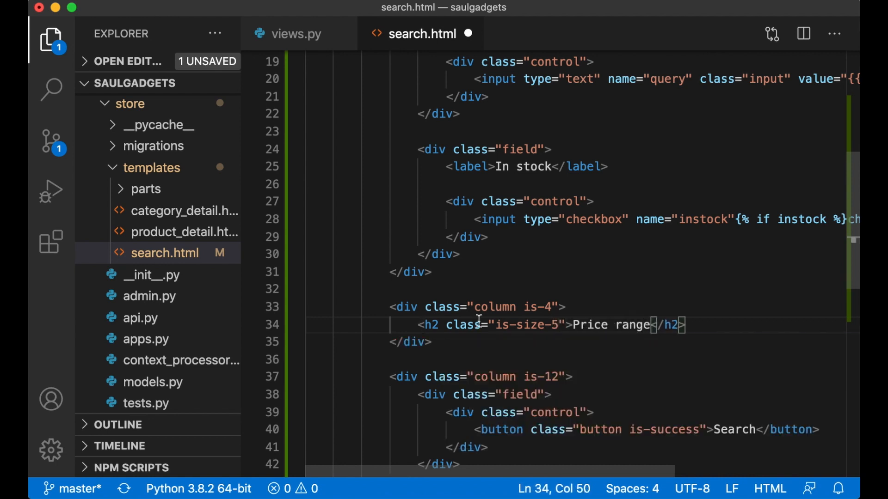
pyautogui.press('Enter')
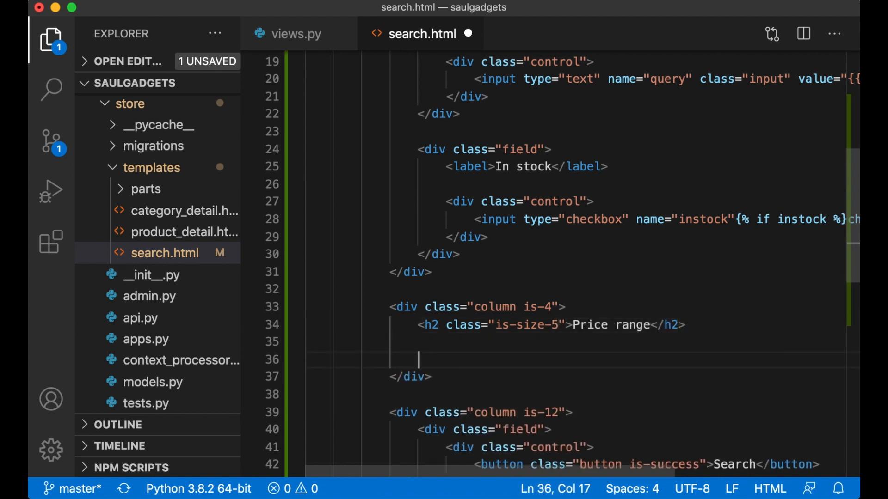
# Step: Add From and To fields with number inputs named price_from and price_to
pyautogui.write('<div class')
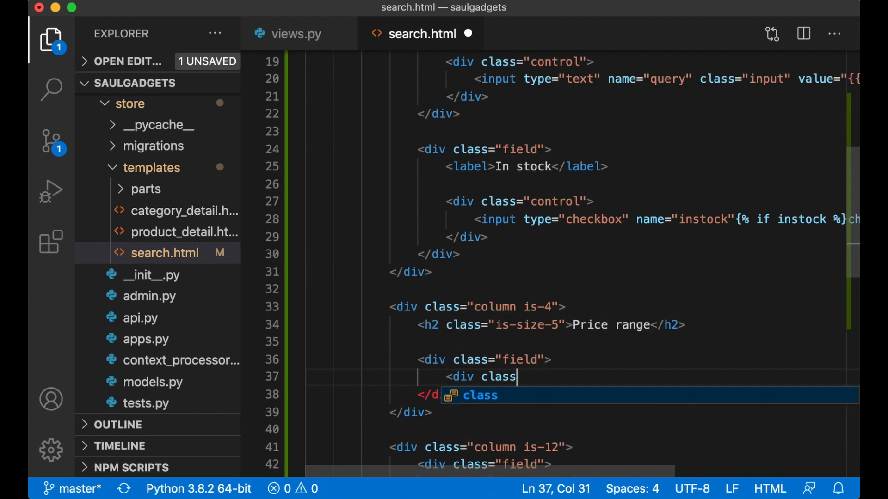
pyautogui.write('="control">')
pyautogui.write('<input type="number')
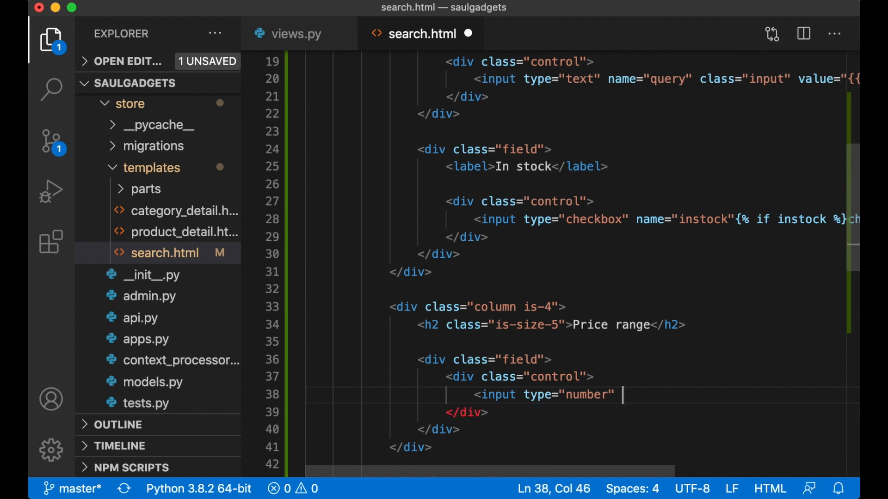
pyautogui.write('name="price_f"')
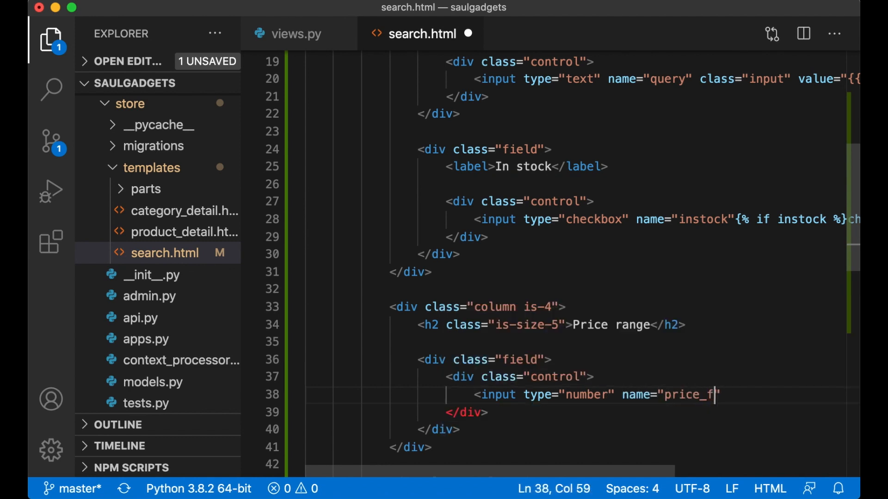
pyautogui.write('rom" class')
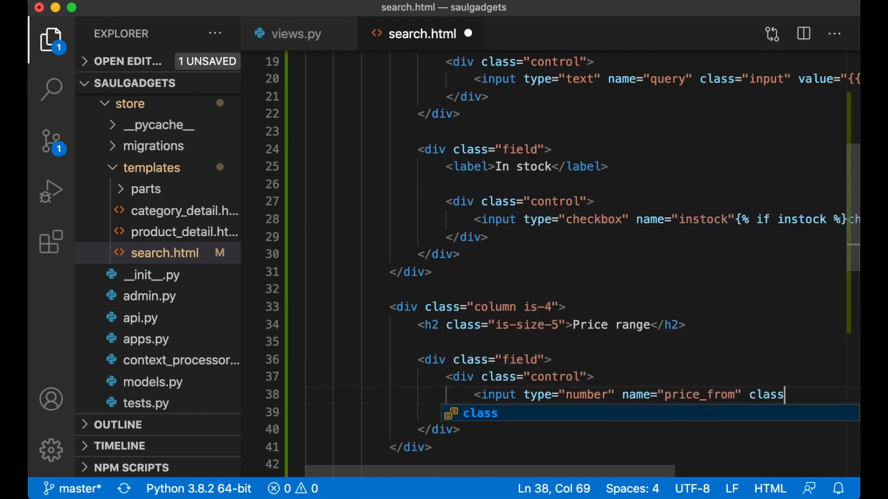
pyautogui.write('="input"')
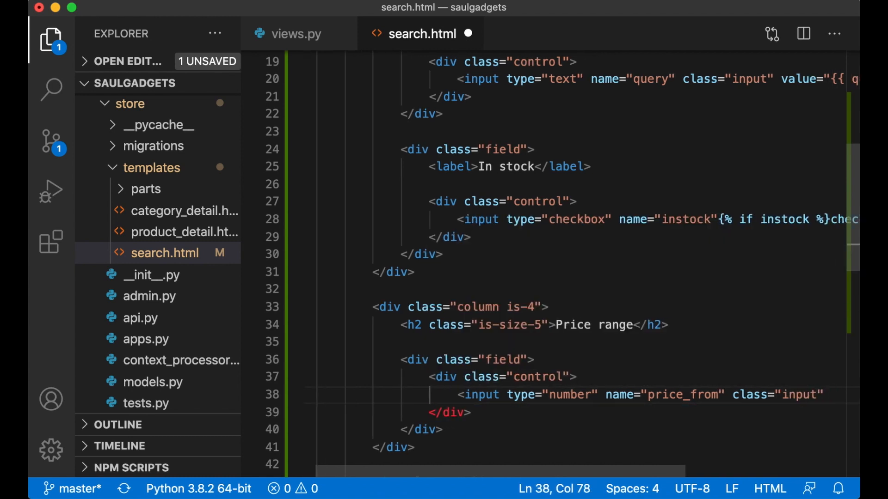
pyautogui.write('value="{{')
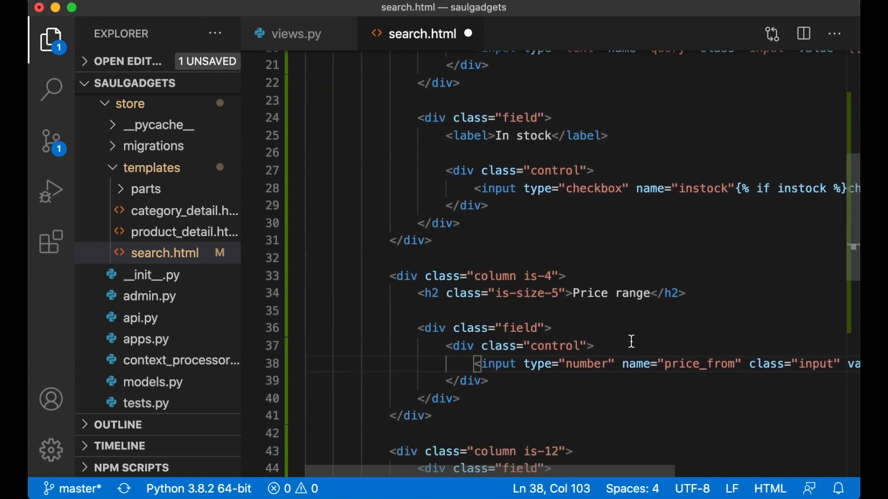
pyautogui.write('<label>From</label>')
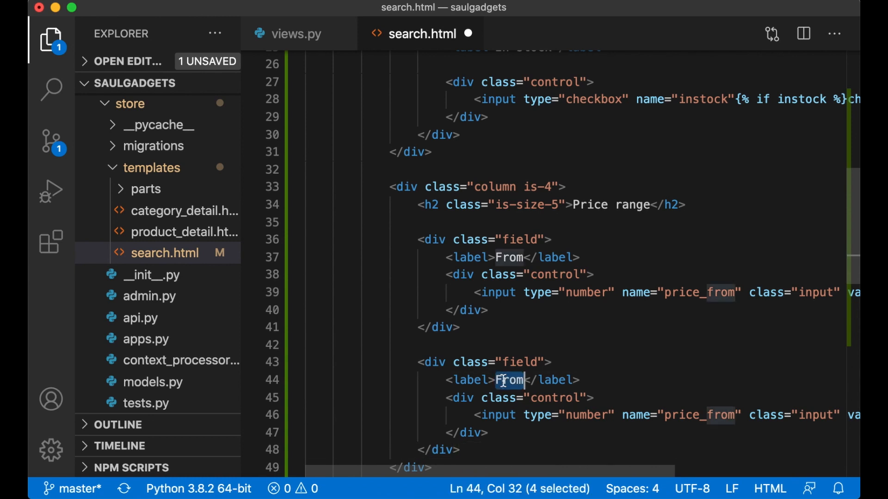
pyautogui.write('To')
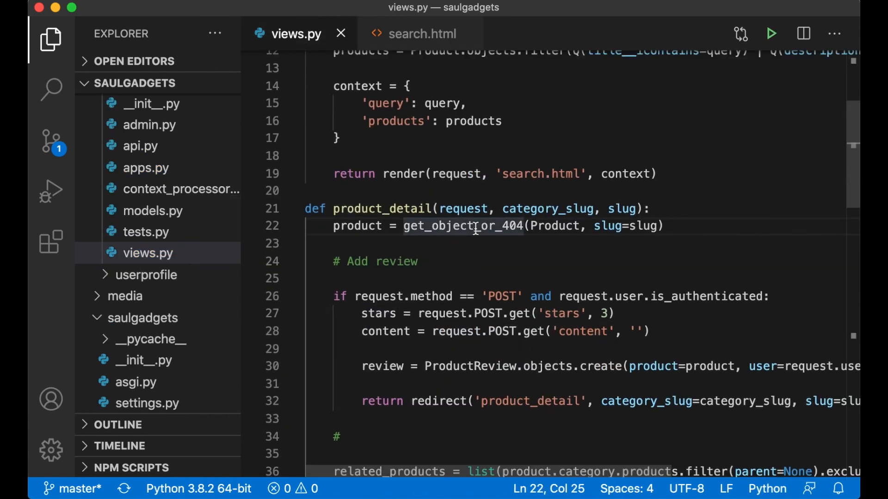
# Step: In views.py, read instock from request.GET.get('instock')
pyautogui.scroll(3)
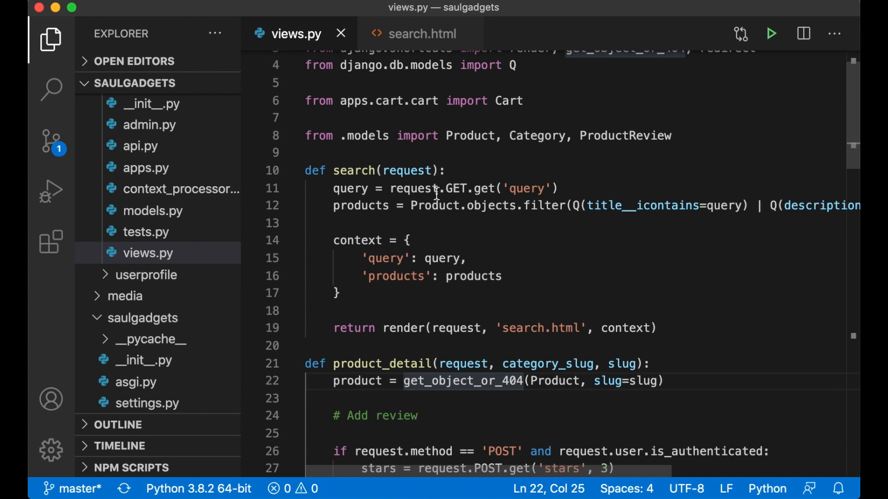
pyautogui.write('in')
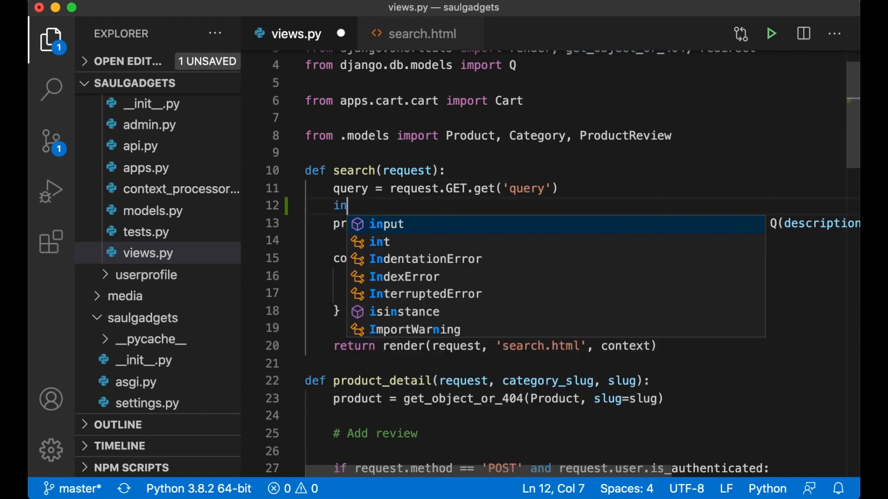
pyautogui.write('stock')
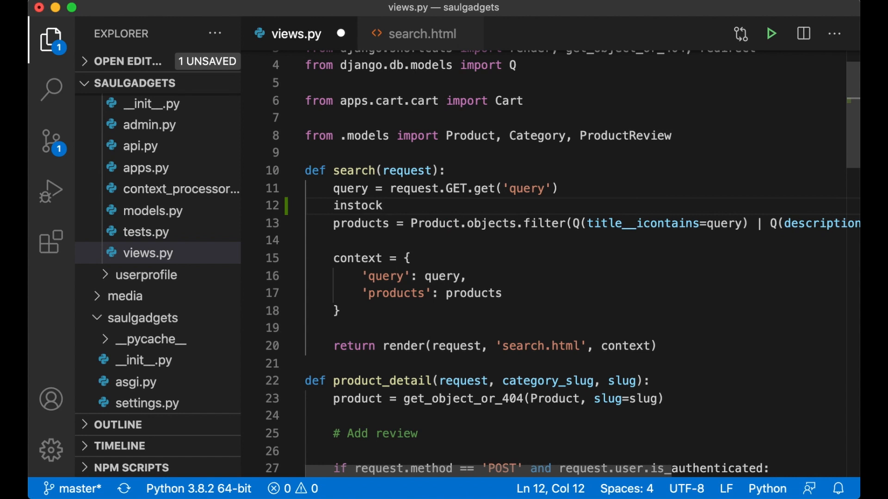
pyautogui.write('request')
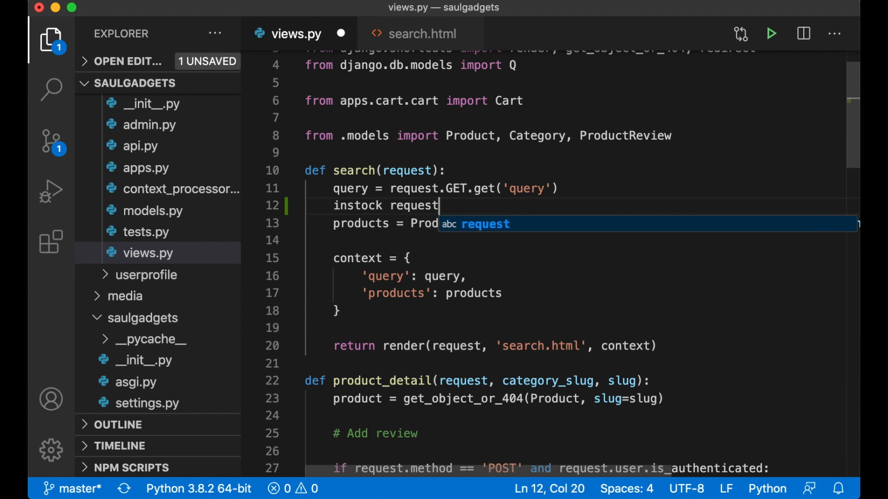
pyautogui.write(".GET.get('')")
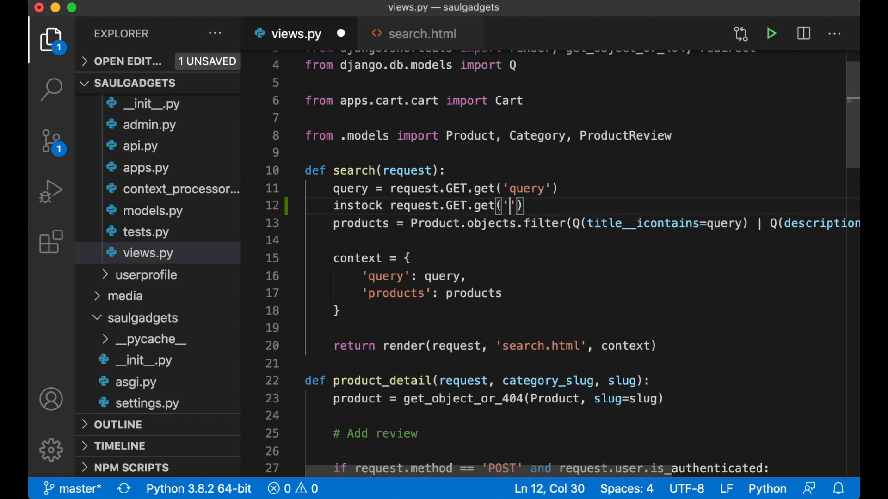
pyautogui.write('instock')
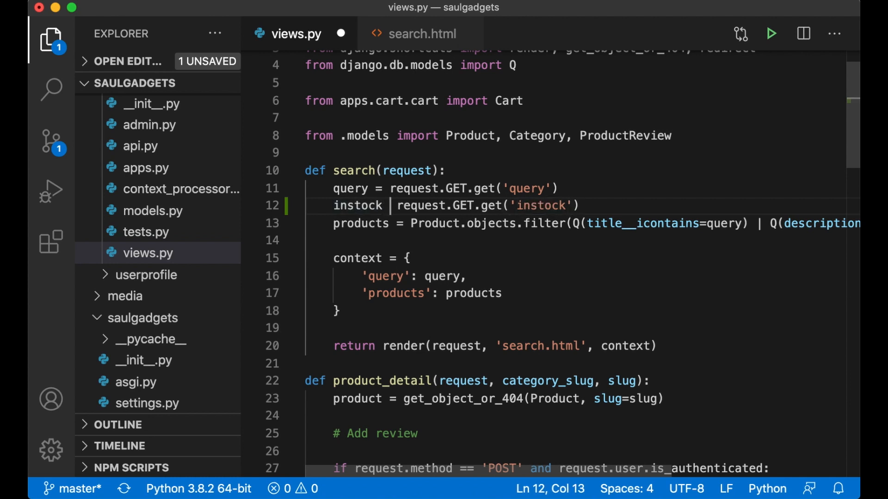
pyautogui.write("= request.GET.get('instock')")
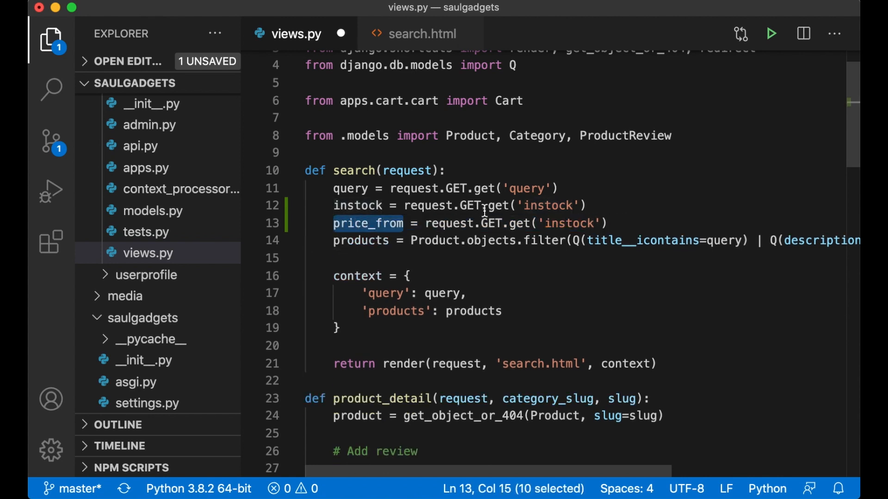
# Step: Read price_from and price_to from GET with defaults 0 and 10000
pyautogui.write("'price_from',")
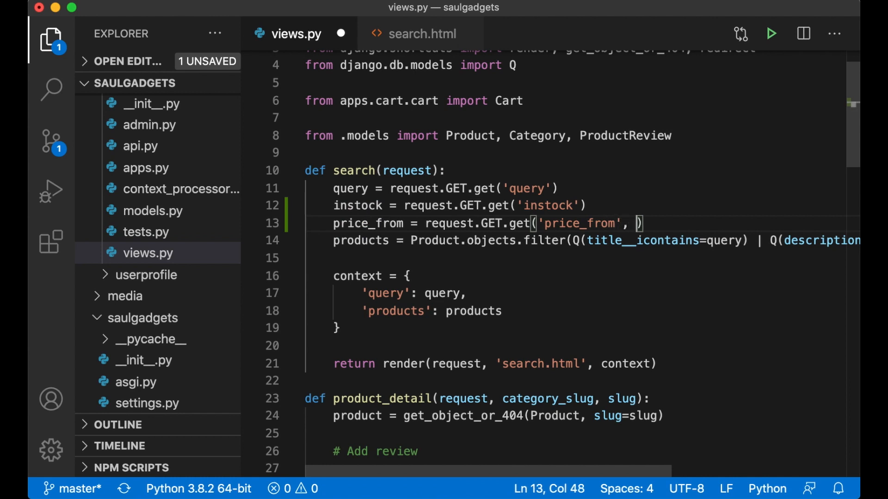
pyautogui.write('0')
pyautogui.write("price_to = request.GET.get('price_to', ")
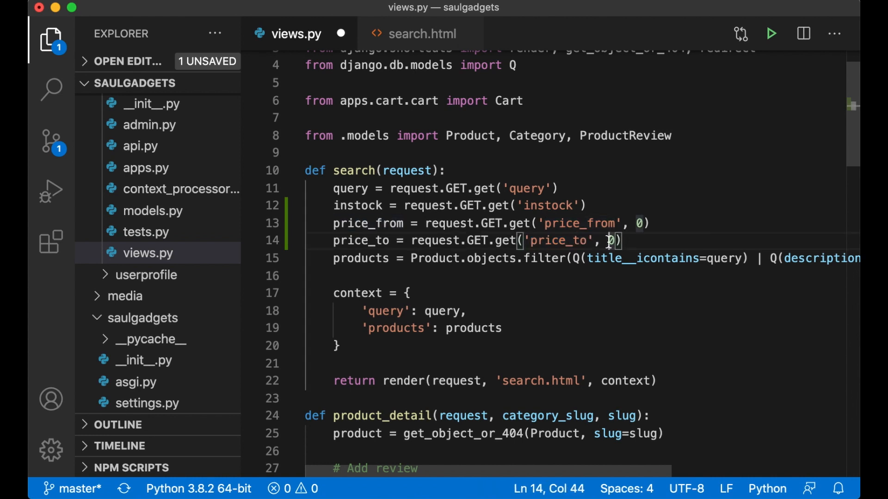
pyautogui.write('10000')
pyautogui.click(423, 327)
pyautogui.write(',')
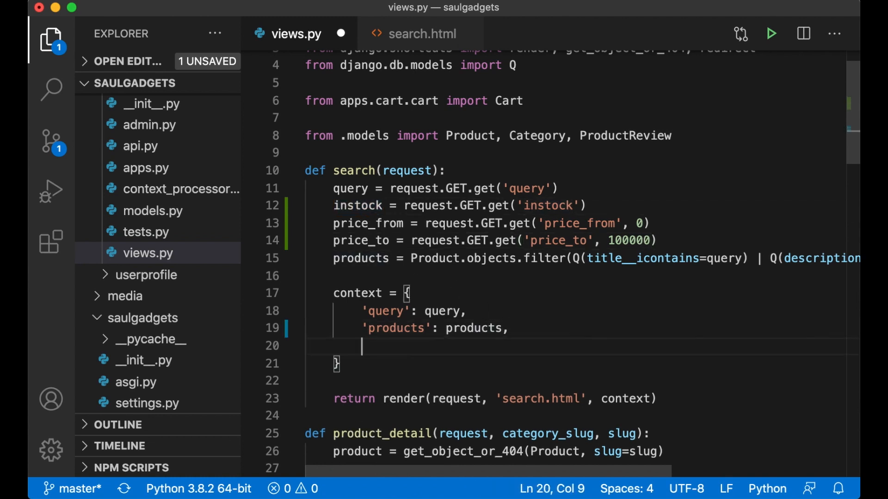
# Step: Add instock, price_from and price_to to the template context dict
pyautogui.write("'instock': instock,")
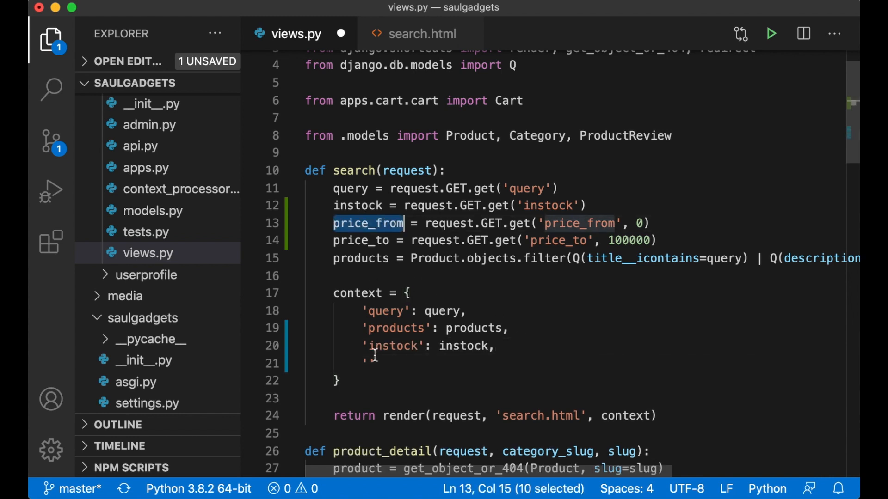
pyautogui.write("'price_from': price_from,")
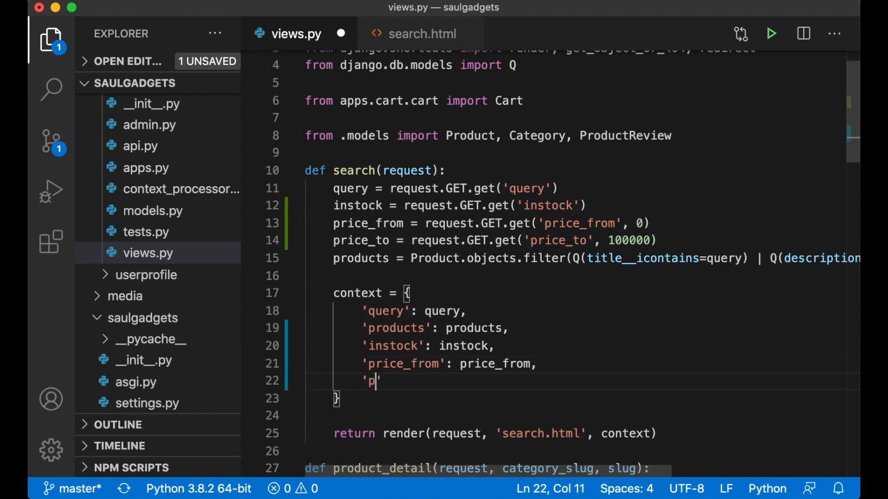
pyautogui.write('rice_to')
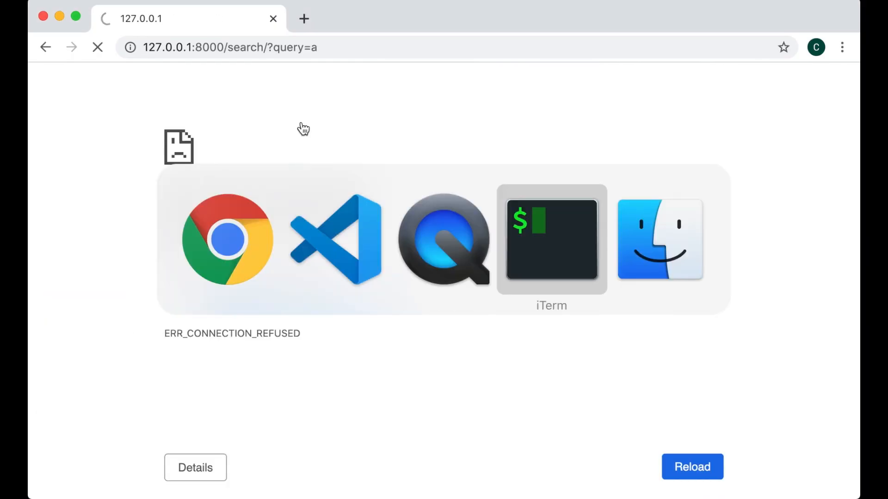
# Step: Reload the search for "a" showing From 0 and To 100000, tick In stock and search
pyautogui.click(692, 466)
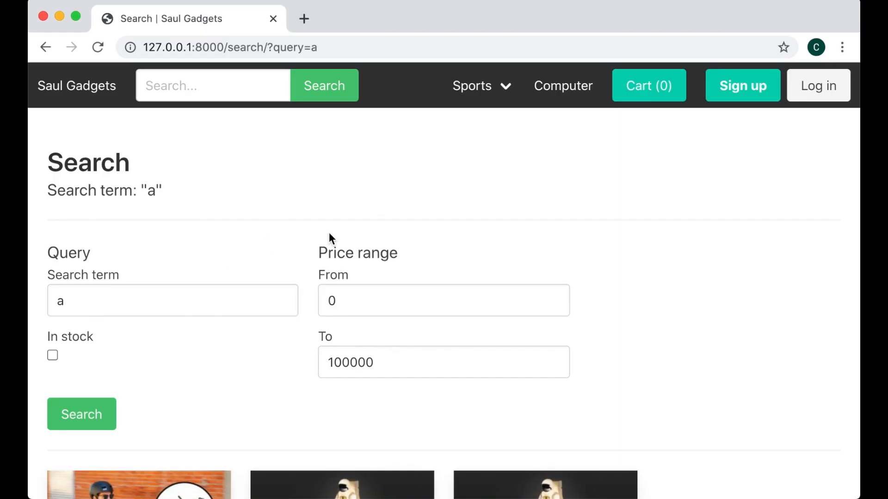
pyautogui.moveTo(372, 342)
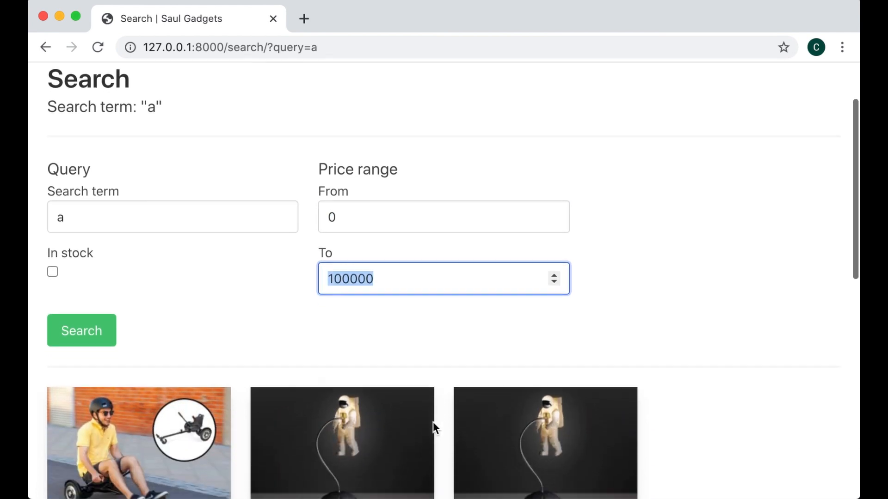
pyautogui.scroll(-3)
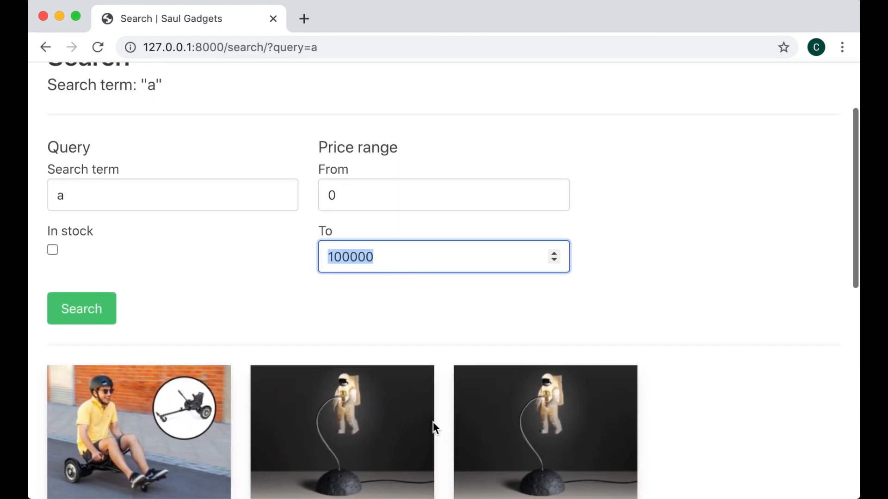
pyautogui.click(51, 250)
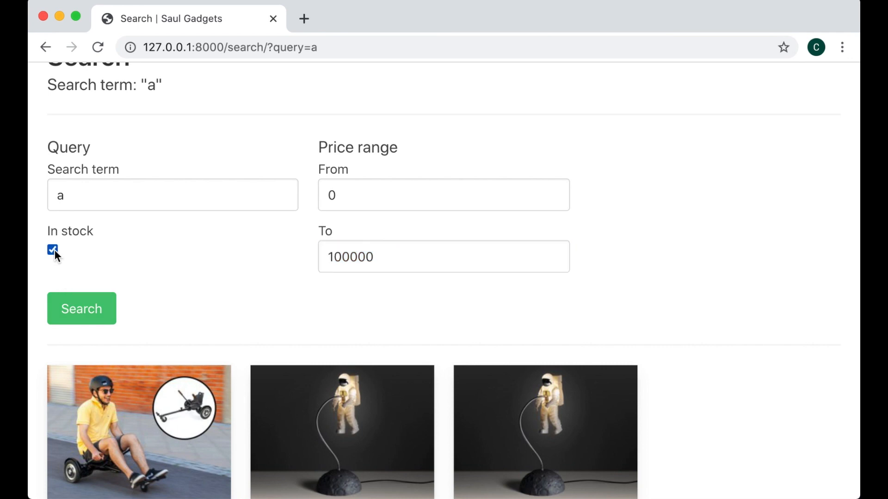
pyautogui.click(81, 309)
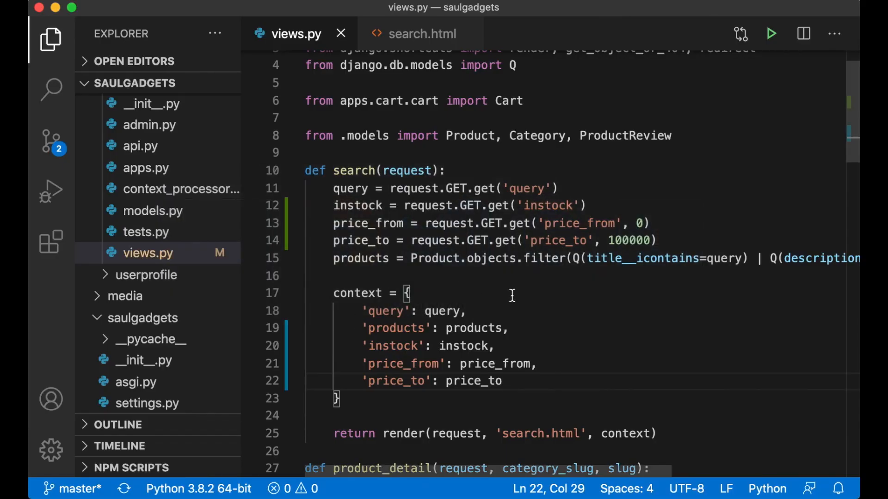
# Step: Read sorting from request.GET defaulting to '-date_added' and add 'sorting': sorting to the context
pyautogui.click(671, 240)
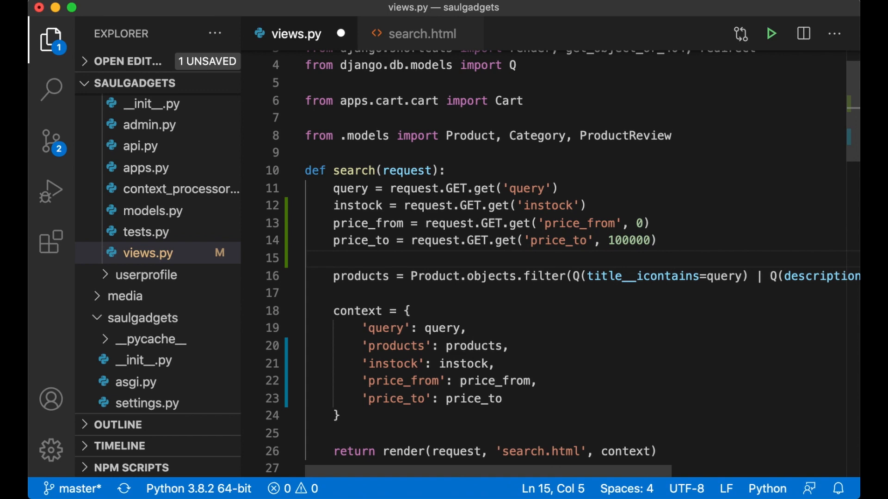
pyautogui.write('sorting = req')
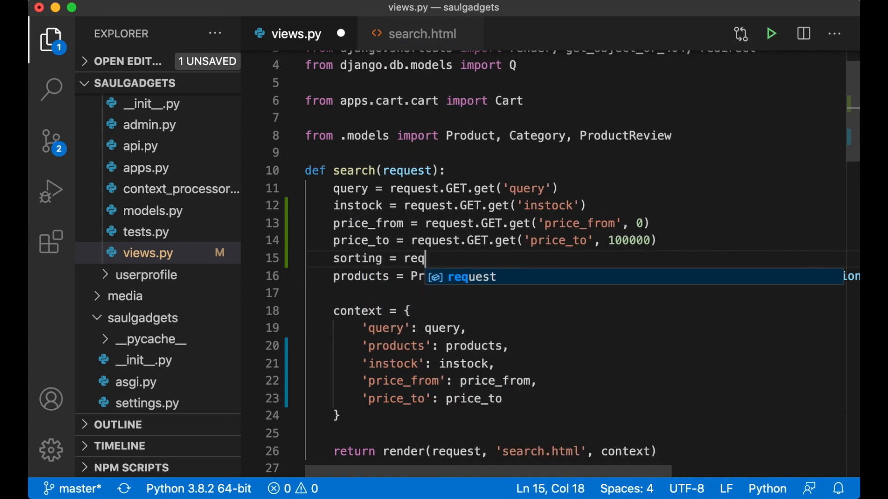
pyautogui.write("uest.GET.get('sortin', '")
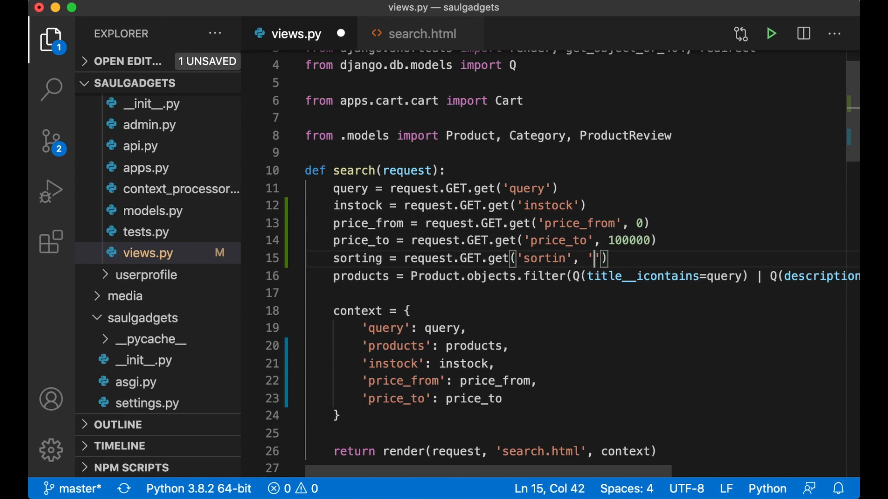
pyautogui.write('-date_')
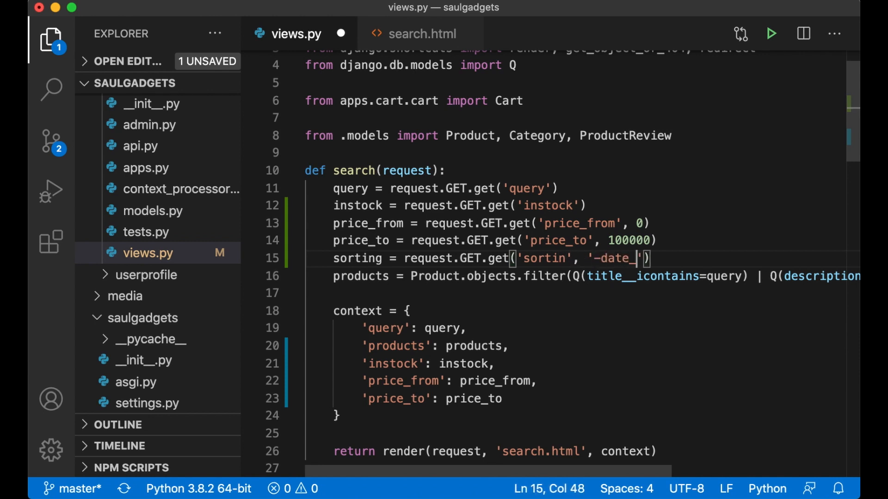
pyautogui.write('added')
pyautogui.click(582, 399)
pyautogui.write(',')
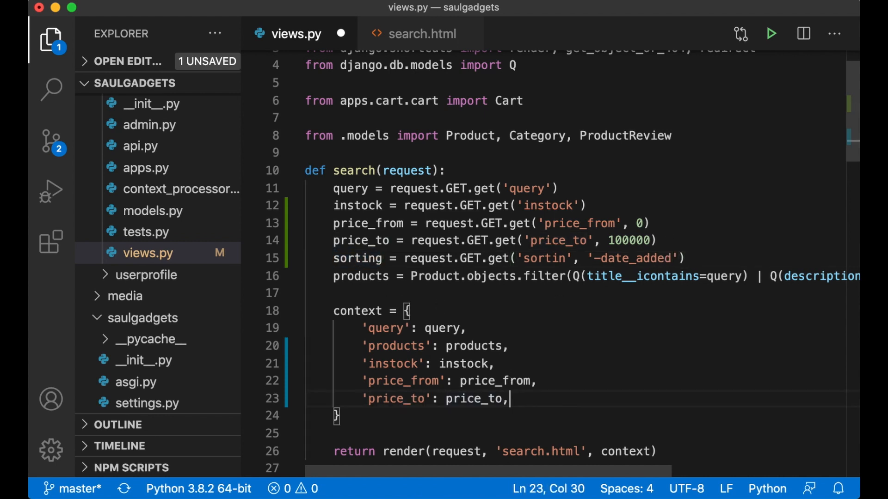
pyautogui.write("'sorting': sorting")
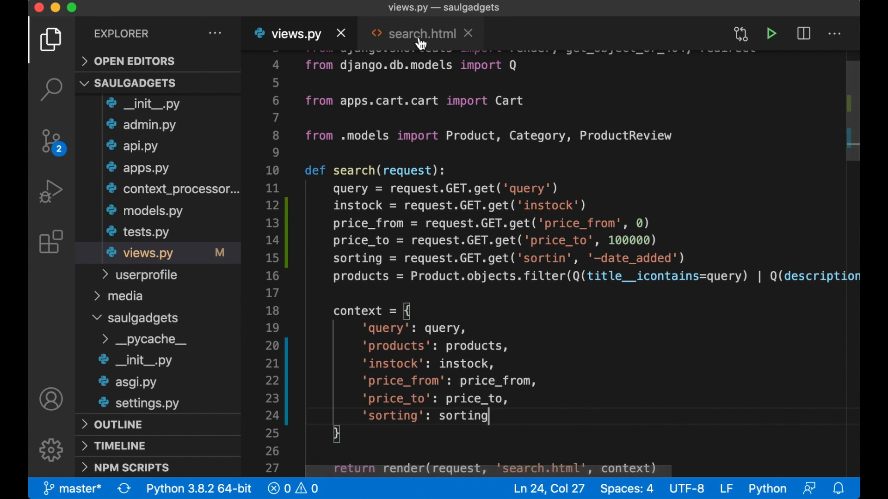
pyautogui.click(422, 33)
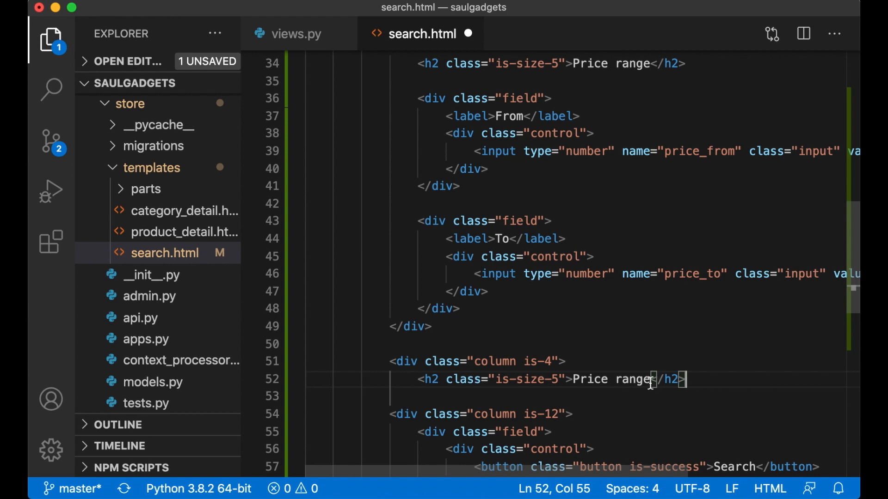
# Step: Add a Sorting column with a 'Select sorting criteria' field to search.html
pyautogui.write('Sorting')
pyautogui.write('</div>')
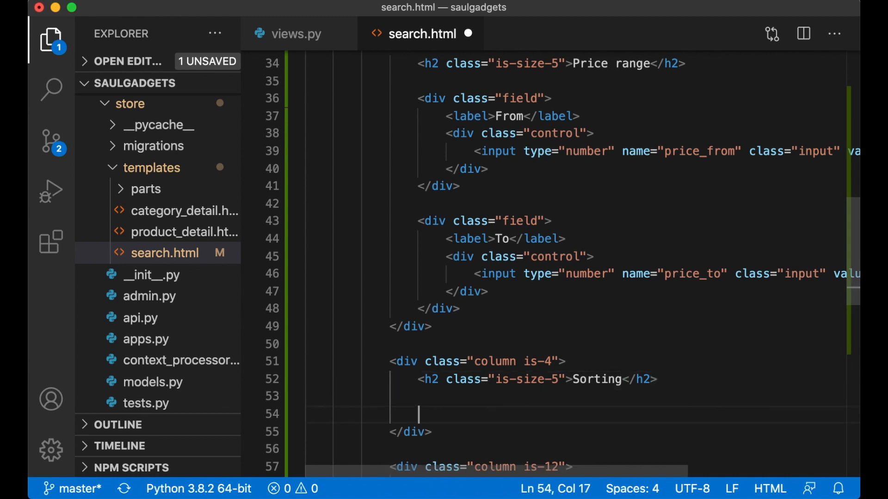
pyautogui.write('<div')
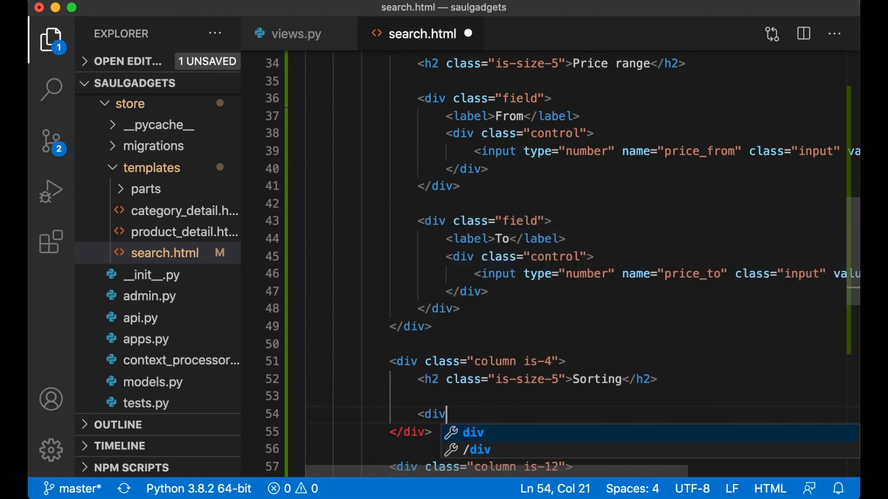
pyautogui.write('class="field">')
pyautogui.write('<label>')
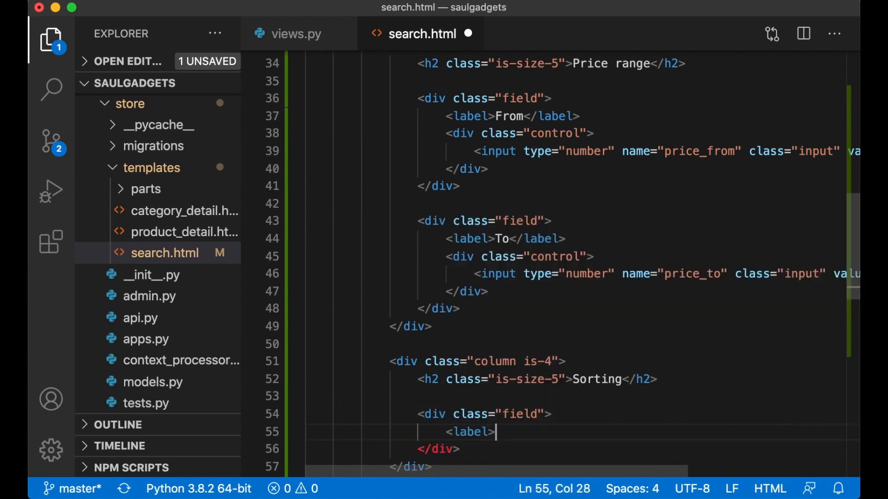
pyautogui.write('Select sorting crite</label>')
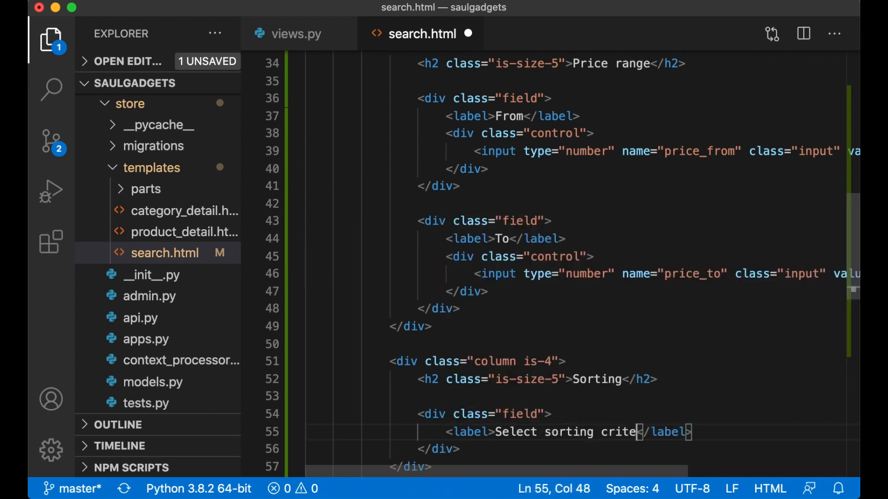
# Step: Add a select named sorting inside that field, then fix 'sortin' to 'sorting' in views.py
pyautogui.write('<div')
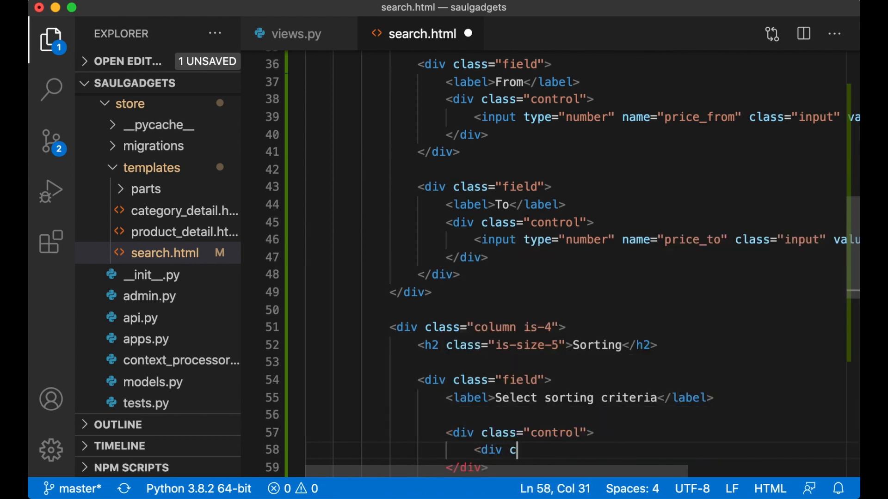
pyautogui.write('class="selecte')
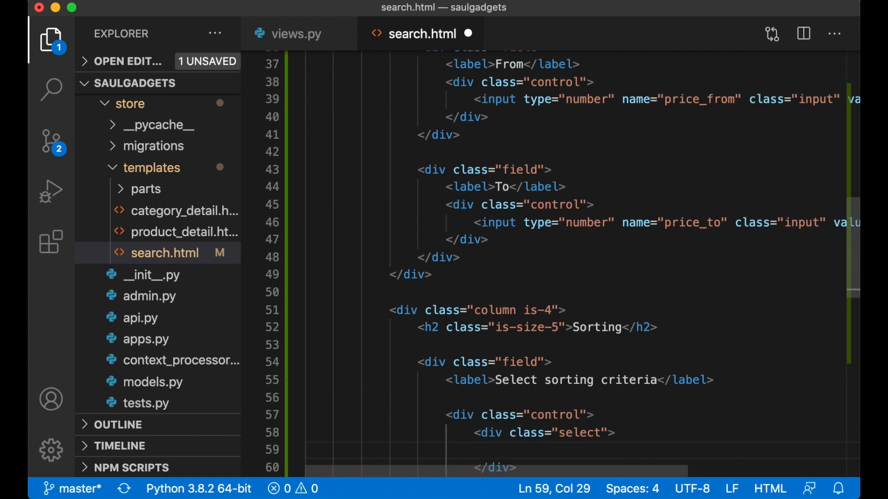
pyautogui.write('<select name=""')
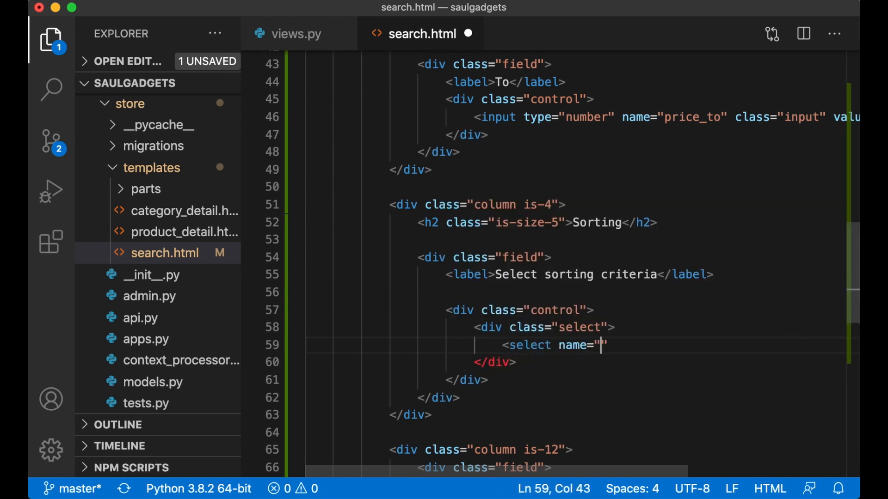
pyautogui.write('sorting>')
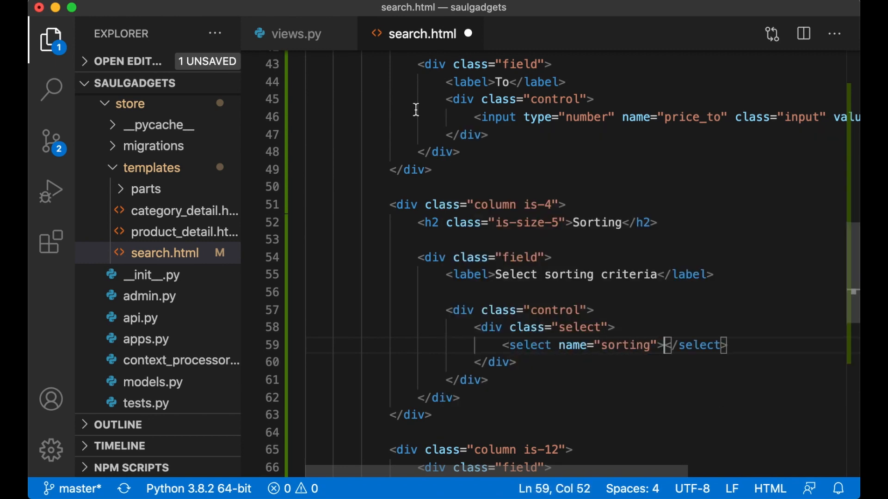
pyautogui.click(298, 33)
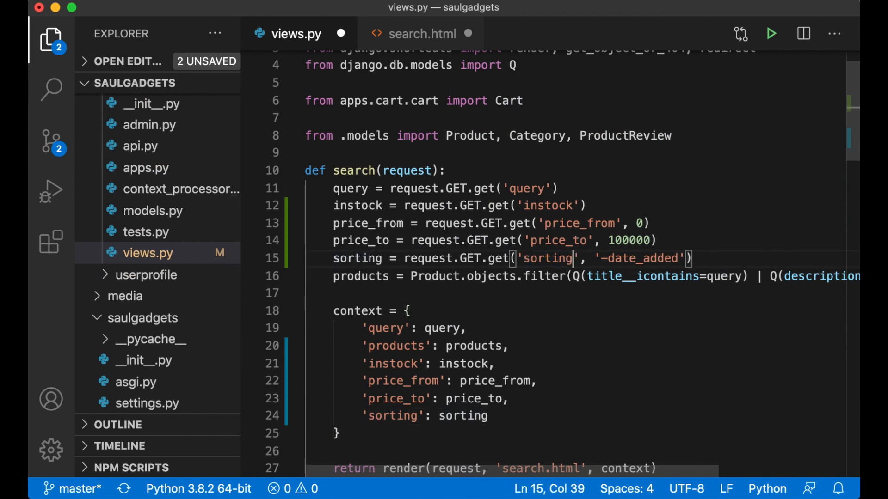
# Step: Add a Newest first option with value -date_added to the sorting select
pyautogui.click(423, 33)
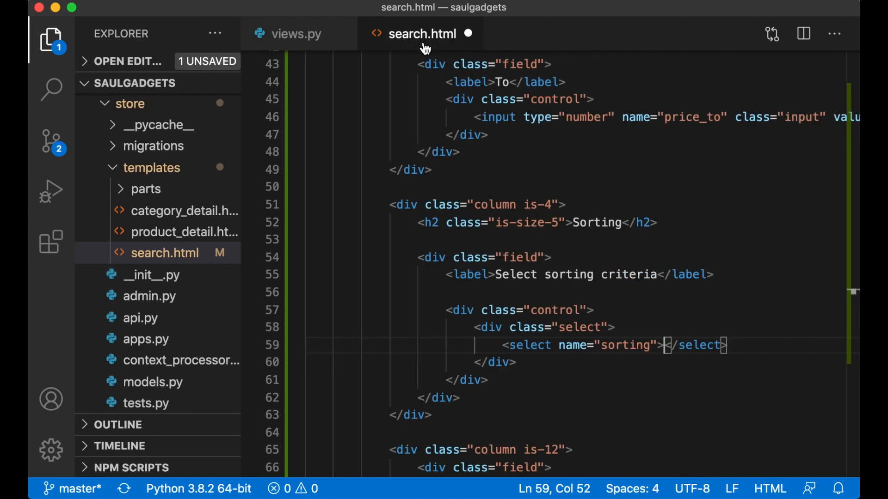
pyautogui.press('Enter')
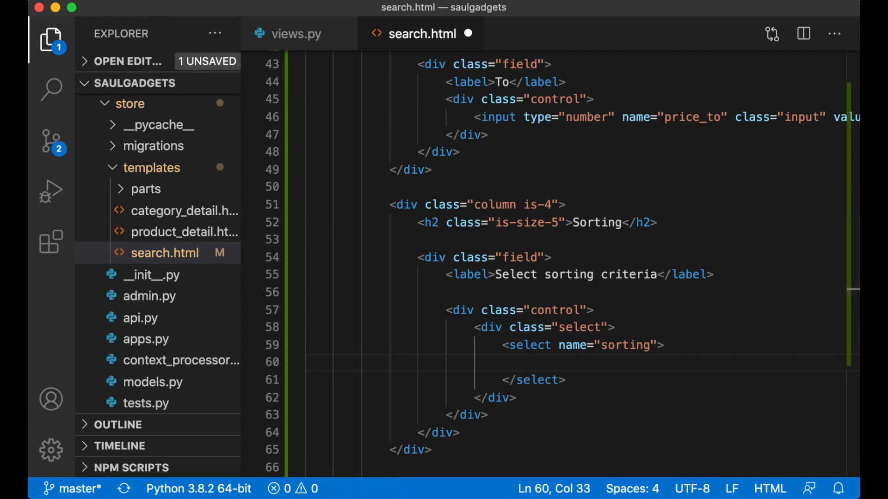
pyautogui.write('<')
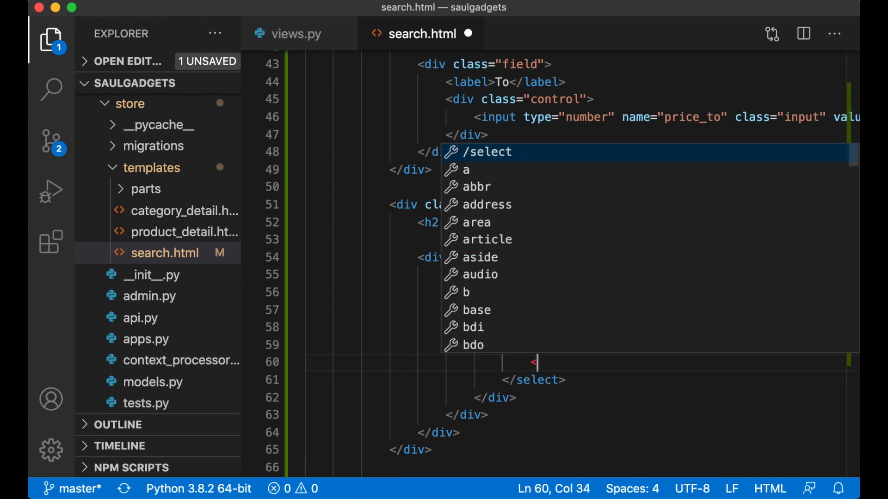
pyautogui.write('otoin')
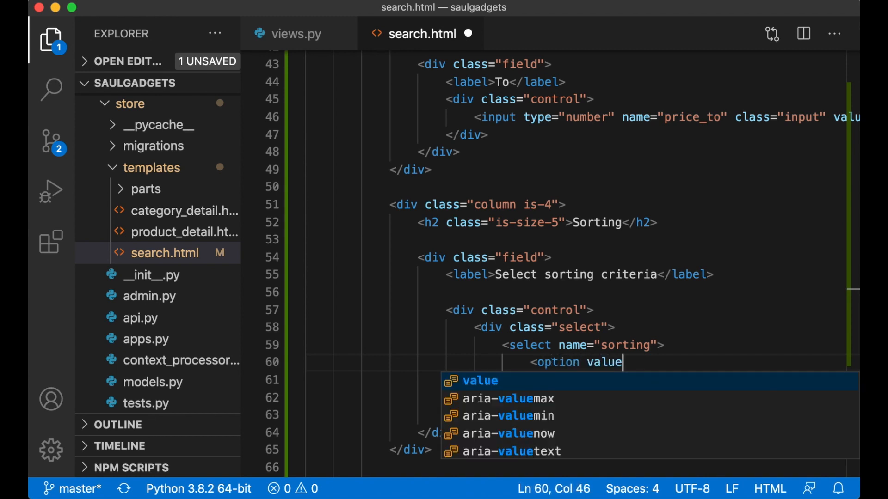
pyautogui.write('="-date_added"></option>')
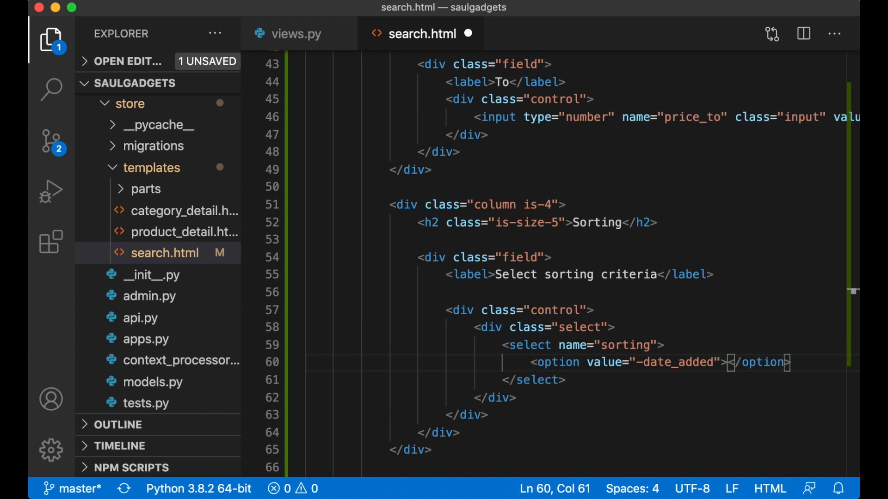
pyautogui.write('Newest first')
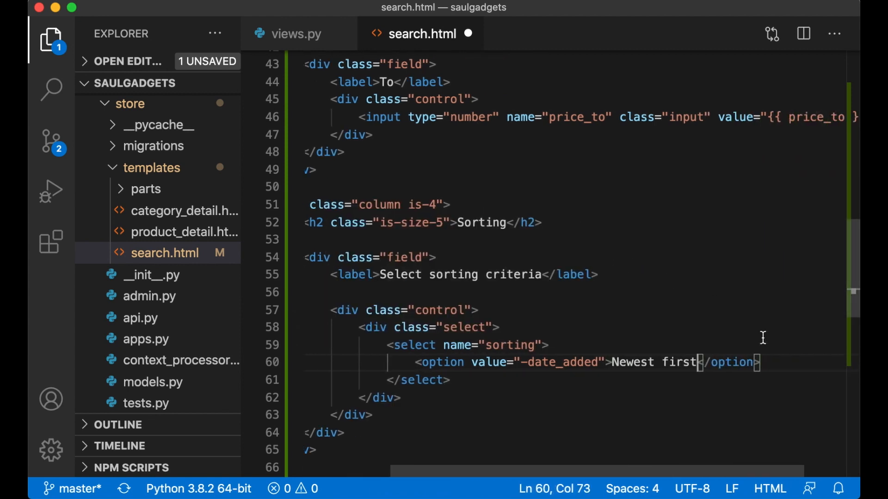
# Step: Add Price low-high (price) and Price high-low (-price) options and save the template
pyautogui.write('<ot')
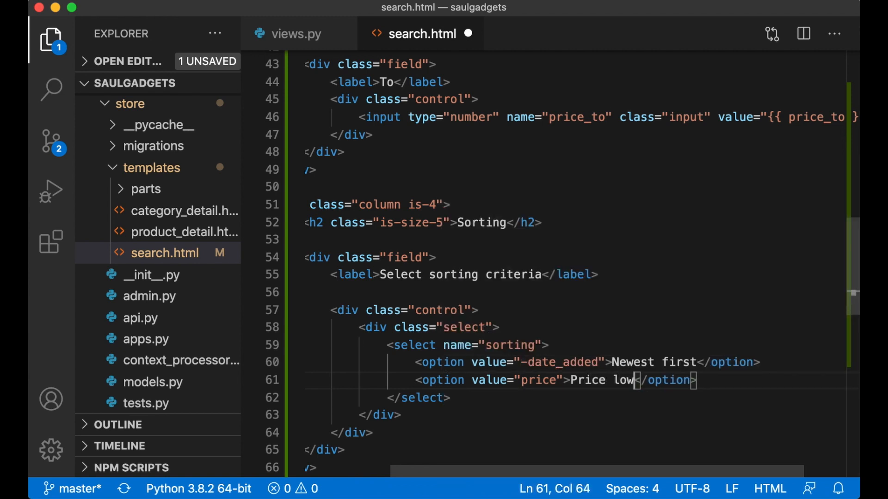
pyautogui.write('-high')
pyautogui.write('<op')
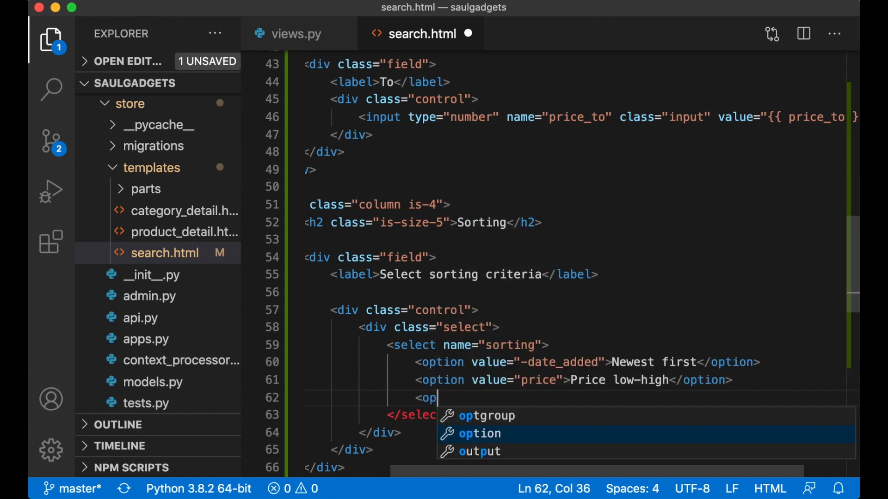
pyautogui.write('tion vlaue="')
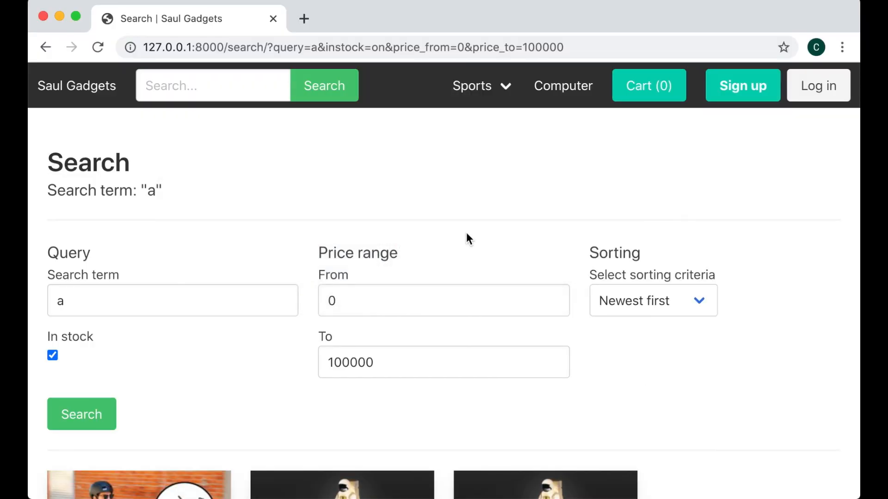
pyautogui.click(653, 300)
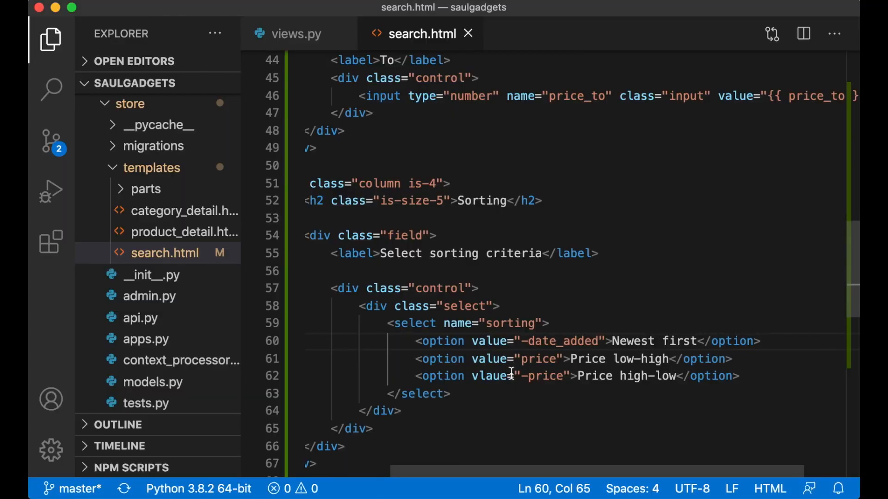
# Step: Mark Newest first selected when sorting == '-date_added' using {% if %} markup
pyautogui.doubleClick(559, 342)
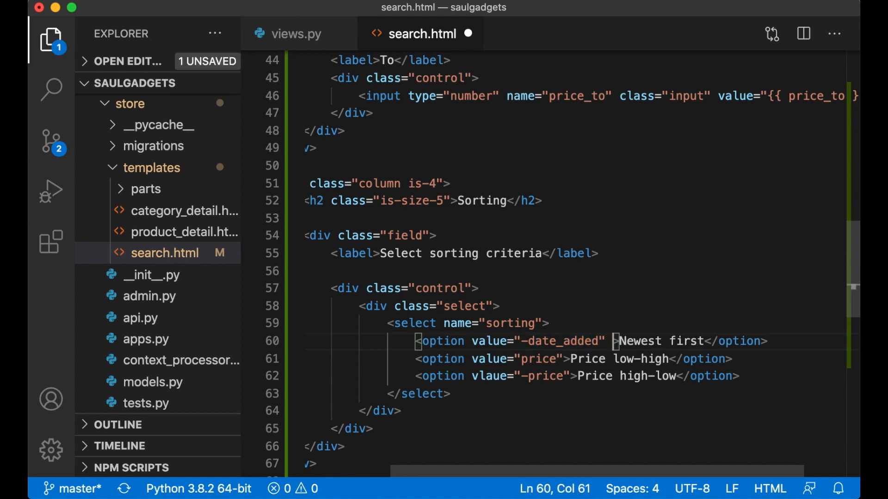
pyautogui.press('Backspace')
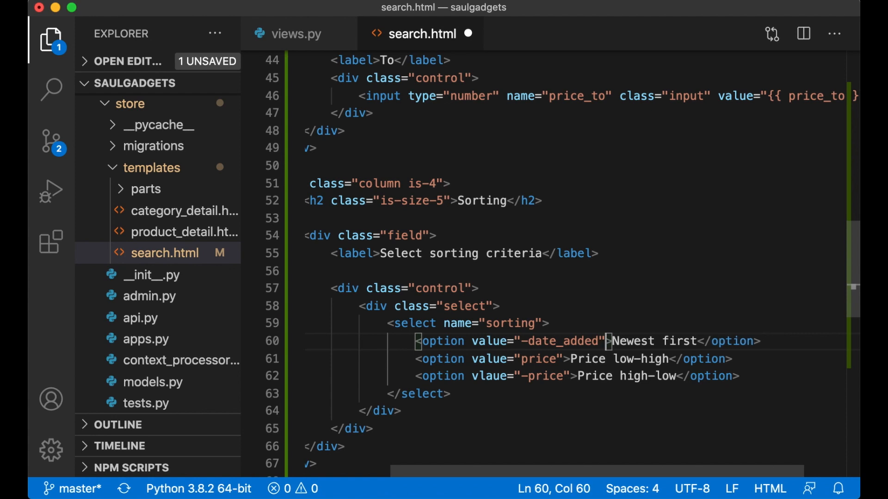
pyautogui.write('{% if sort')
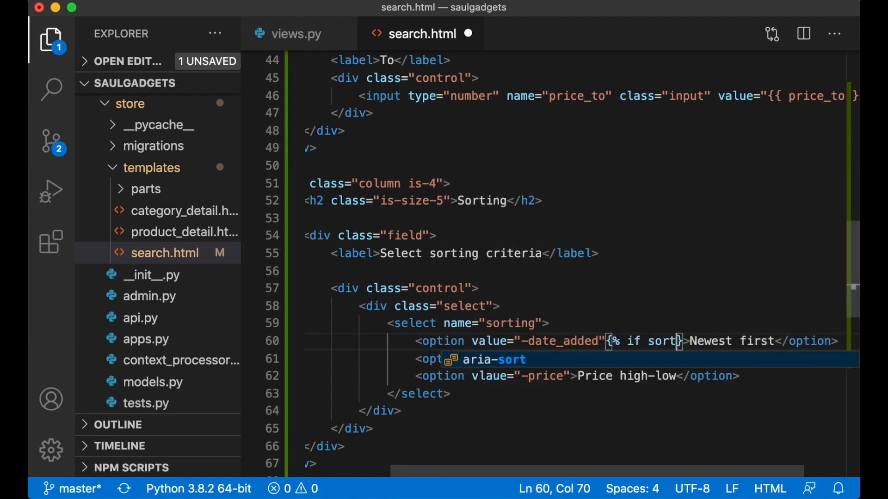
pyautogui.write("sorting == '-'")
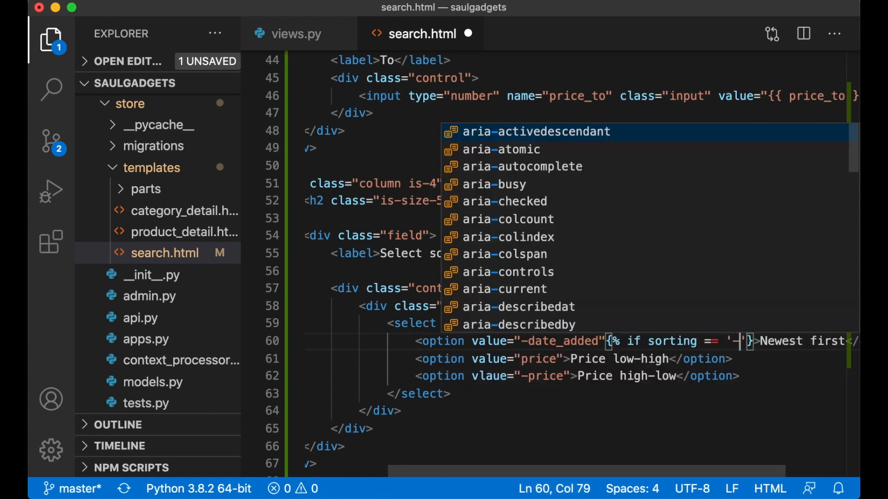
pyautogui.write('date_added')
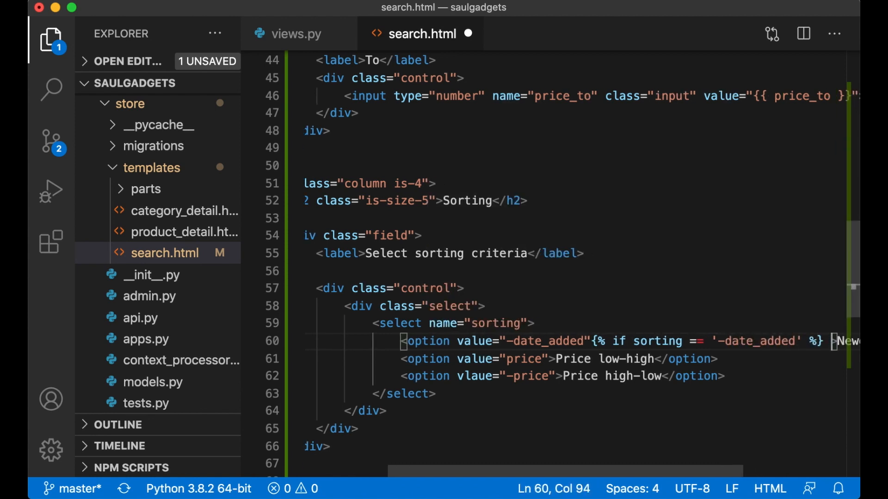
pyautogui.write('selected{% endif %')
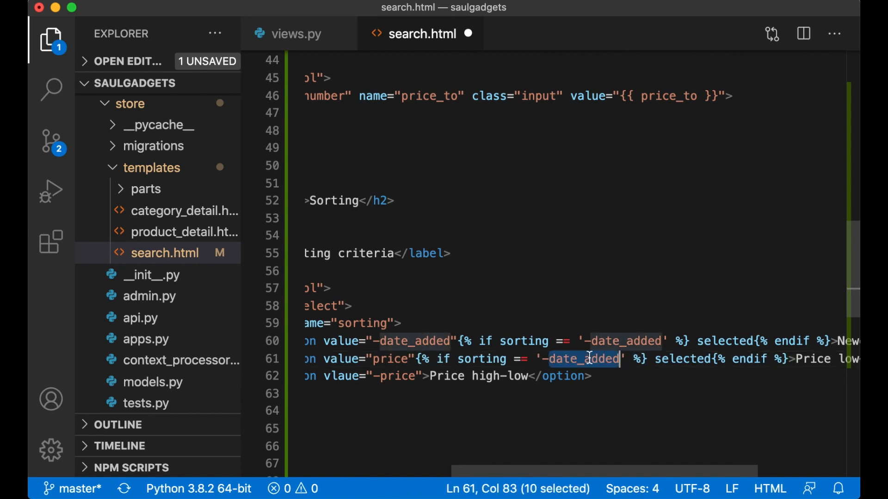
# Step: Add the same conditional selected markup to the Price low-high and high-low options
pyautogui.write('price')
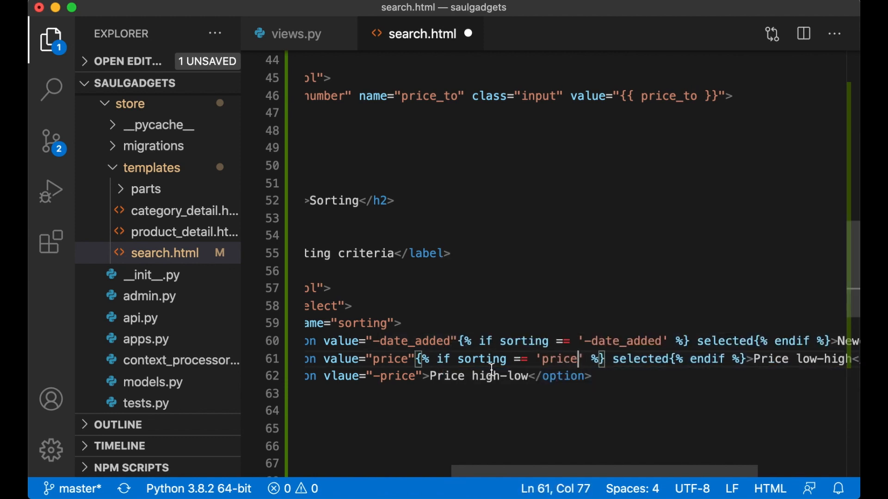
pyautogui.write("{% if sorting == '-date_added' %} selected{% endif %}")
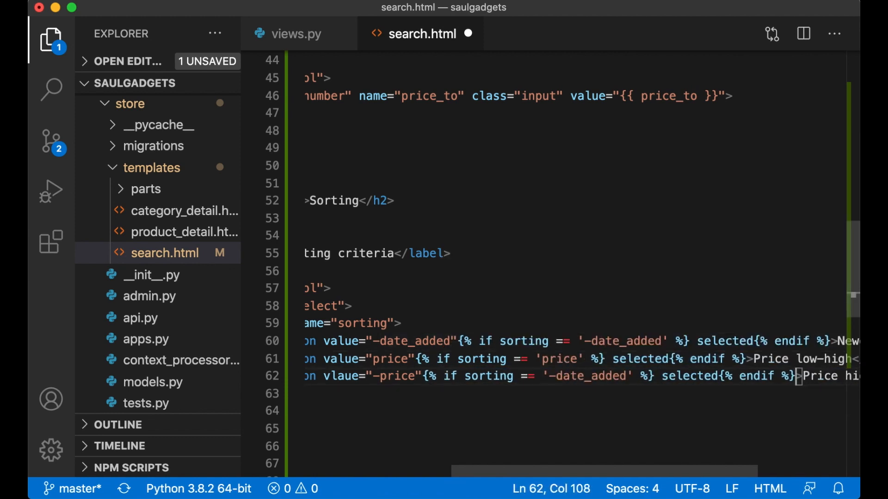
pyautogui.doubleClick(591, 375)
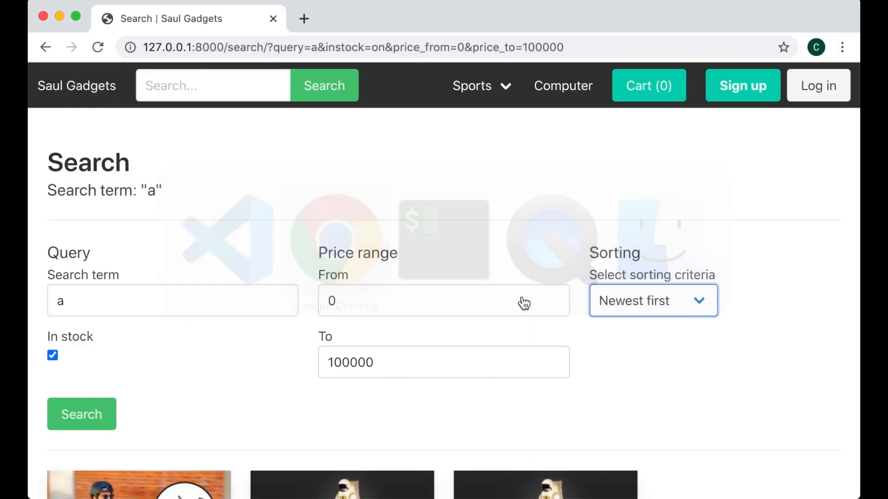
# Step: Choose Price low-high, rerun the search and check the option stays selected with the results
pyautogui.click(652, 301)
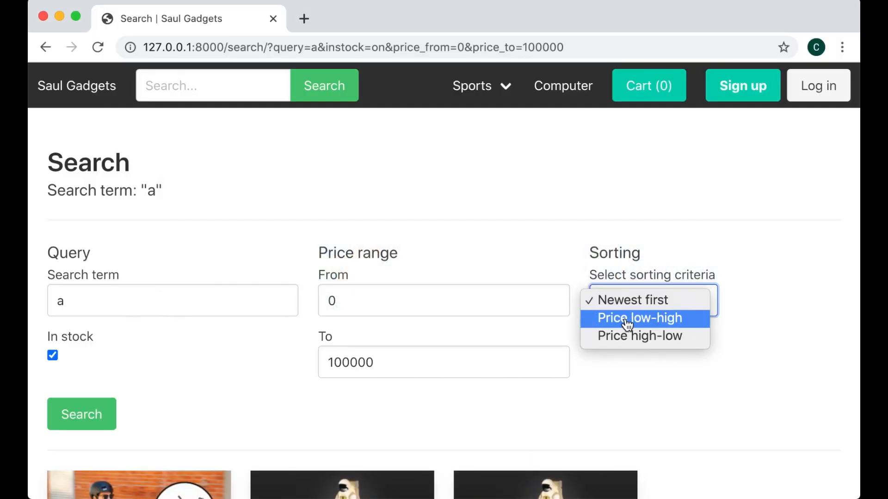
pyautogui.click(639, 319)
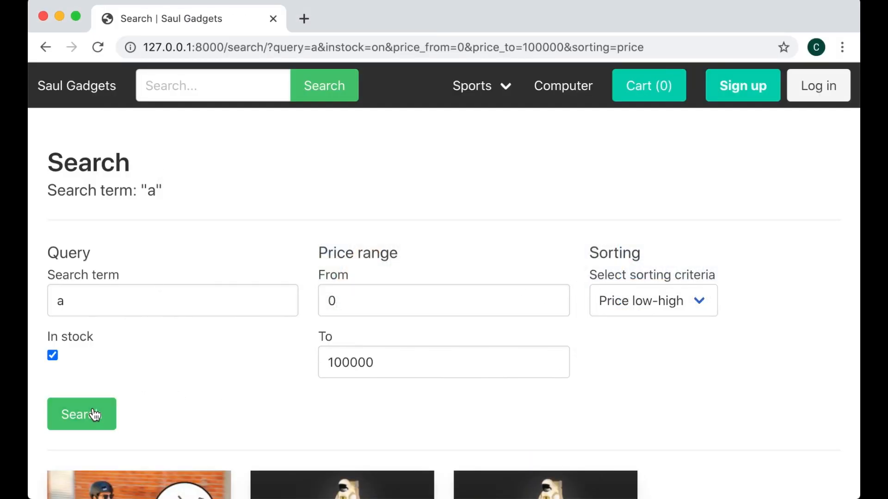
pyautogui.moveTo(630, 298)
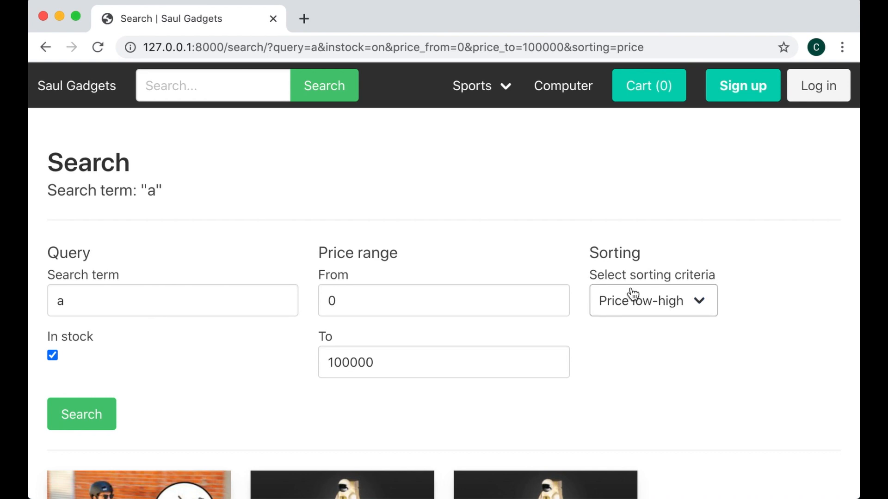
pyautogui.moveTo(668, 311)
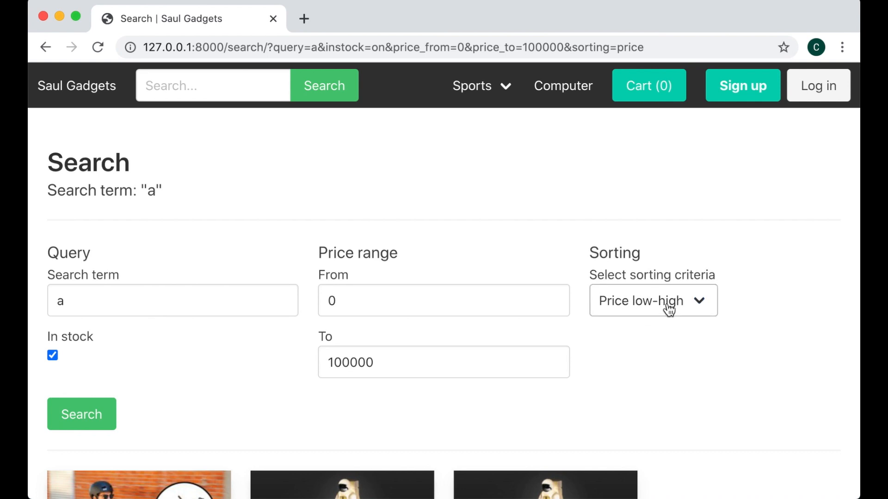
pyautogui.scroll(-3)
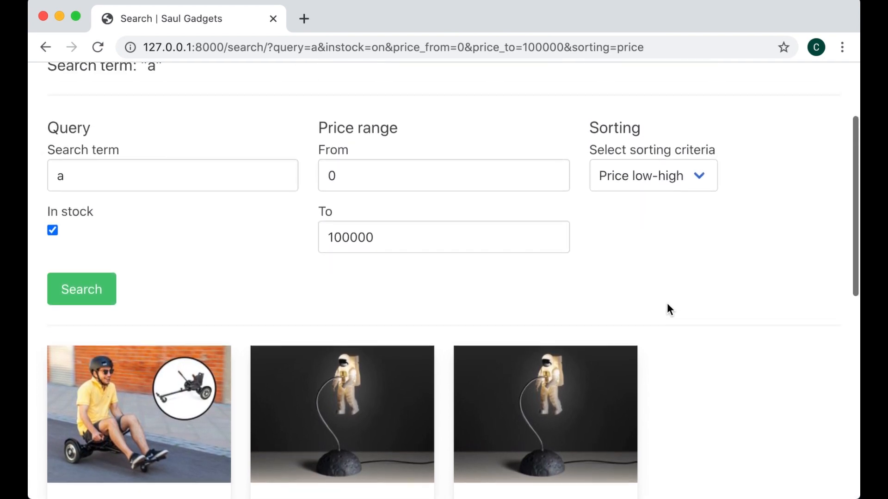
pyautogui.scroll(3)
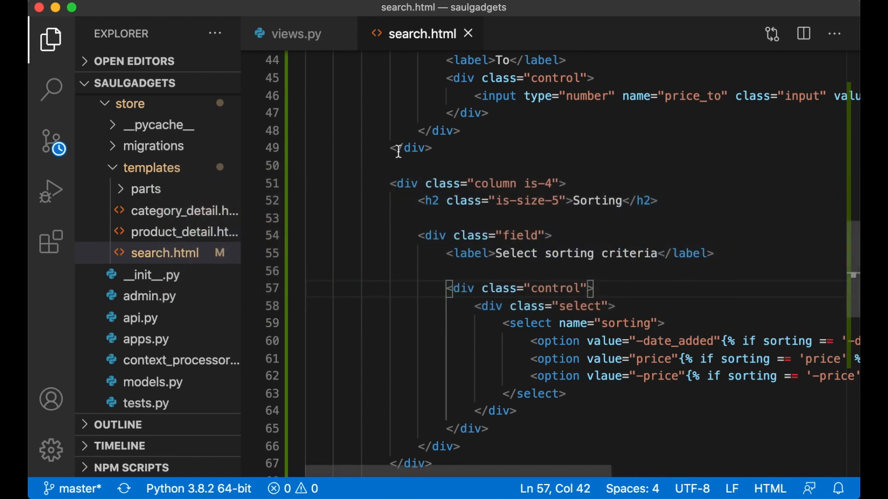
# Step: When instock is set, filter products to num_available__gte=1 in the search view
pyautogui.click(294, 34)
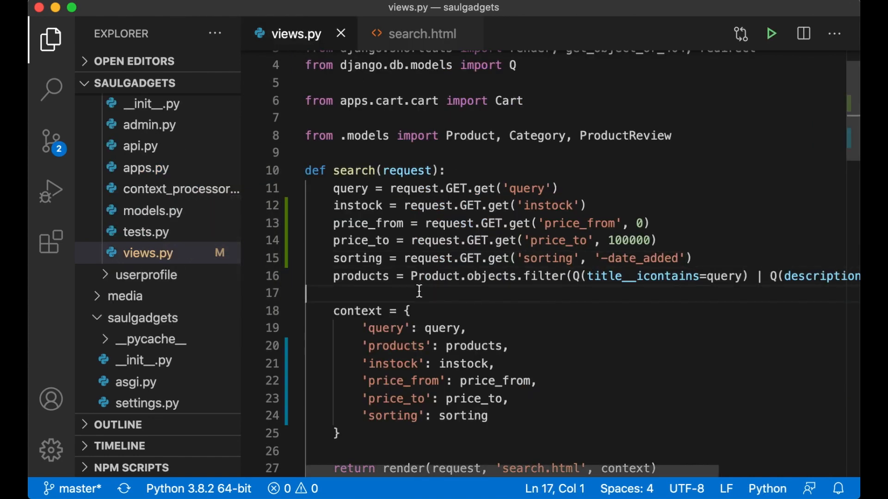
pyautogui.press('Enter')
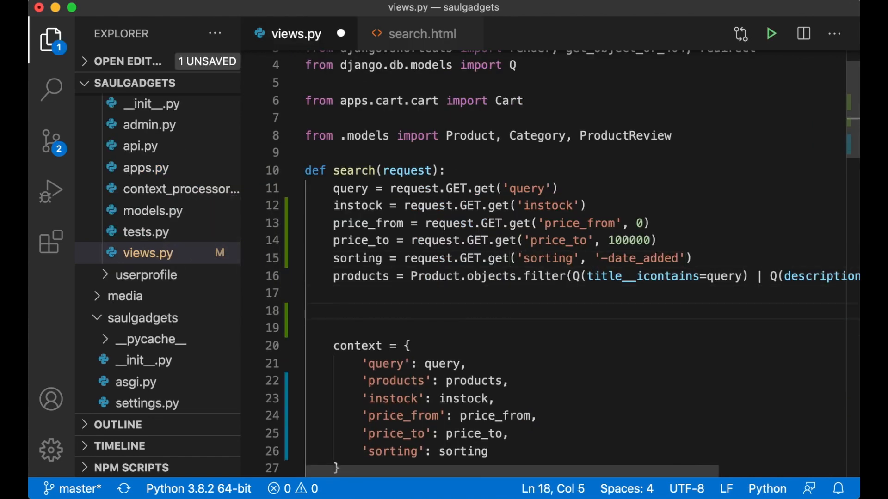
pyautogui.write('kf')
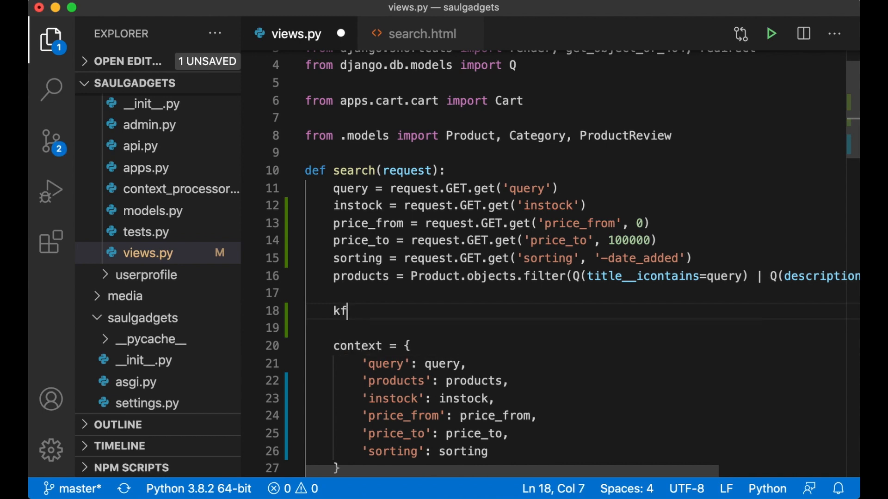
pyautogui.write('if instock:')
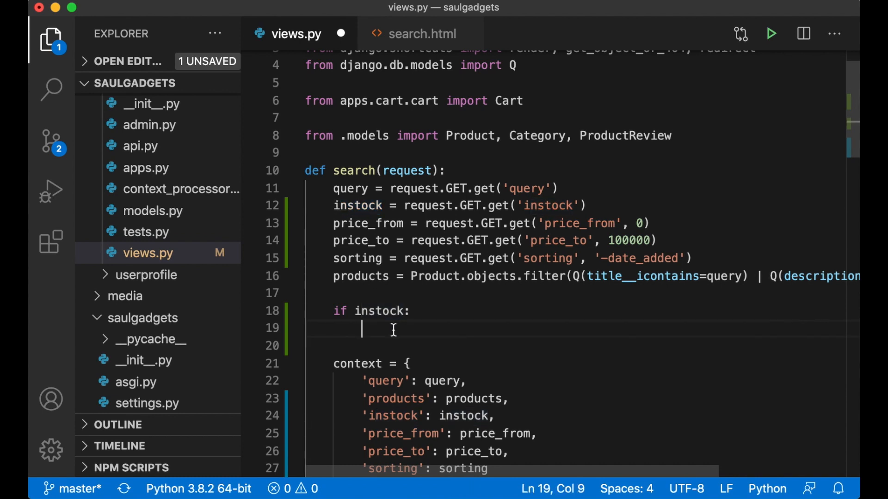
pyautogui.write('products = products.filter(')
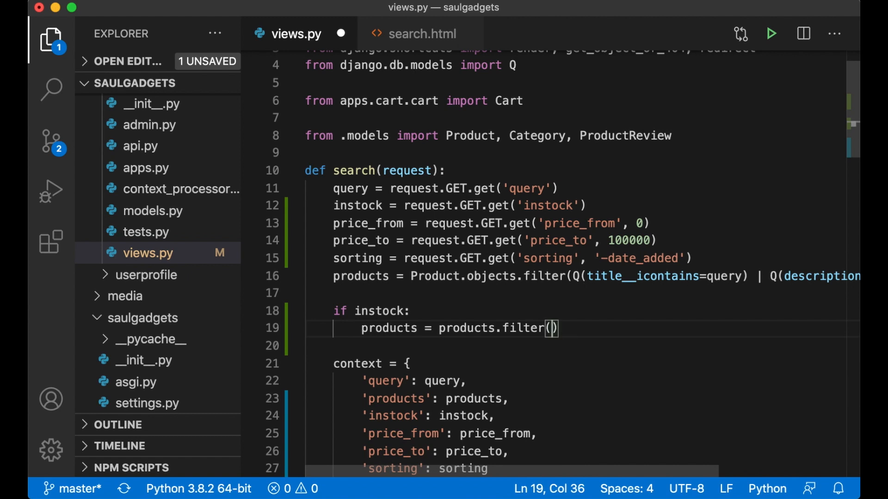
pyautogui.write('num_')
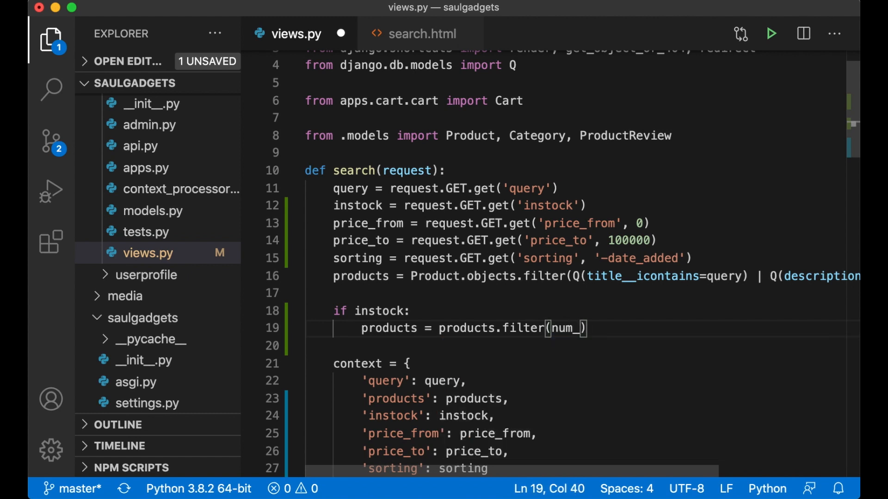
pyautogui.write('availa')
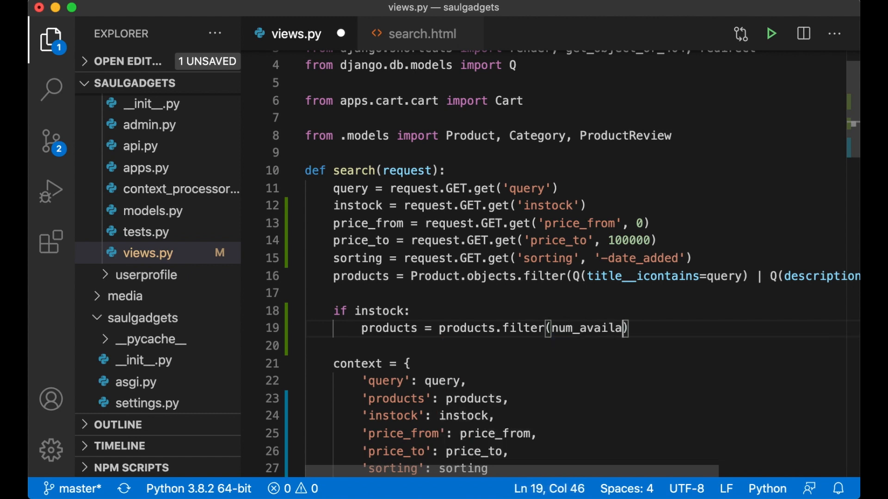
pyautogui.write('ble')
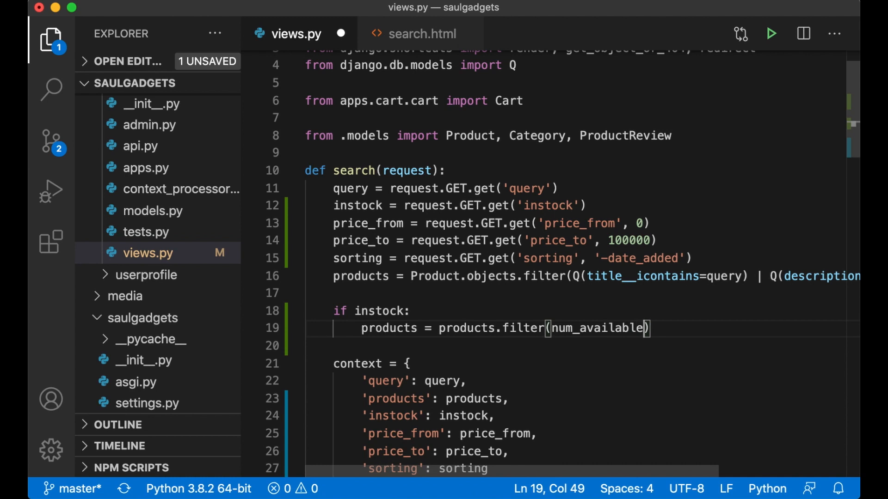
pyautogui.write('__gte')
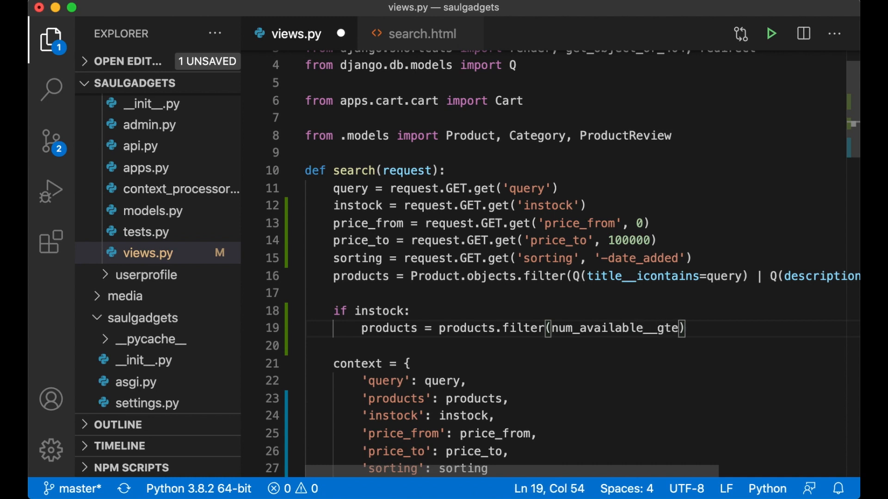
pyautogui.write('=1')
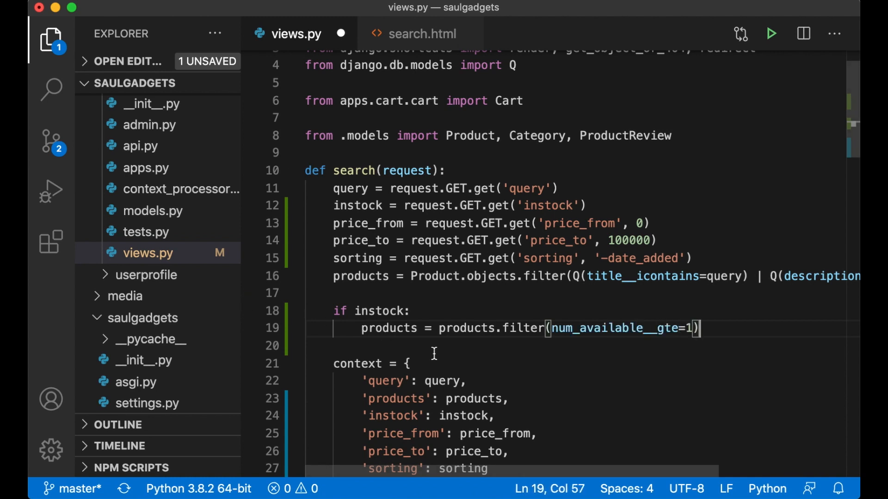
pyautogui.doubleClick(364, 310)
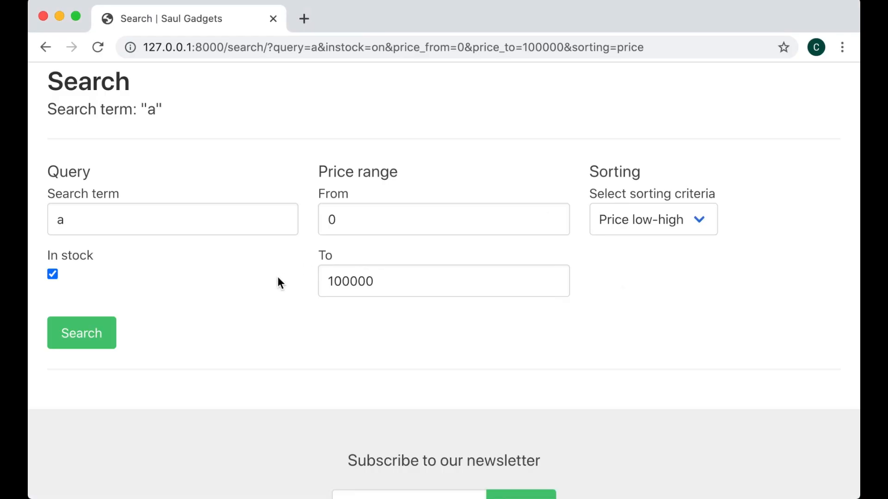
# Step: Untick In stock and rerun the search so Football, Basket ball and Lamp are listed
pyautogui.scroll(-3)
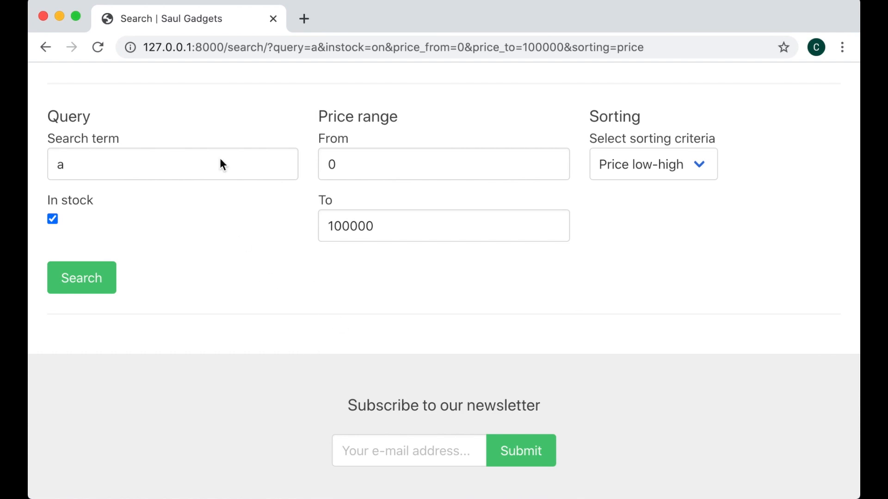
pyautogui.moveTo(222, 80)
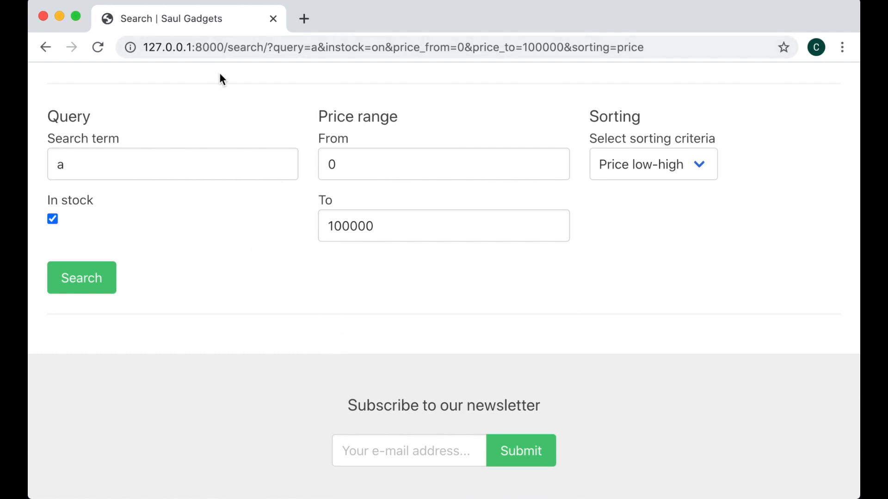
pyautogui.click(51, 219)
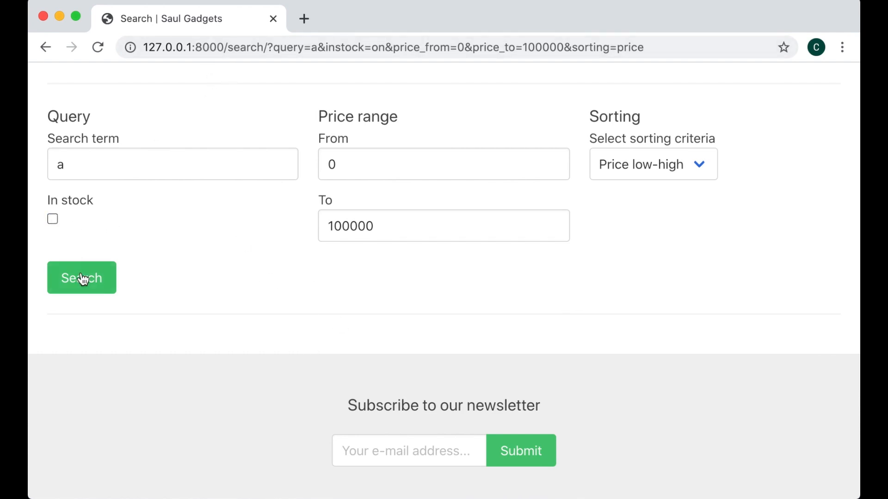
pyautogui.click(81, 278)
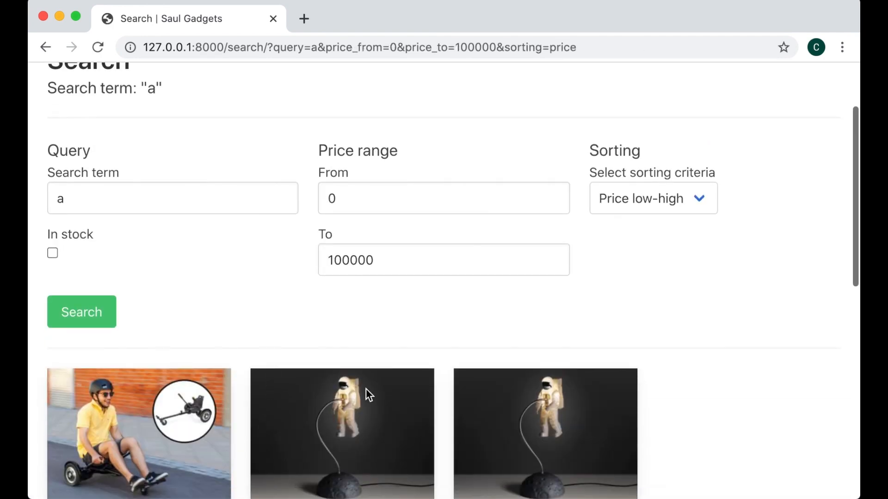
pyautogui.scroll(-3)
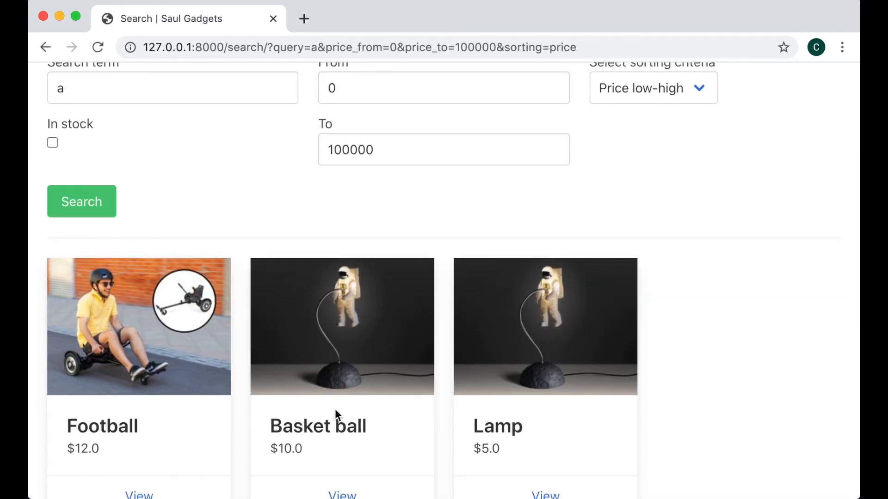
pyautogui.moveTo(340, 131)
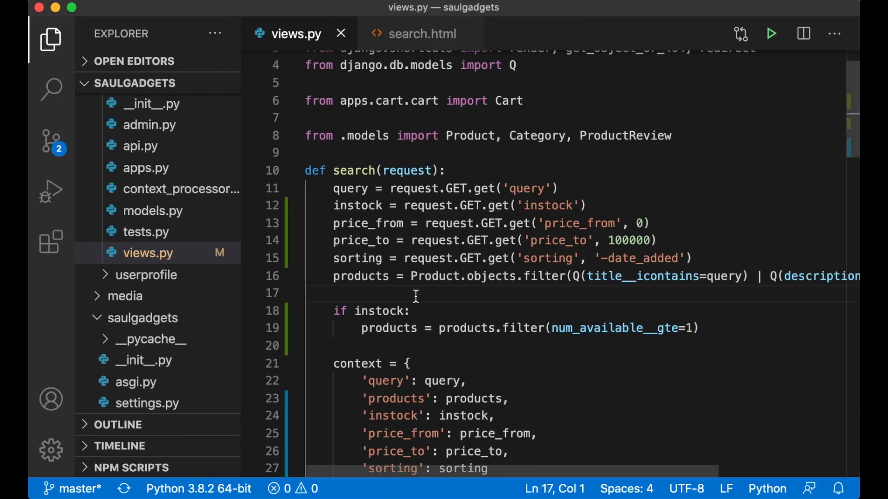
# Step: Chain .filter(price__gte=price_from).filter(price__lte=price_to) onto the products query
pyautogui.hscroll(3)
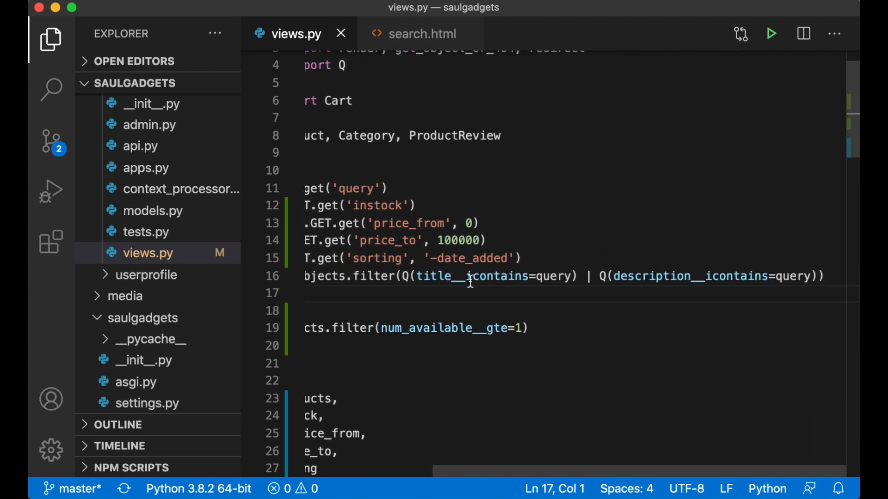
pyautogui.write('.filter')
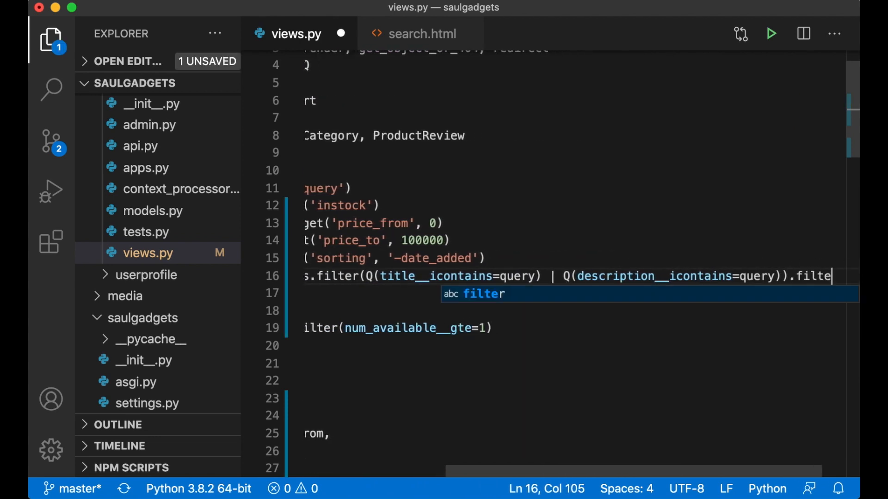
pyautogui.write('r(price__gte')
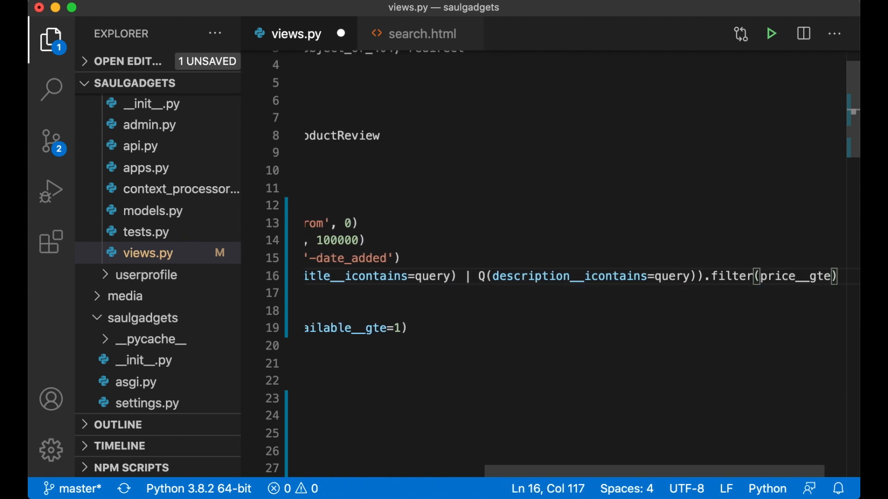
pyautogui.write('price_from')
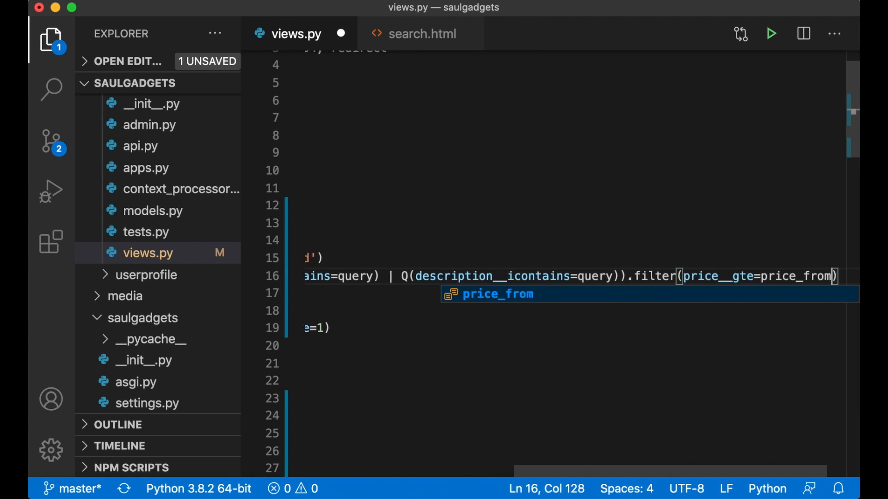
pyautogui.write(').filter')
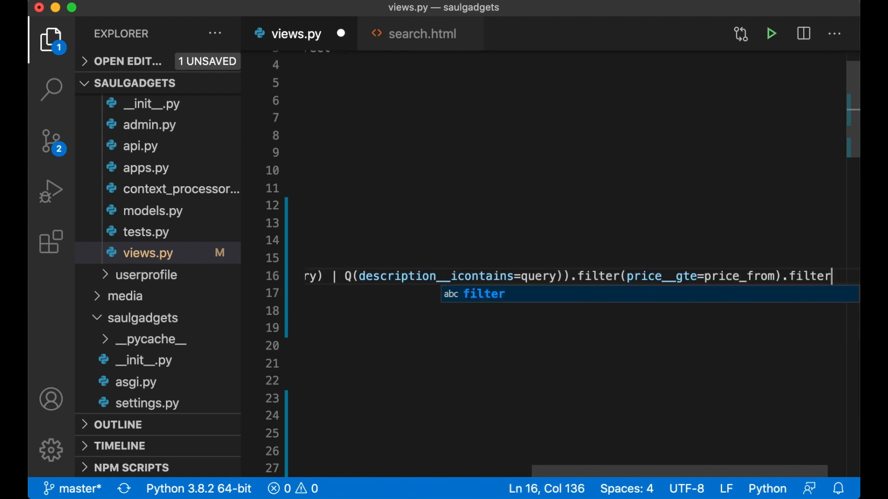
pyautogui.write('(price__')
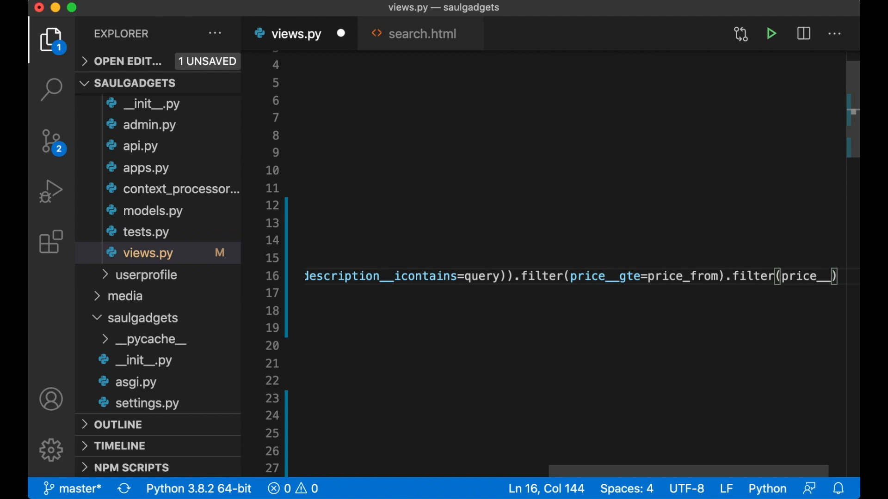
pyautogui.write('price__lte=pri')
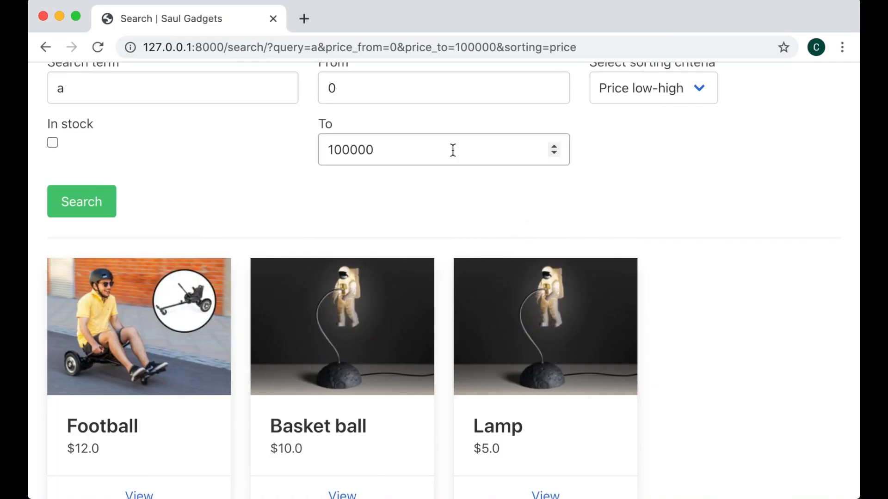
# Step: Set the From price to 7 and rerun the search for "a"
pyautogui.write('7')
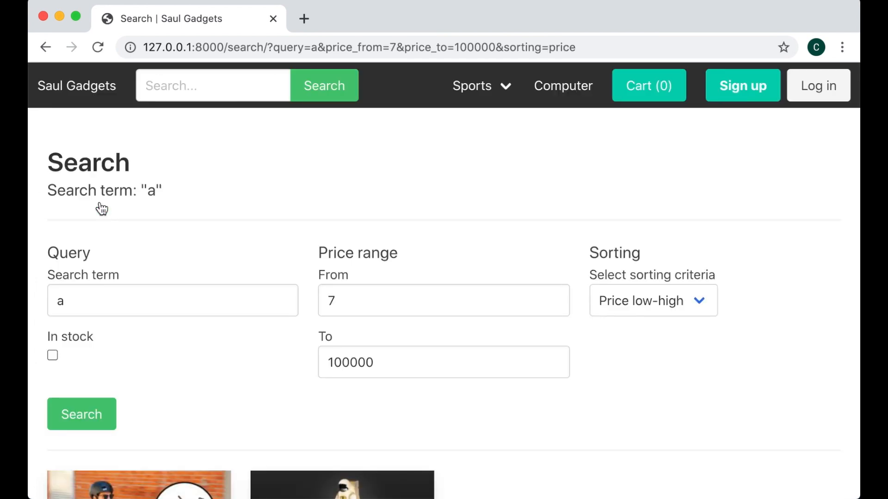
pyautogui.scroll(-3)
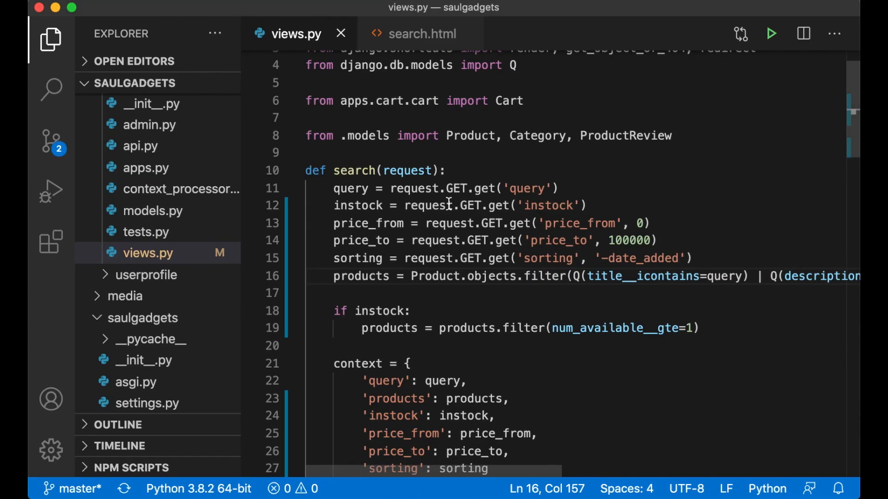
# Step: Change the context's products entry to products.order_by(sorting) and save the view
pyautogui.scroll(-3)
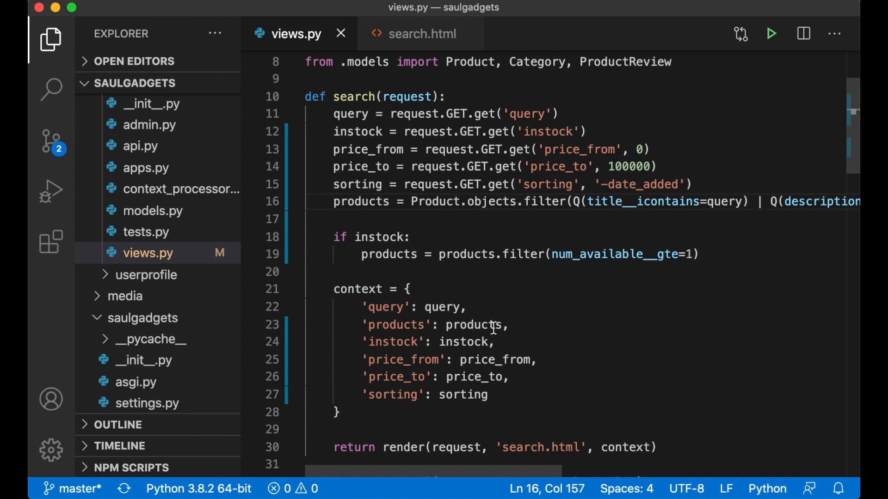
pyautogui.write('.')
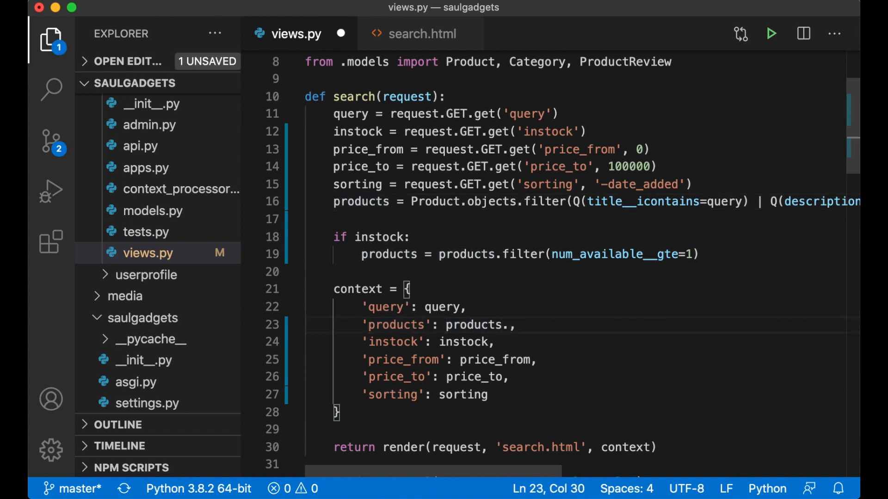
pyautogui.write('order_by(sor')
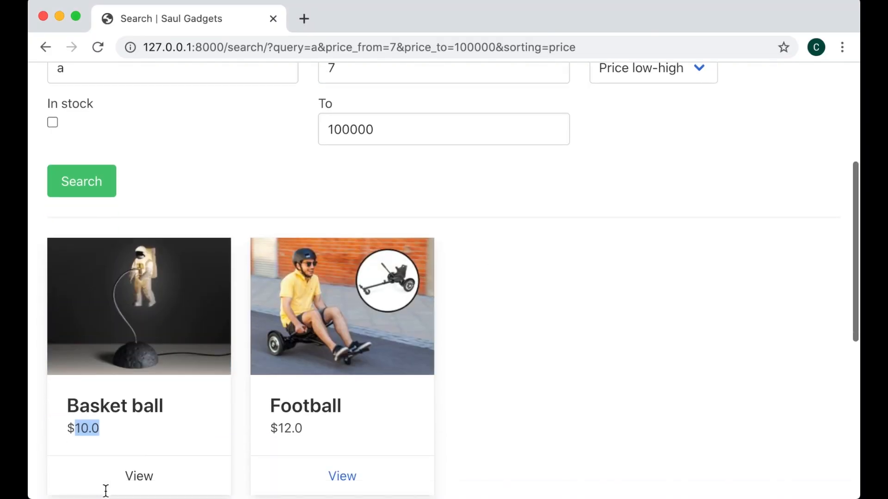
# Step: Choose a different option from the Sorting dropdown on the price-filtered results page
pyautogui.click(653, 69)
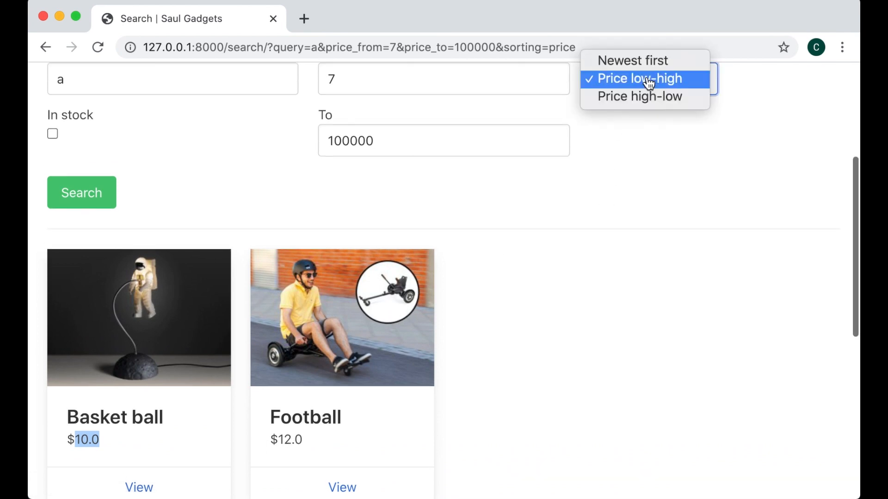
pyautogui.click(640, 97)
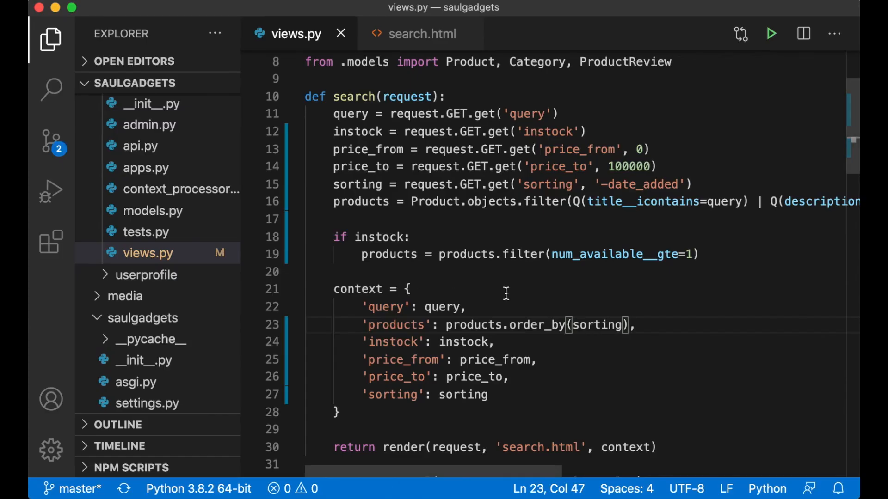
# Step: Switch back to Chrome and rerun the search sorted Price high-low (sorting=-price)
pyautogui.click(422, 33)
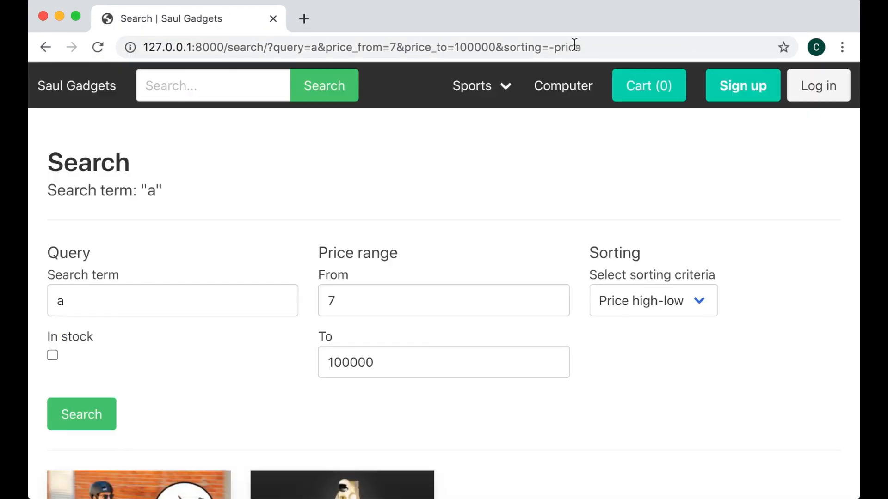
pyautogui.scroll(-3)
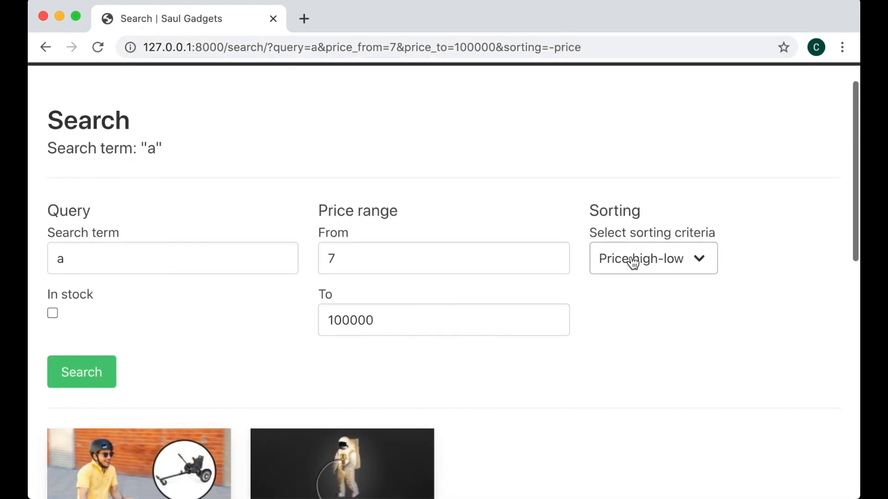
pyautogui.scroll(-3)
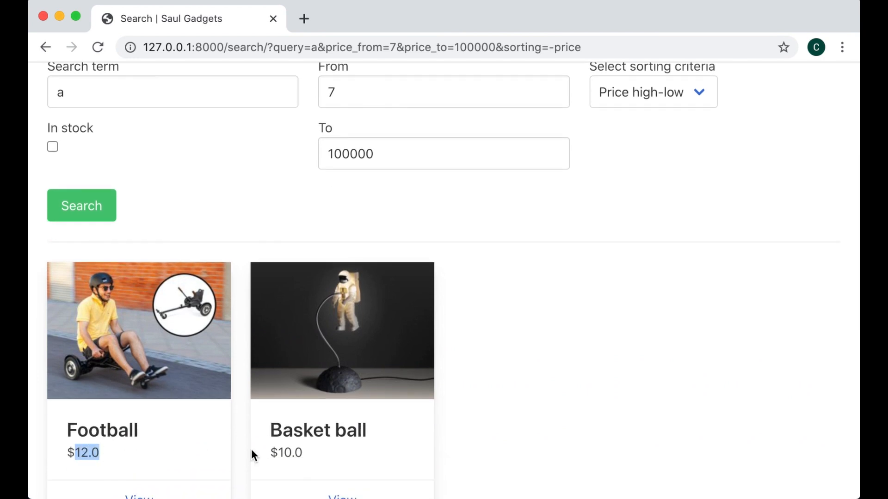
pyautogui.moveTo(695, 355)
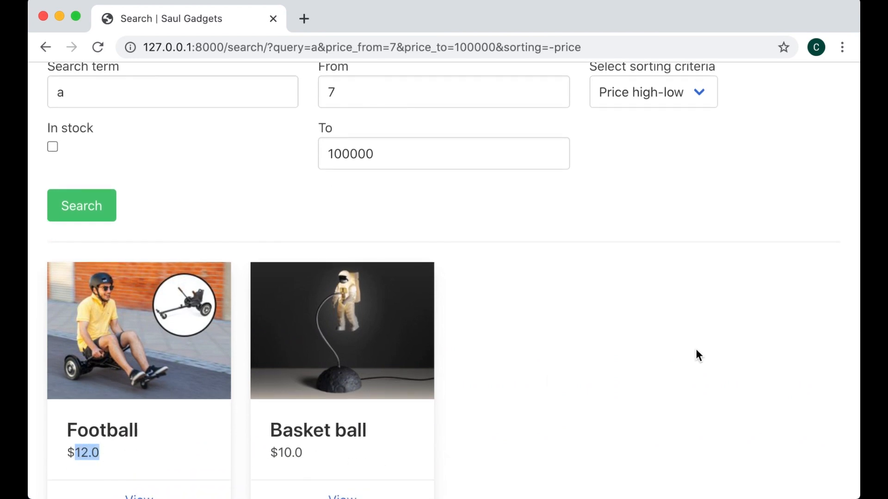